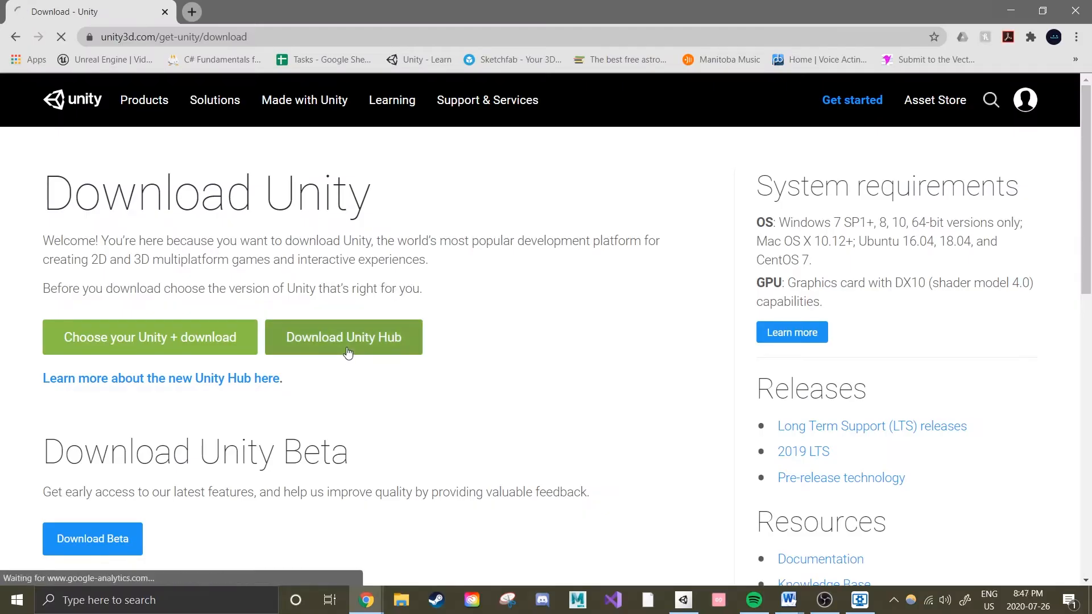
Download the Unity Hub installer from the Download Unity page.
click(344, 337)
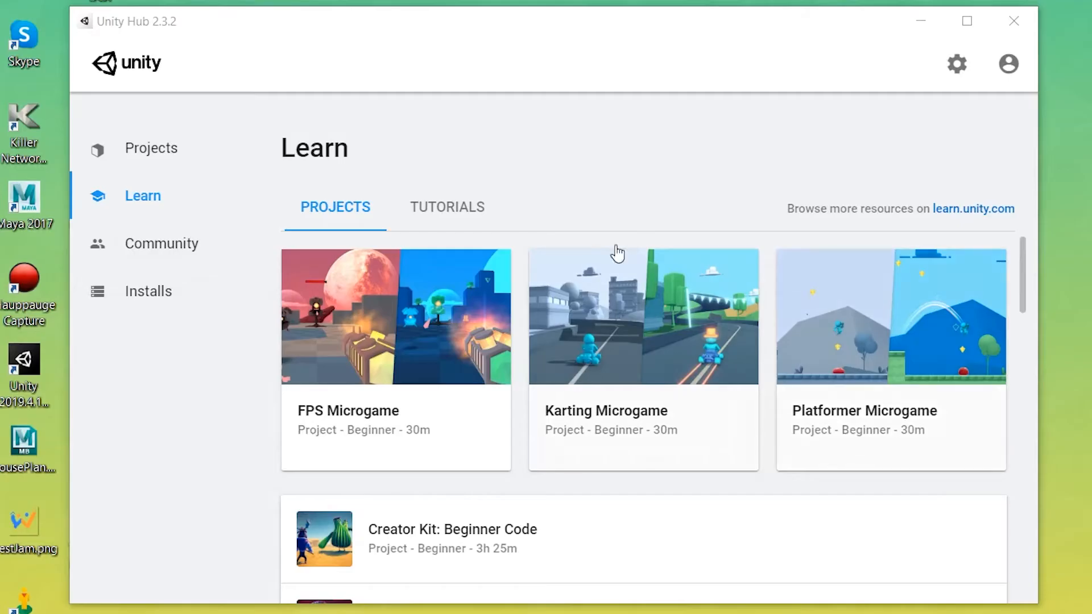
mouse_move(246, 489)
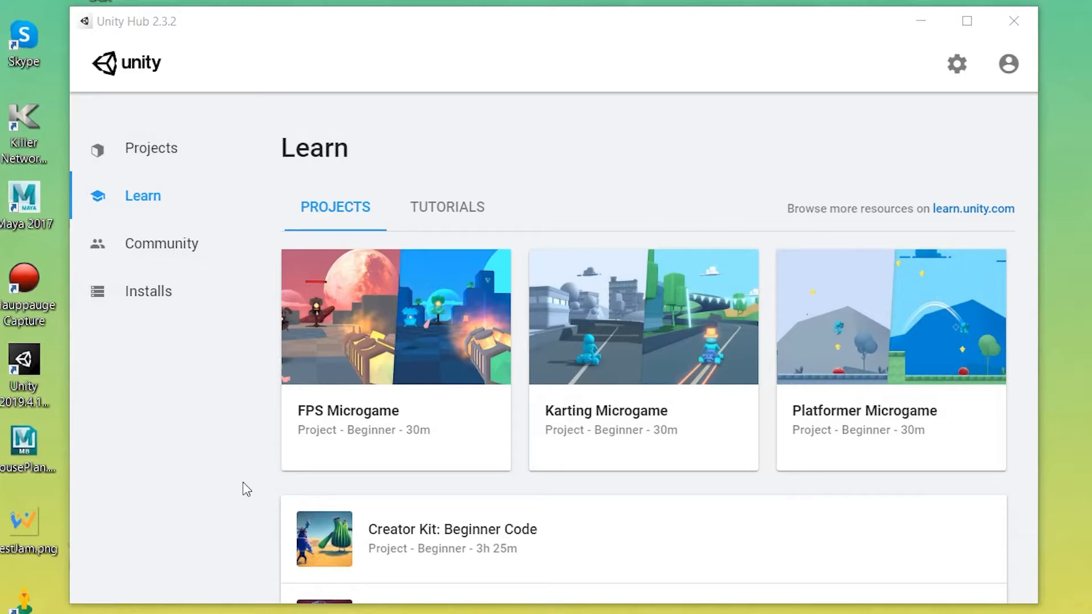
Browse Unity Hub's community resources, then list installed versions 2019.4.1f1 to 2018.2.15f1.
scroll(down, 3)
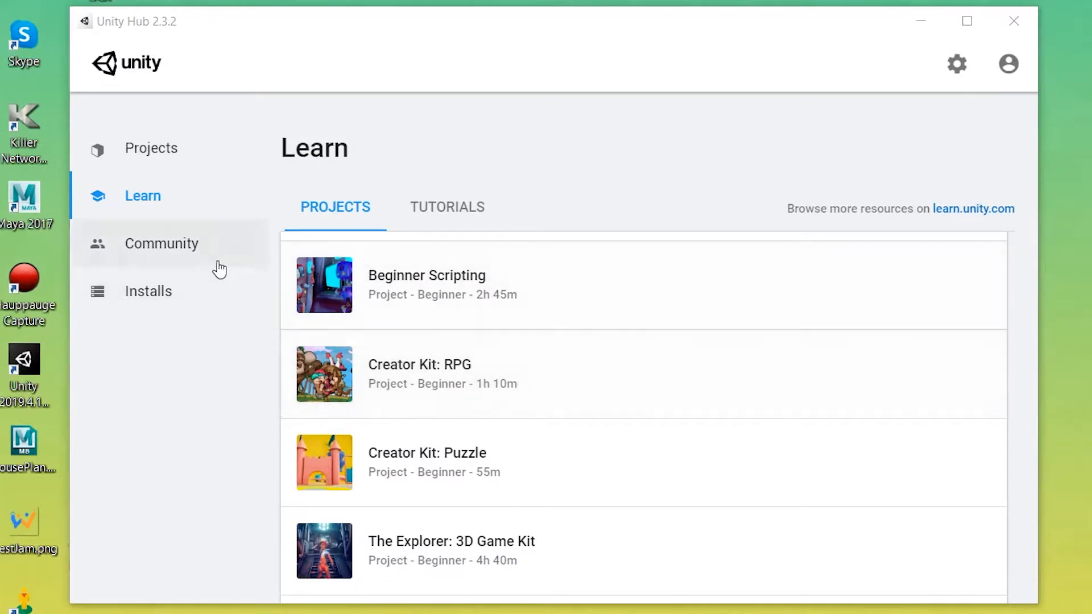
click(161, 243)
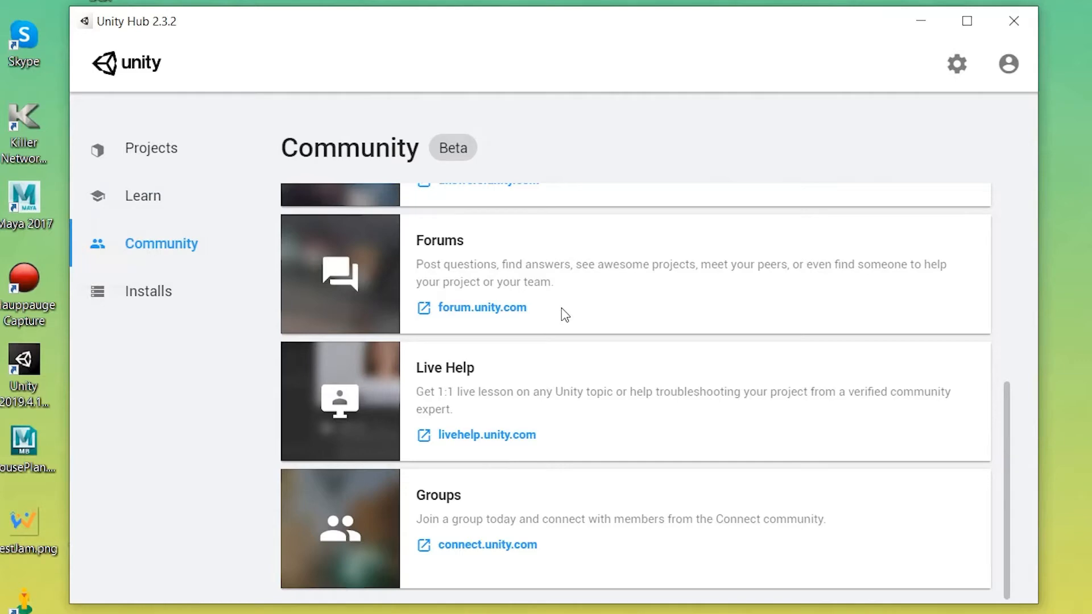
click(148, 291)
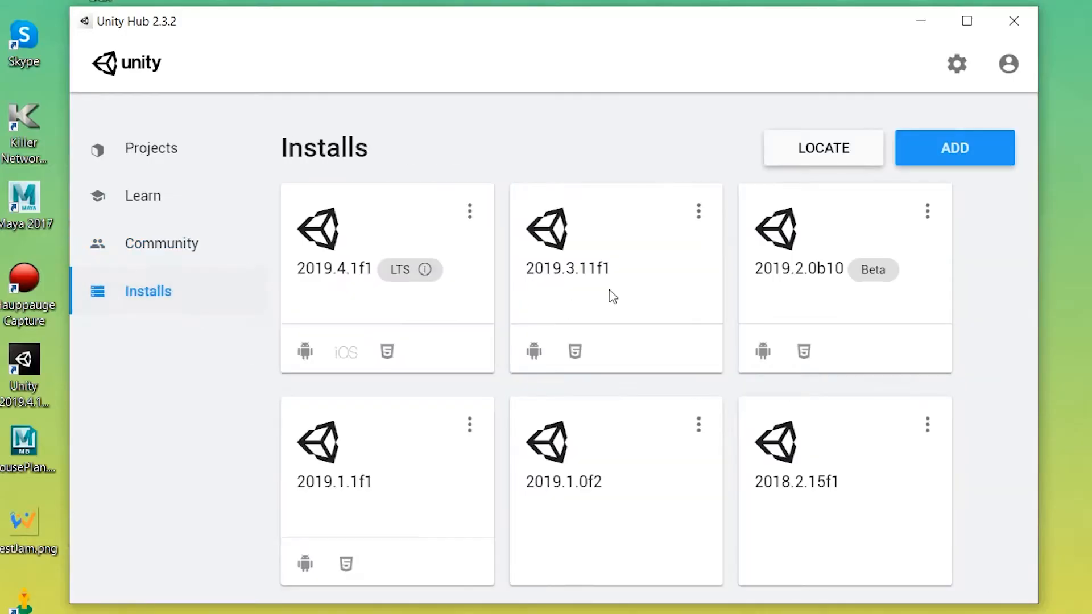
mouse_move(642, 256)
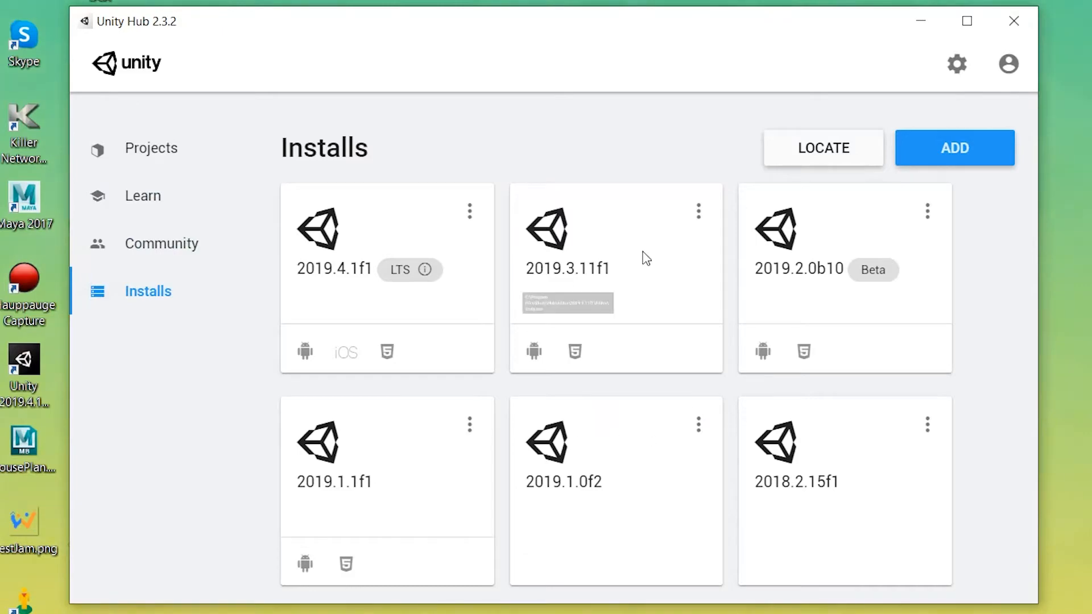
mouse_move(922, 160)
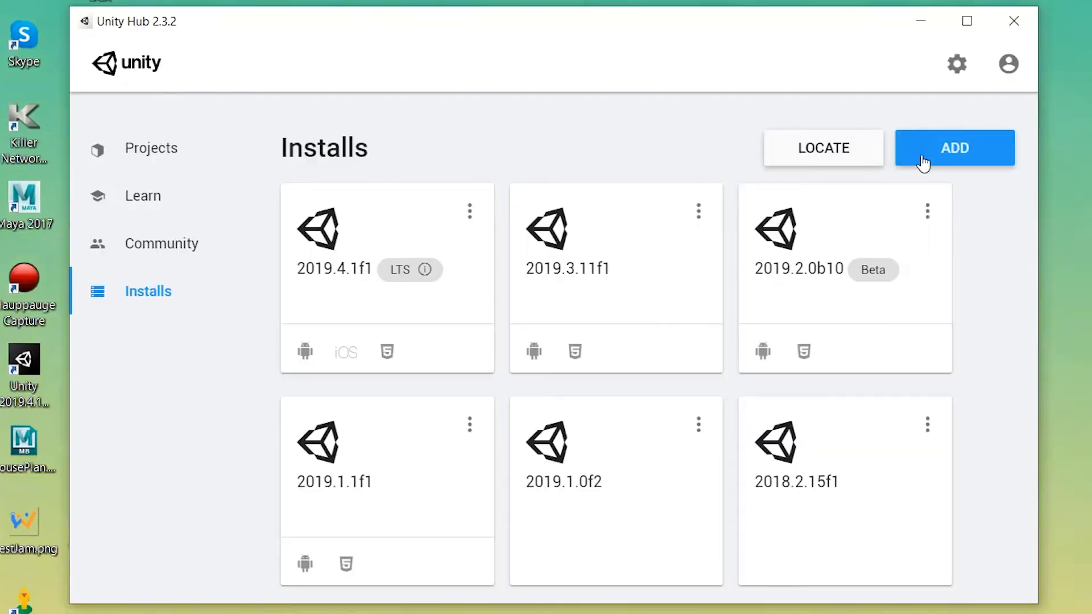
Add Unity 2020.1.0f1 with Android, iOS, WebGL and Documentation modules ticked.
click(954, 148)
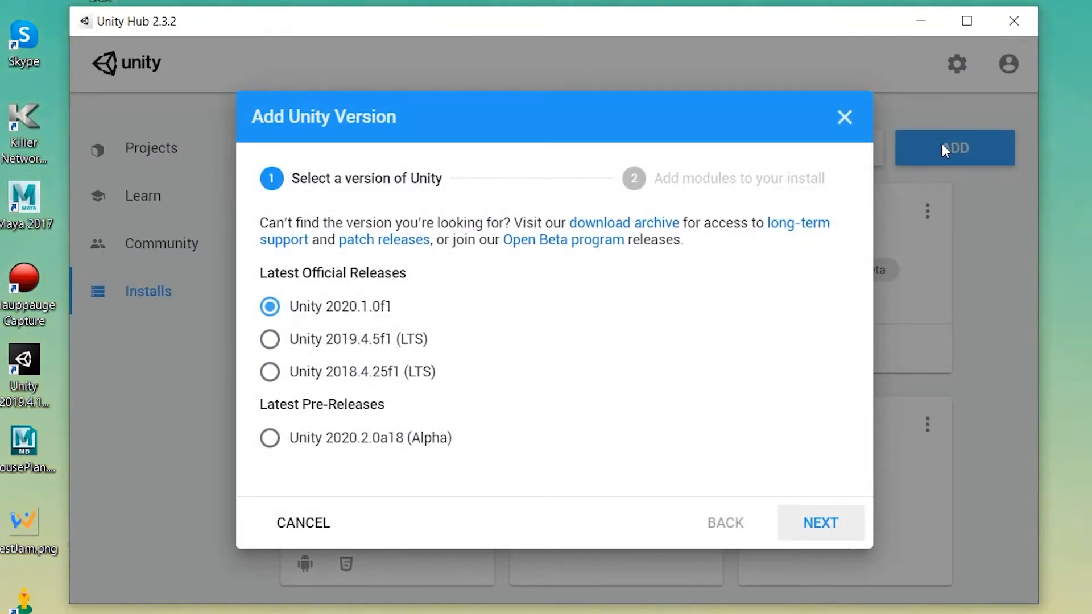
mouse_move(354, 315)
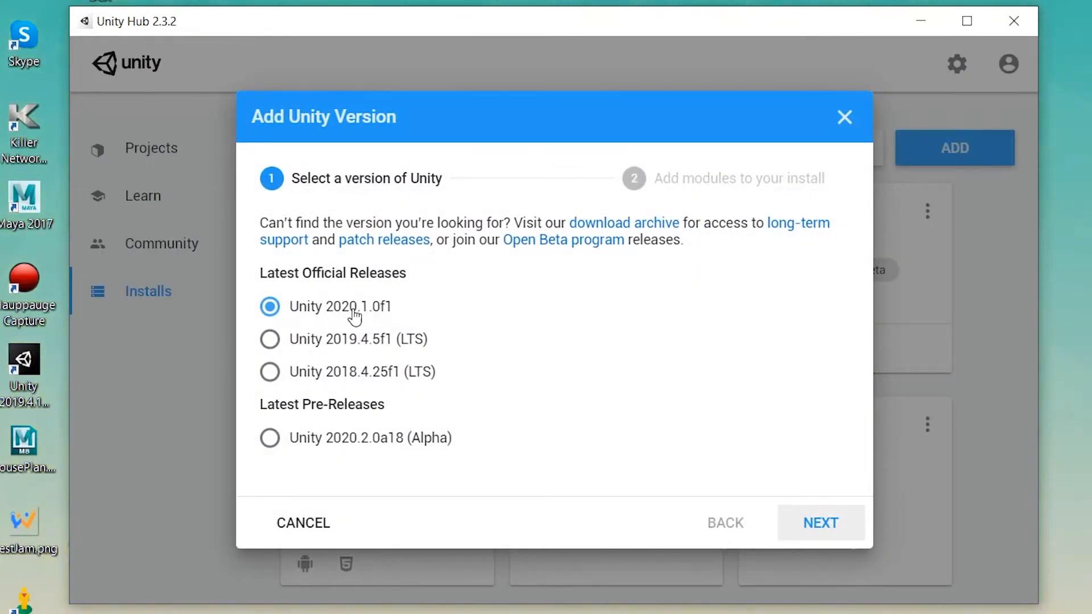
mouse_move(701, 176)
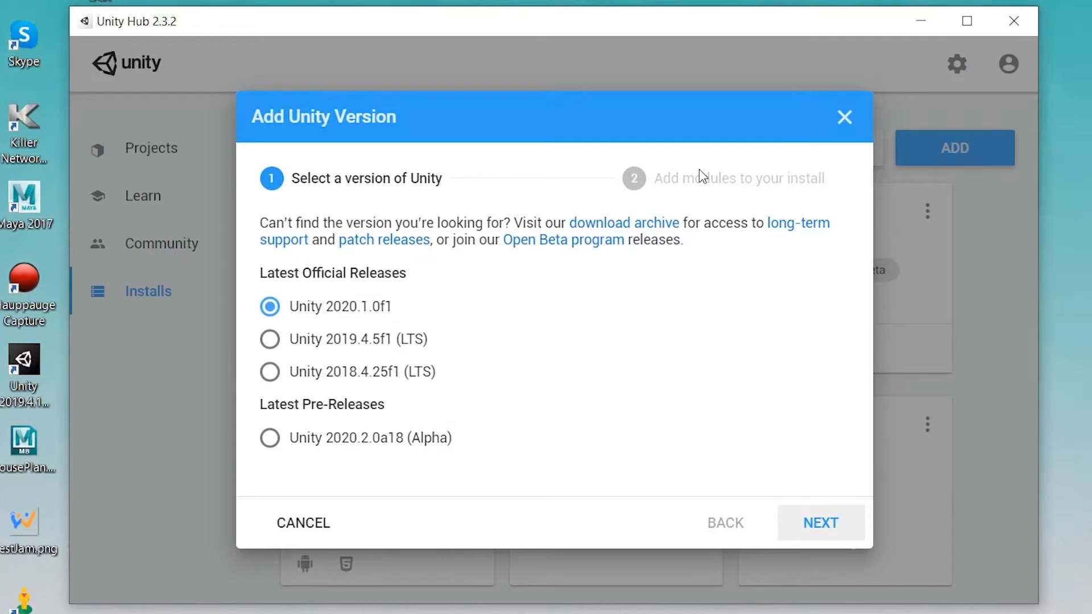
click(821, 523)
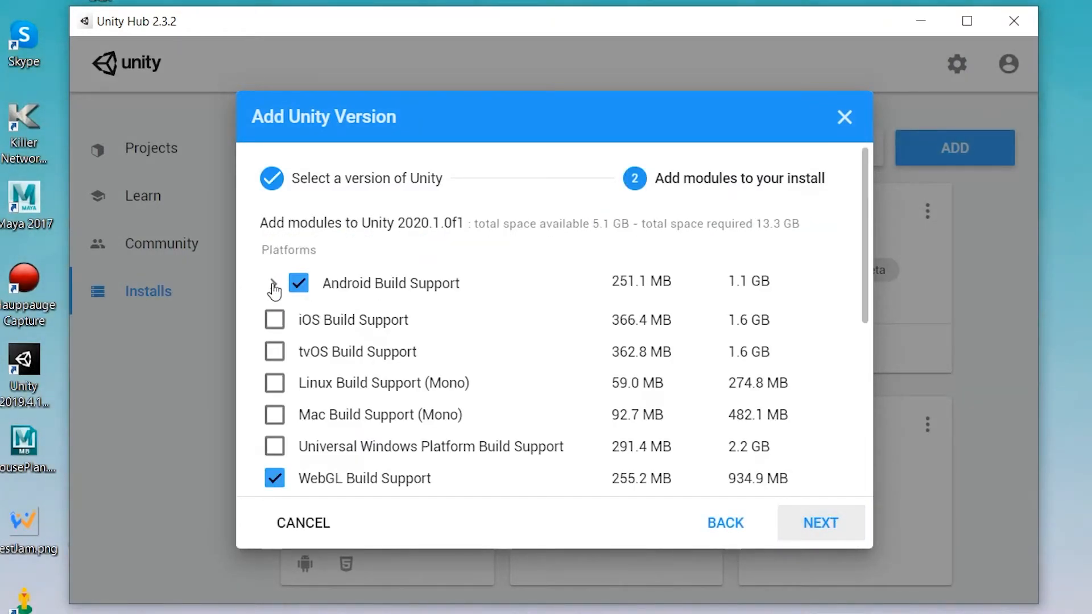
click(273, 320)
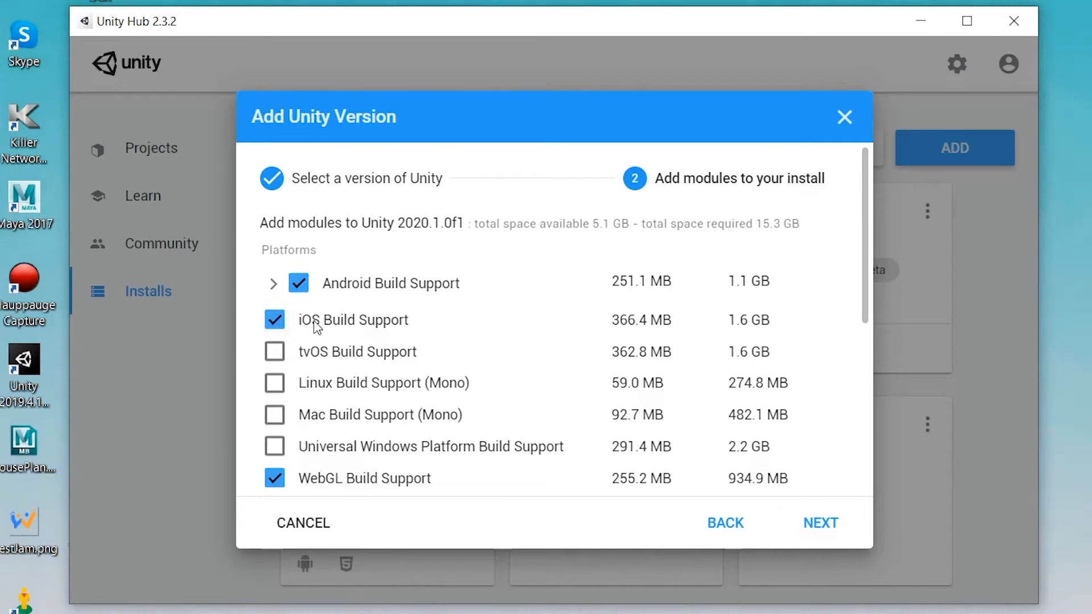
scroll(down, 3)
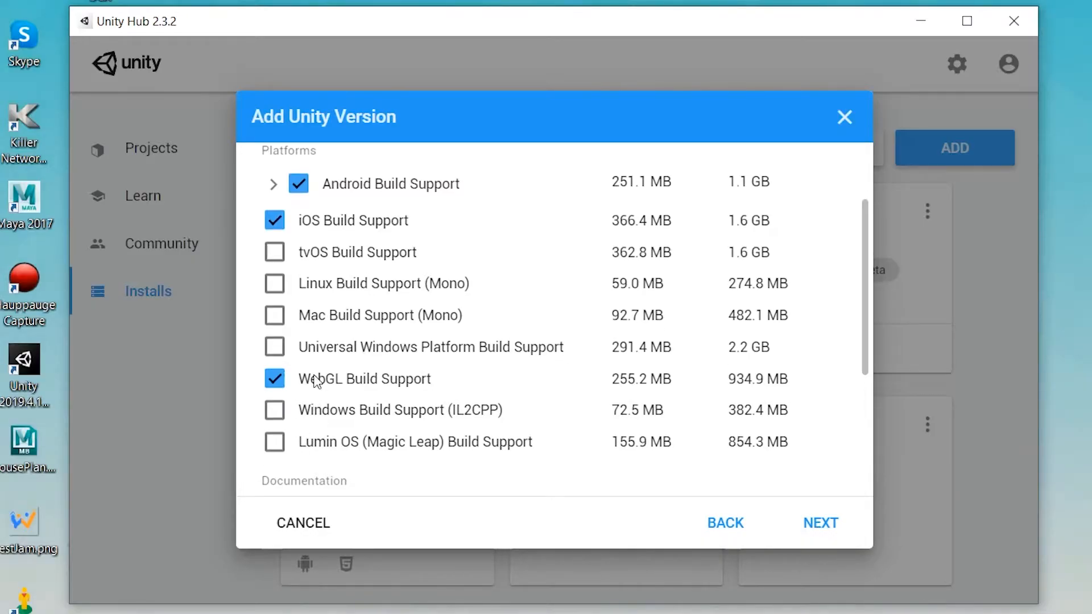
scroll(down, 3)
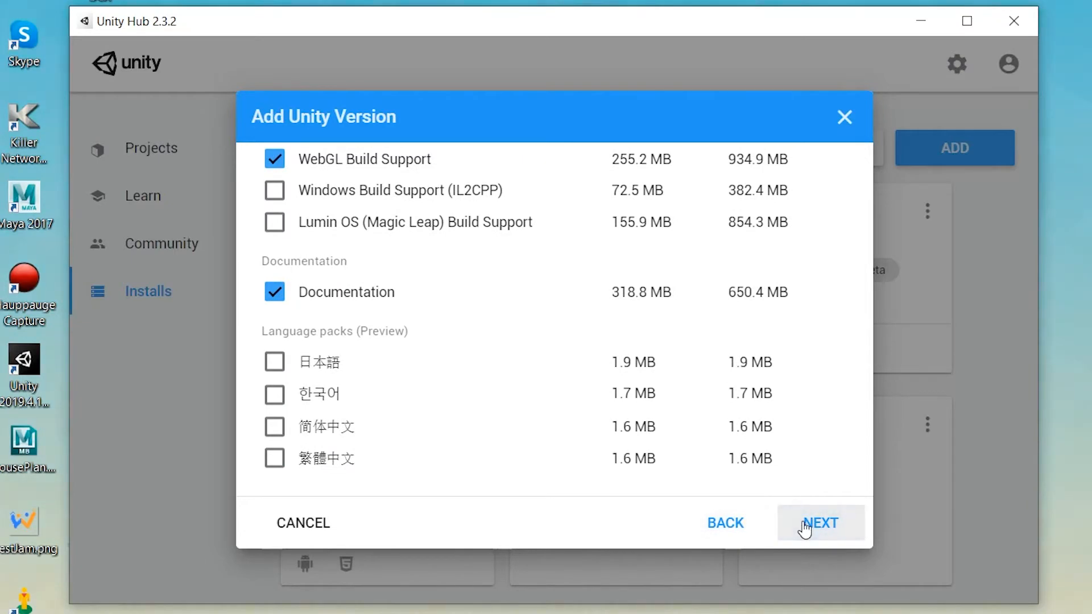
Continue past module selection and read through the Android SDK and NDK license terms.
click(820, 524)
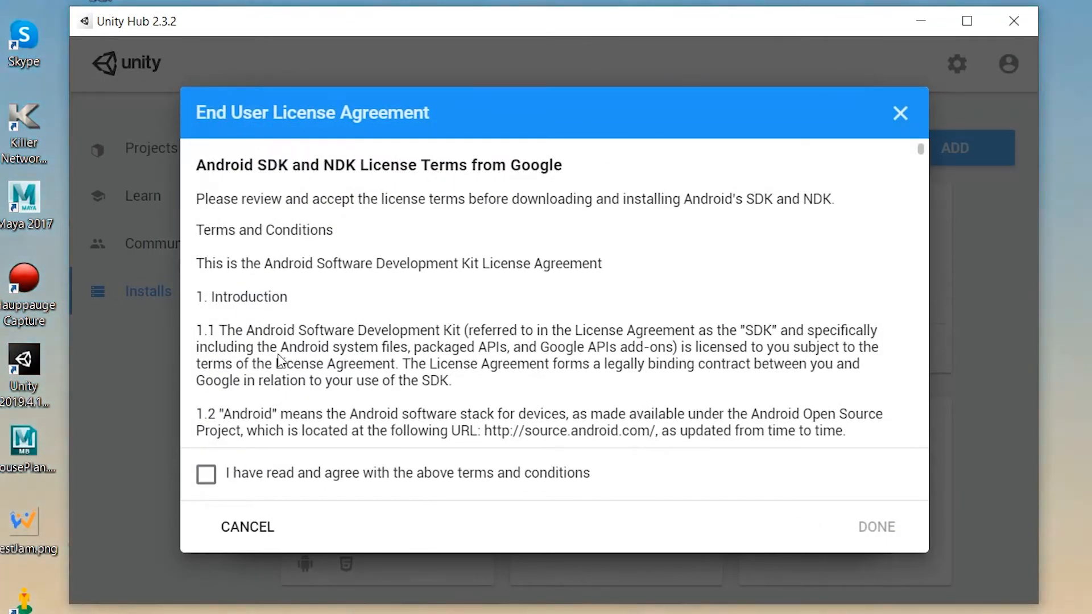
scroll(down, 3)
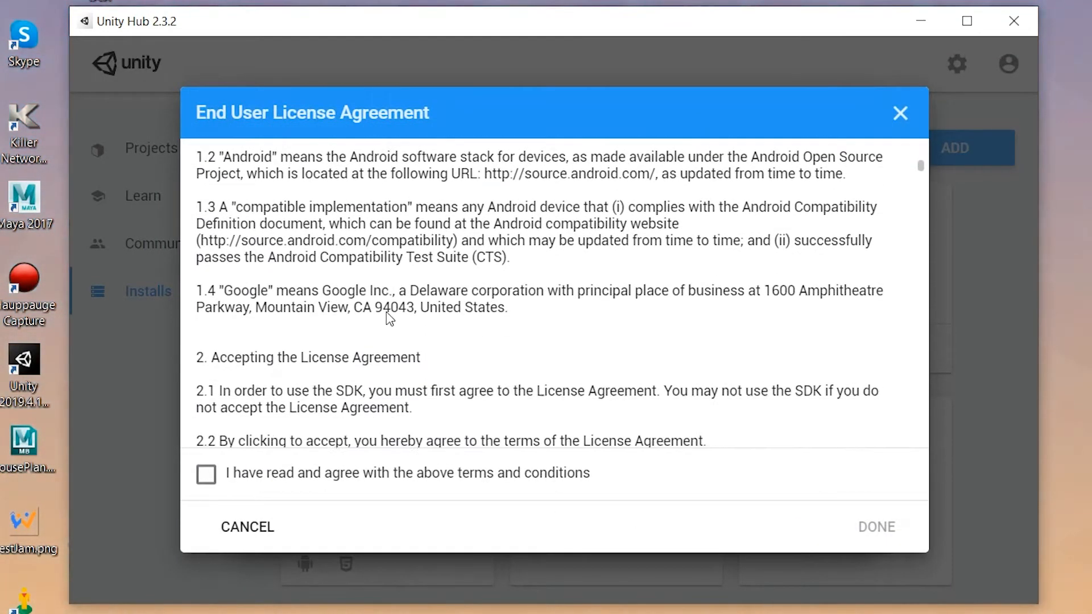
scroll(down, 3)
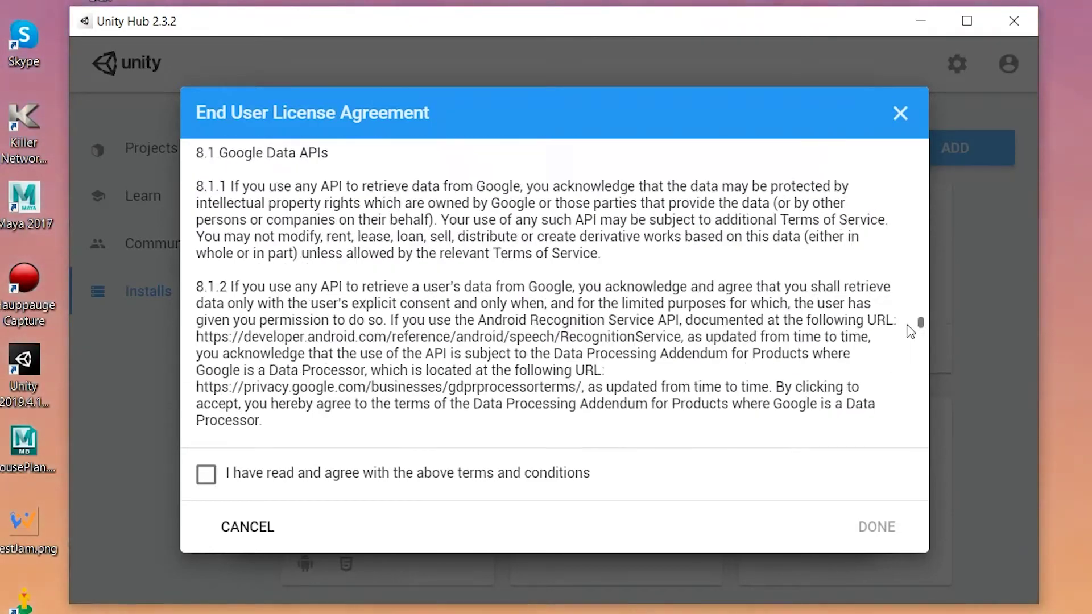
scroll(down, 3)
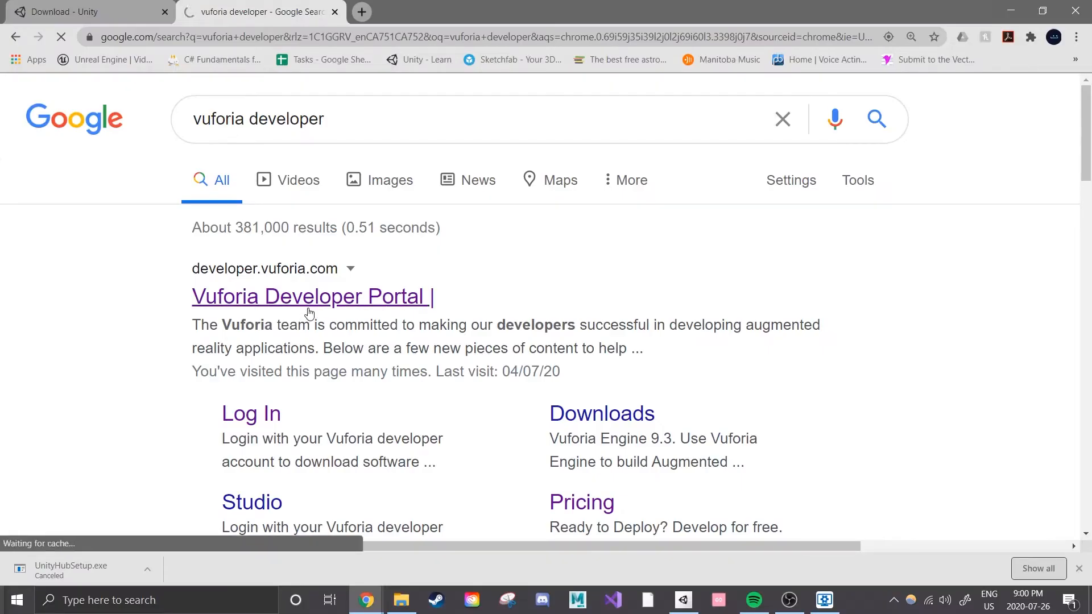
Open the Vuforia Developer Portal and view its Vuforia Engine 9.3 announcement.
click(311, 296)
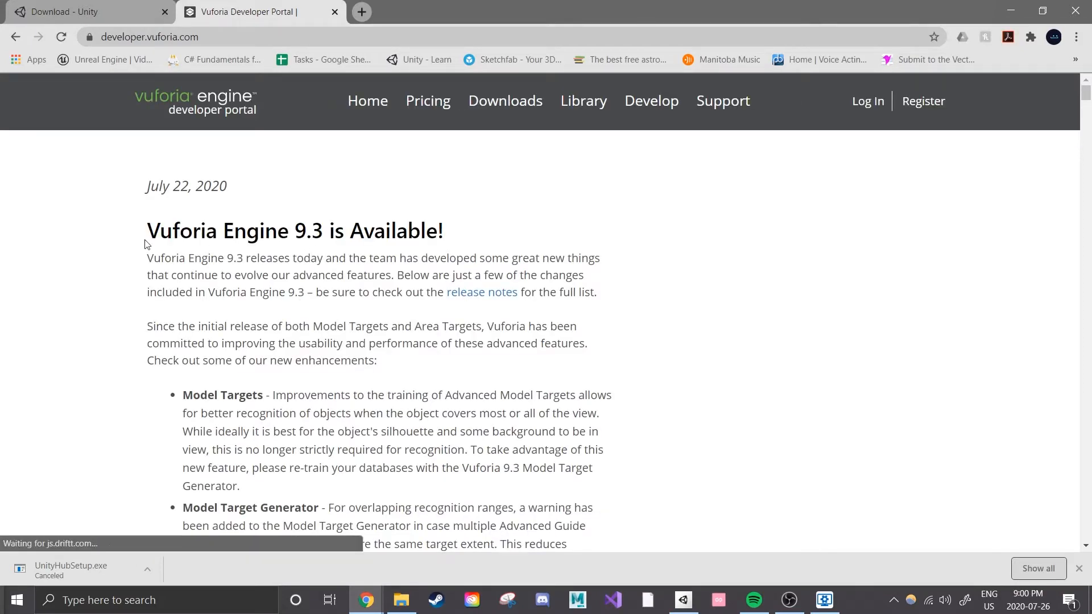
scroll(down, 3)
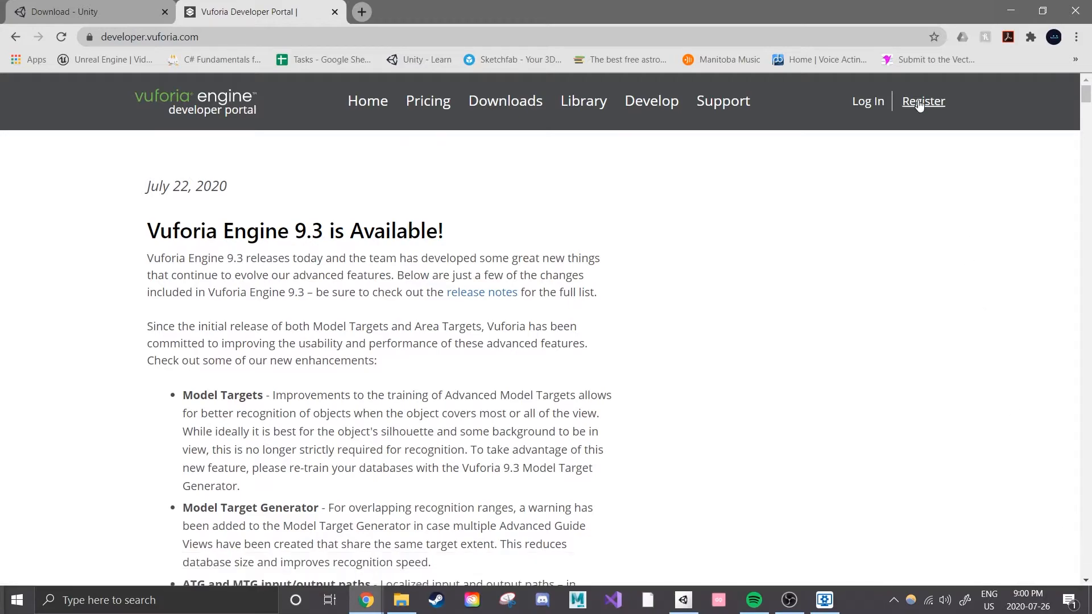
Fill in the Vuforia registration form, tick reCAPTCHA and agreement, and create the account.
click(922, 101)
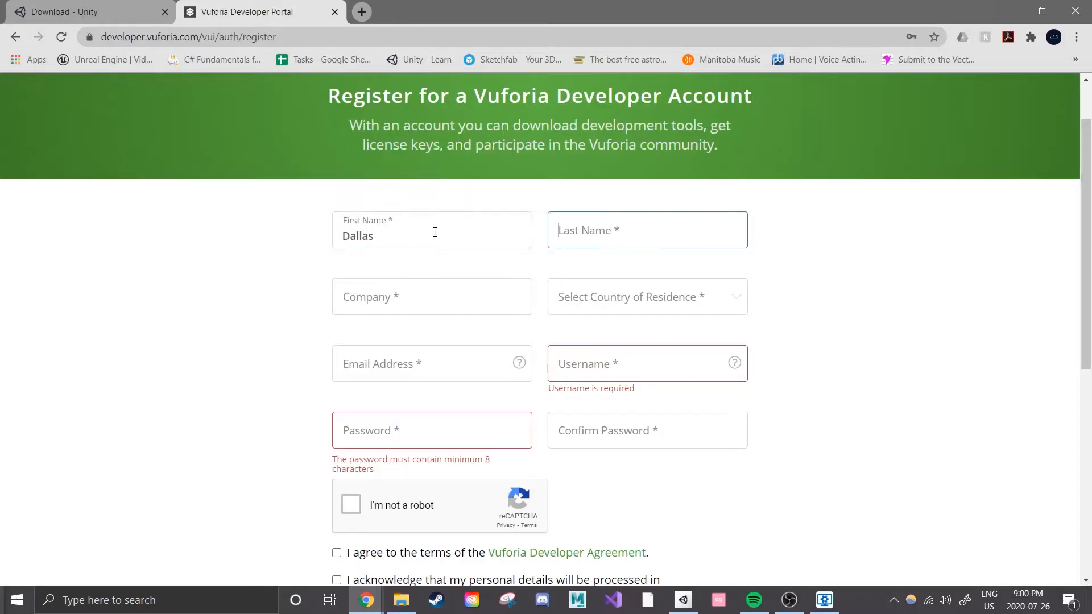
text(Flett)
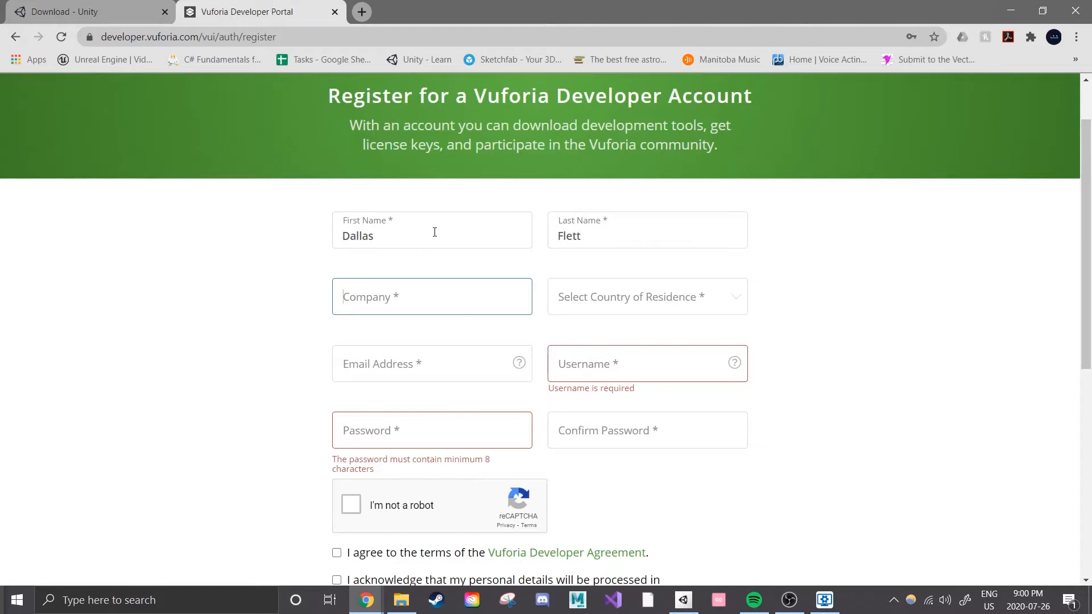
text(Ind)
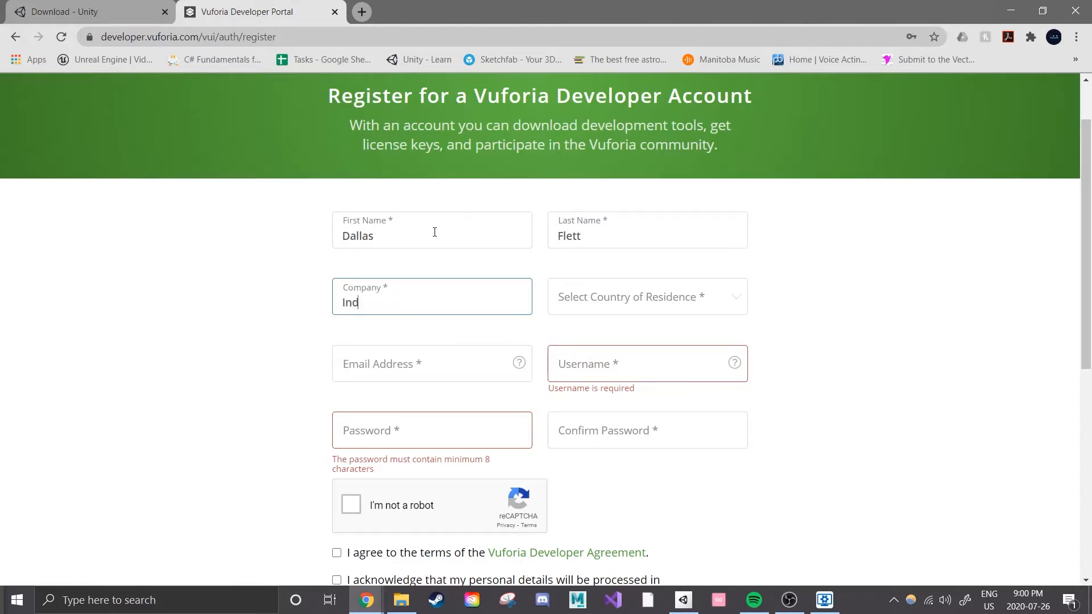
scroll(down, 3)
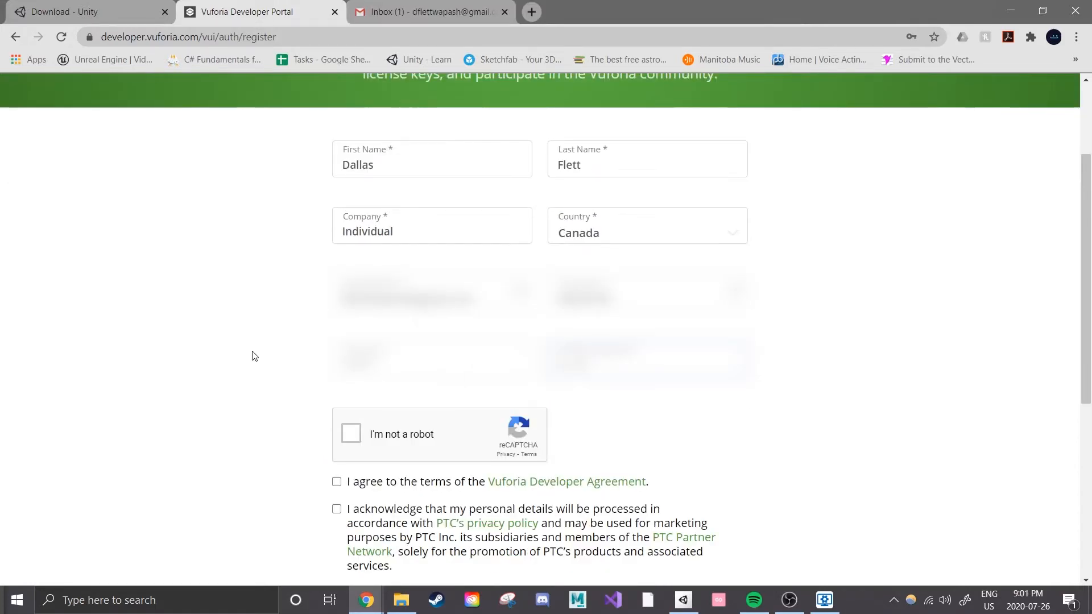
click(351, 434)
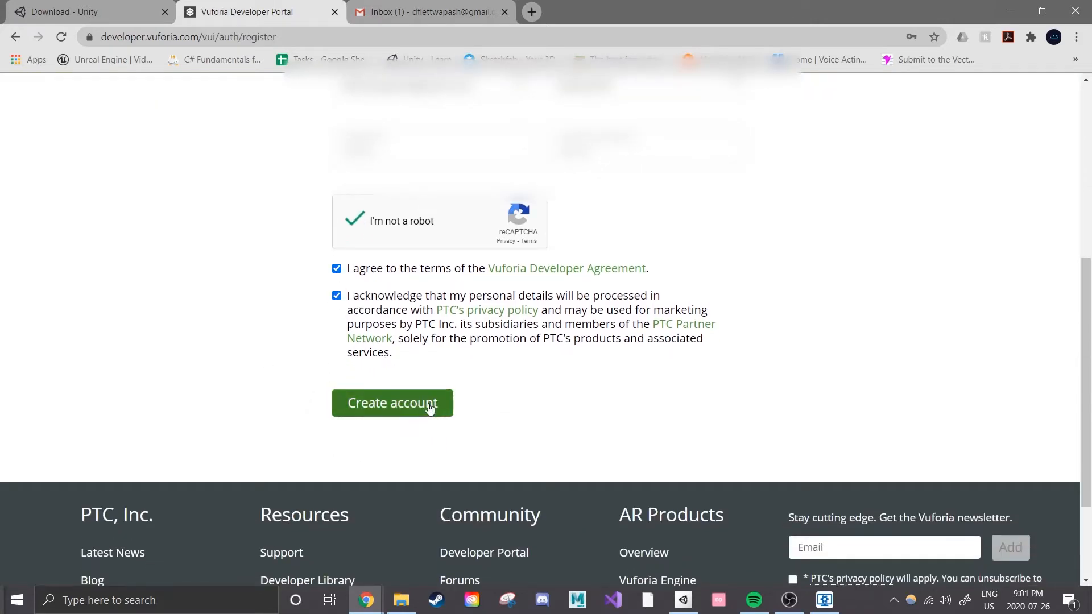
click(392, 403)
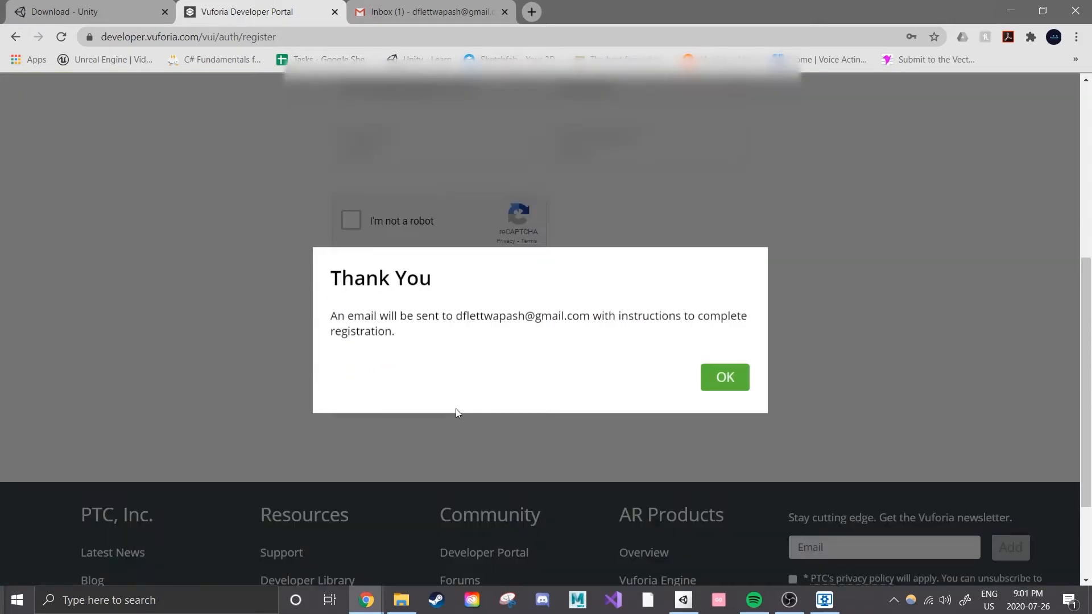
Open the Vuforia registration email in Gmail and follow its activation link.
click(431, 12)
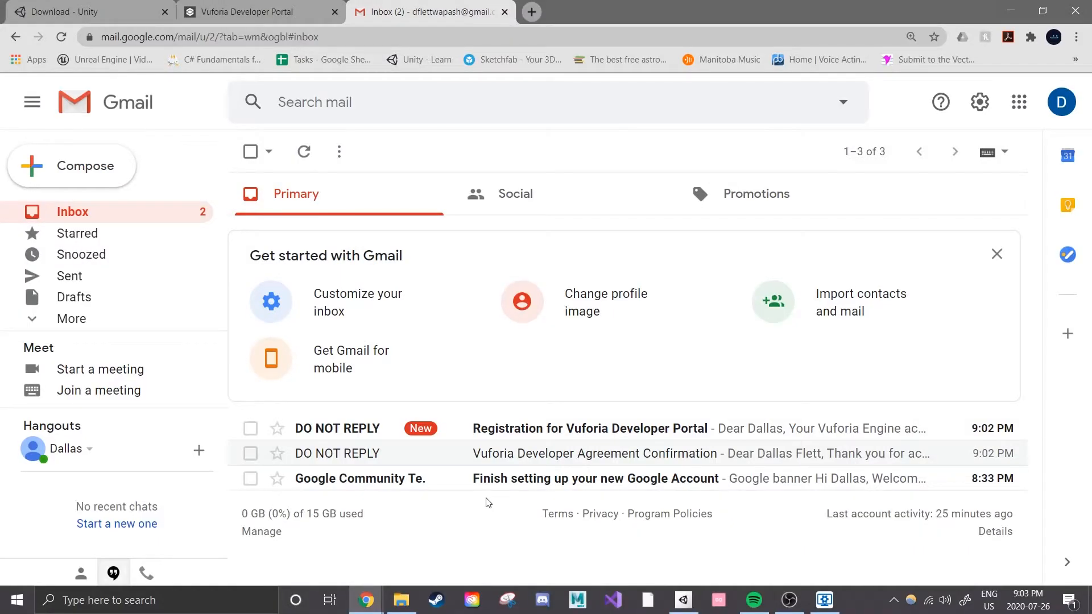
key(ctrl+plus)
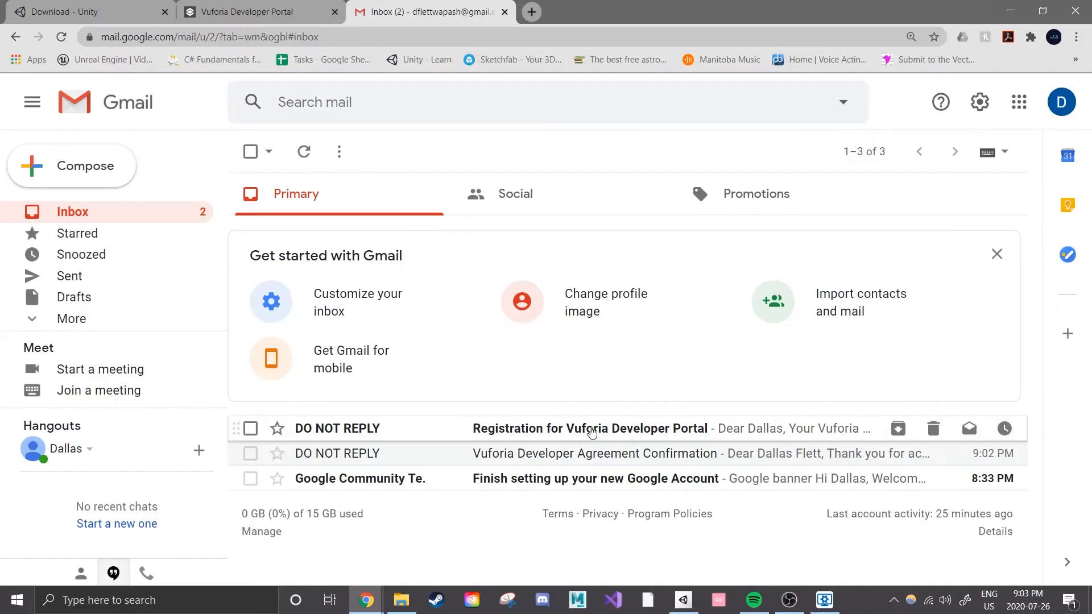
click(590, 428)
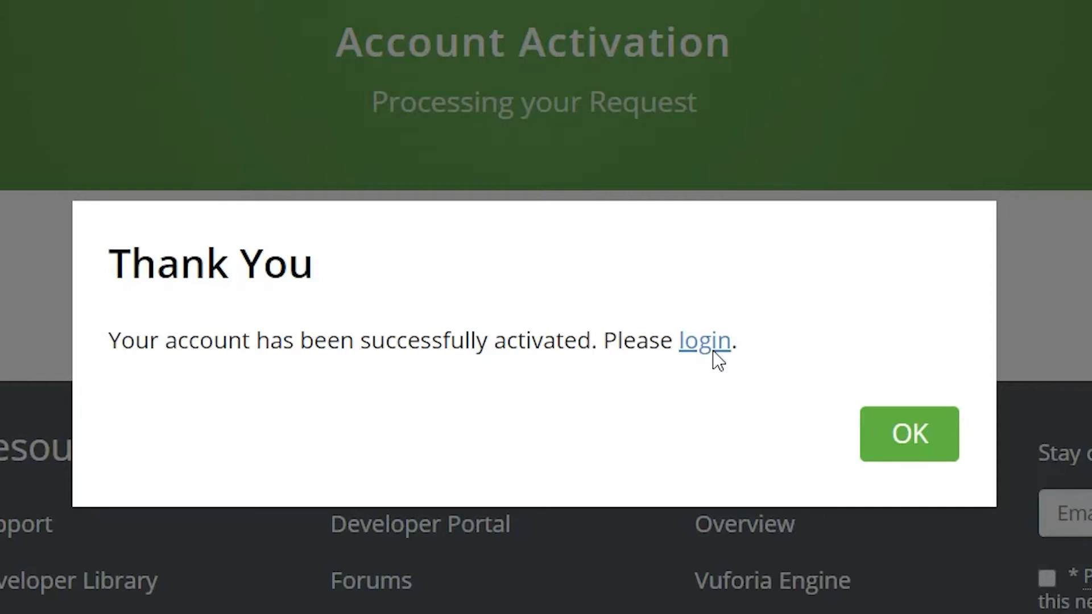
Log into the Vuforia Developer Portal and open the empty License Manager.
click(704, 340)
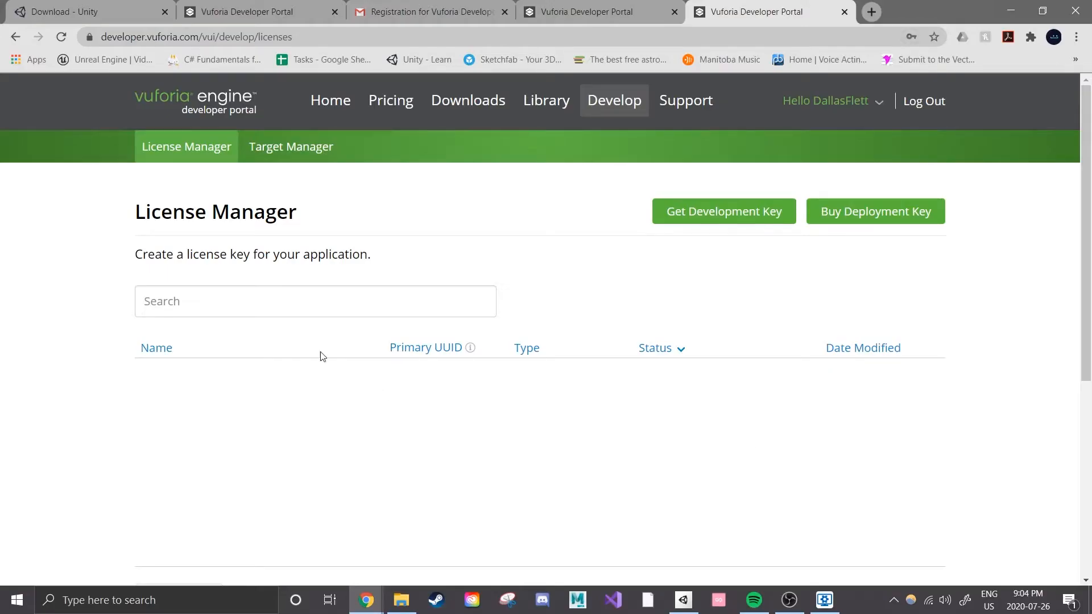
mouse_move(608, 288)
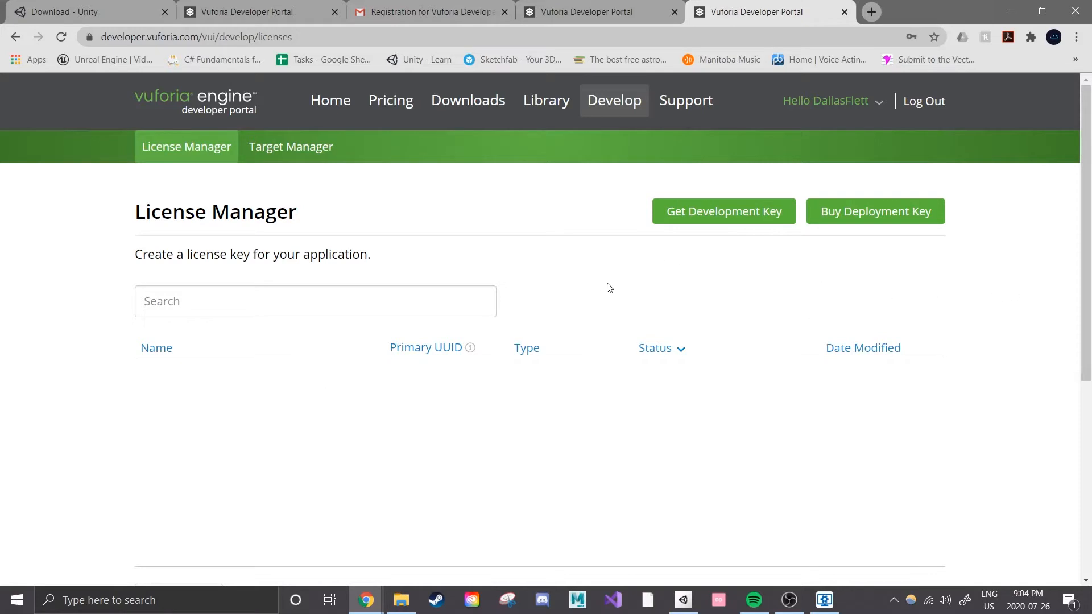
mouse_move(544, 277)
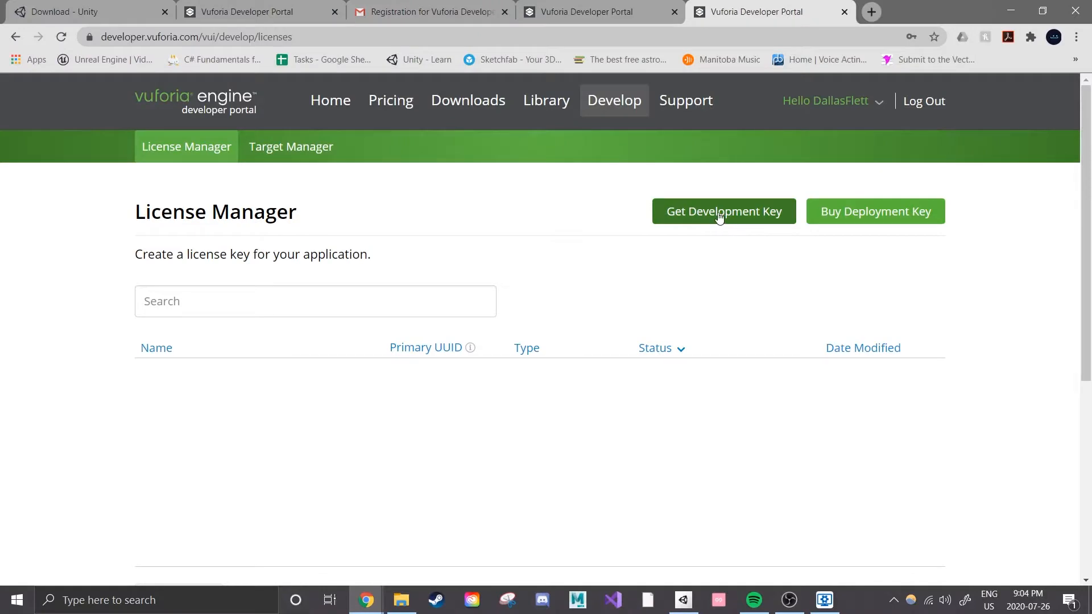
Name a new development license key PersonalVuforiaLicense and accept its terms.
click(723, 211)
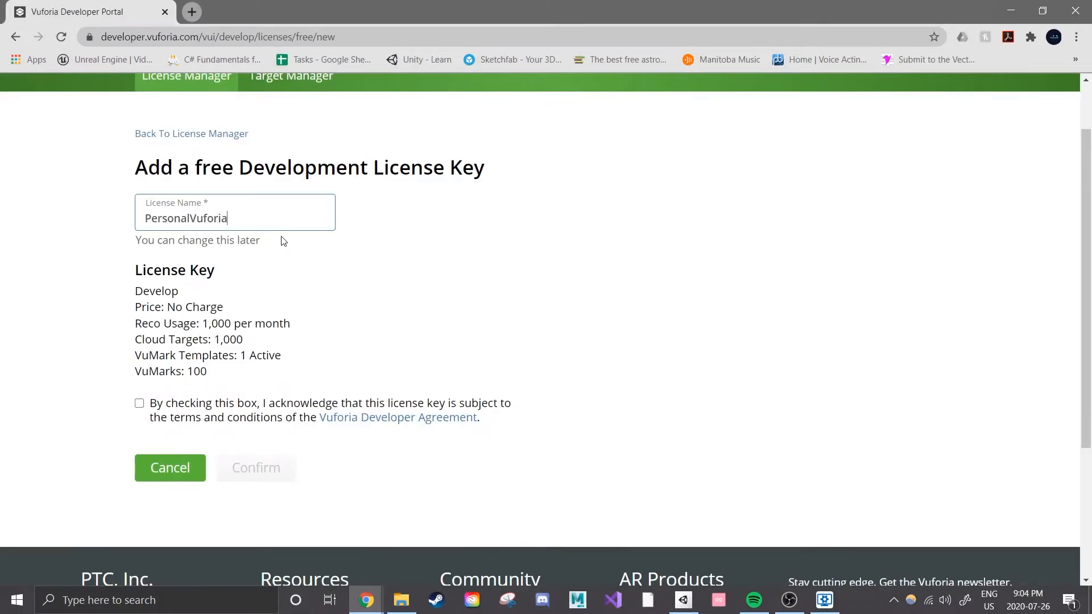
text(License)
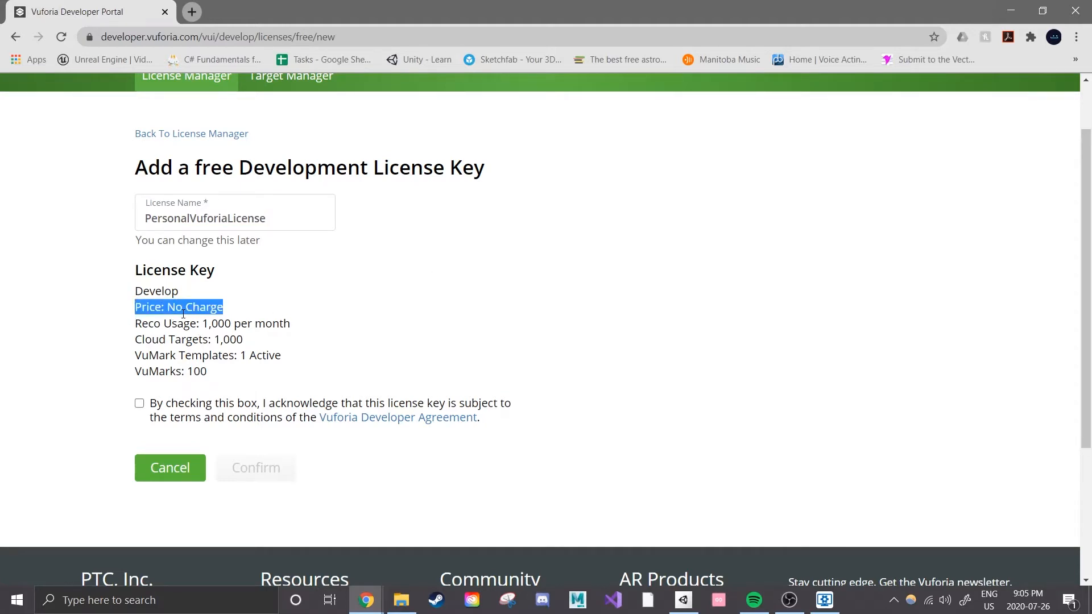
mouse_move(198, 416)
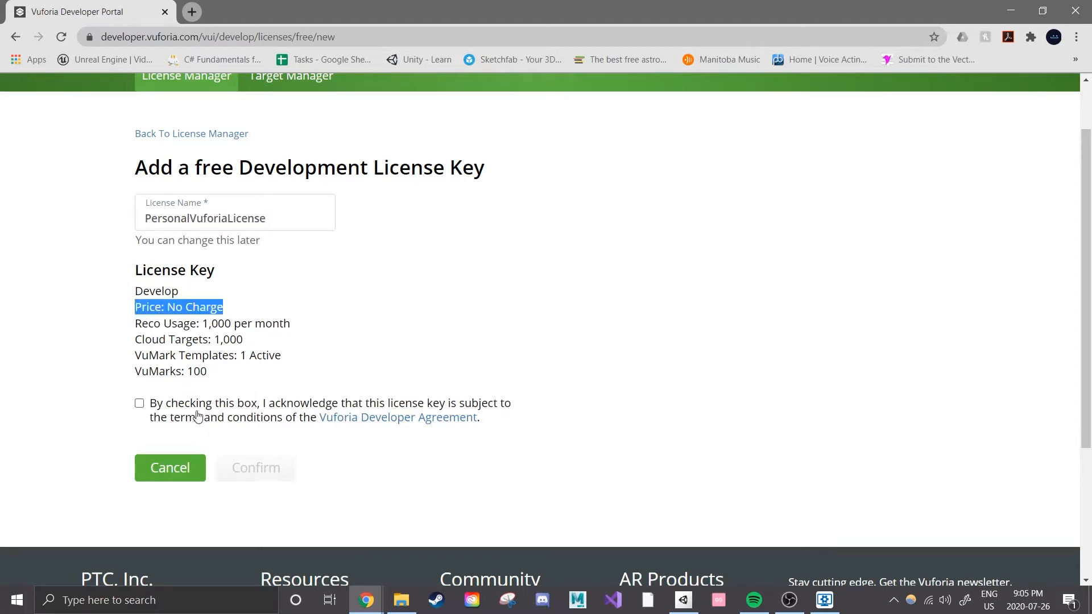
click(139, 404)
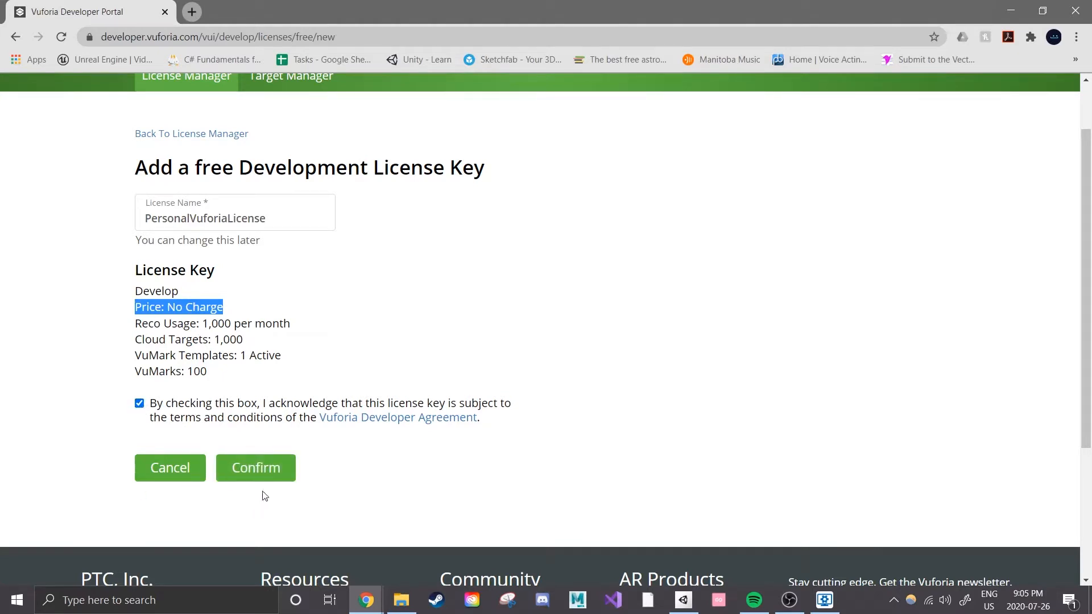
Confirm the PersonalVuforiaLicense key, open its details and select the key for copying.
click(256, 468)
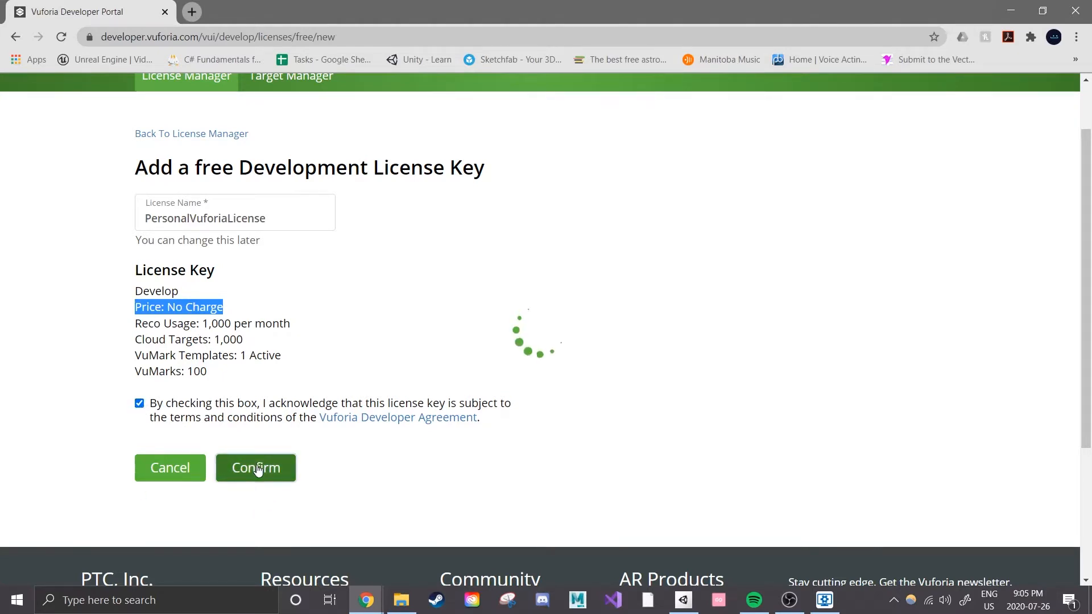
click(256, 467)
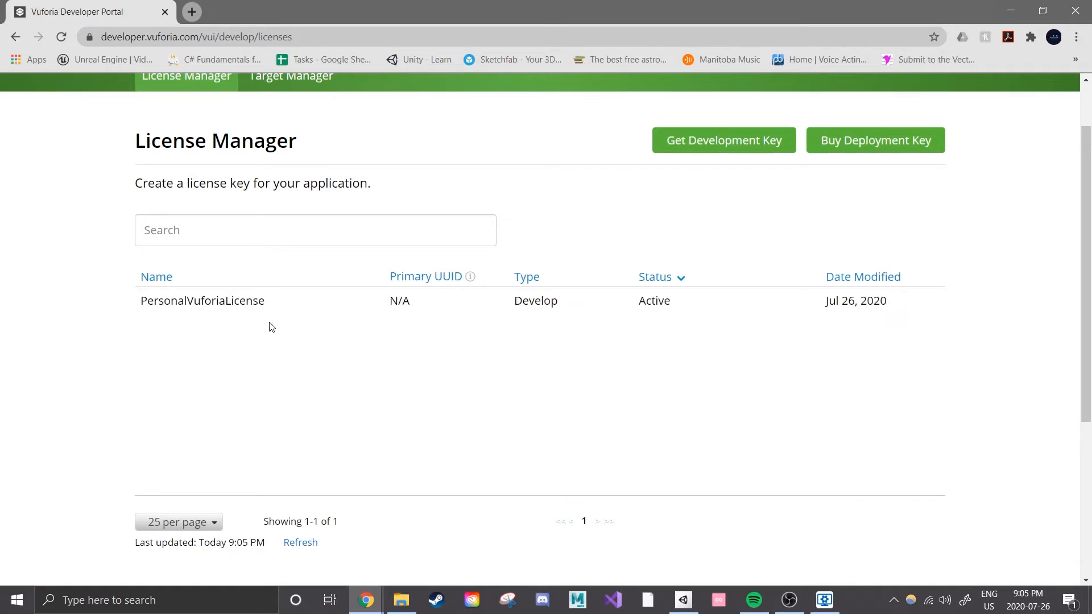
mouse_move(284, 310)
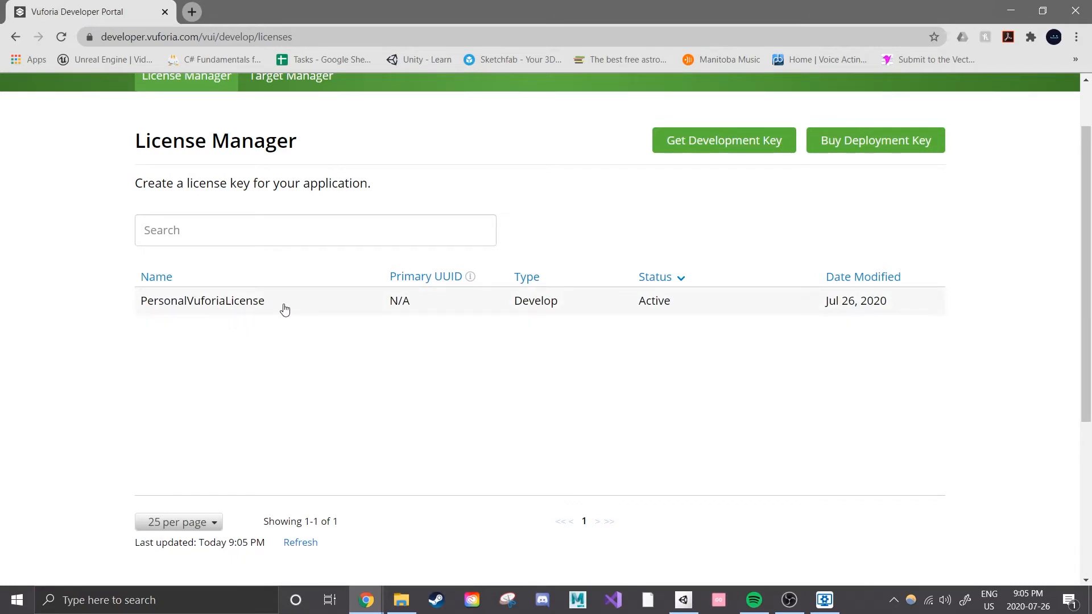
click(202, 301)
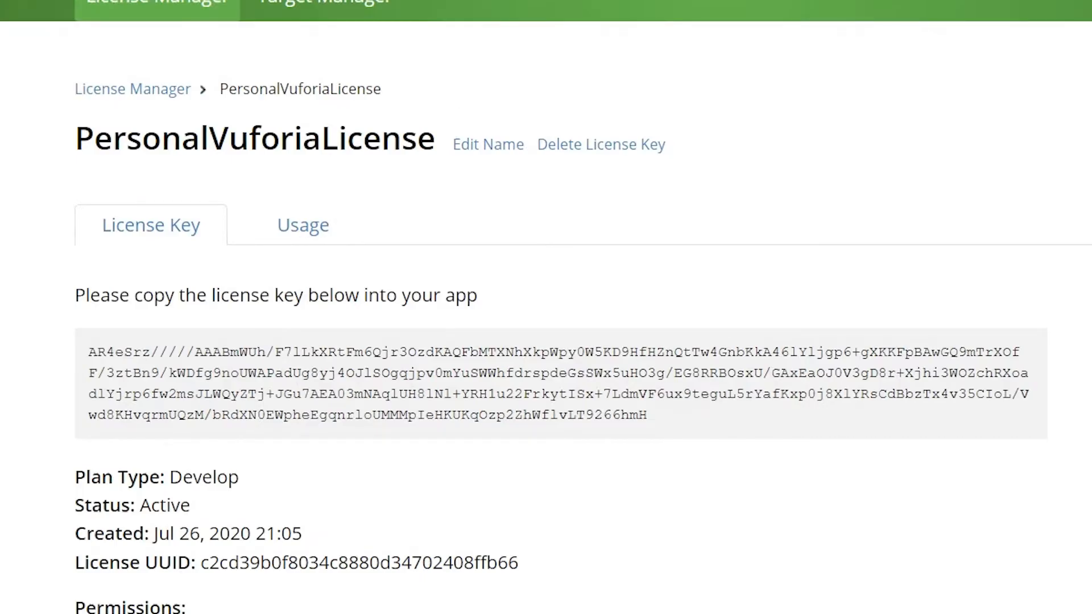
click(682, 600)
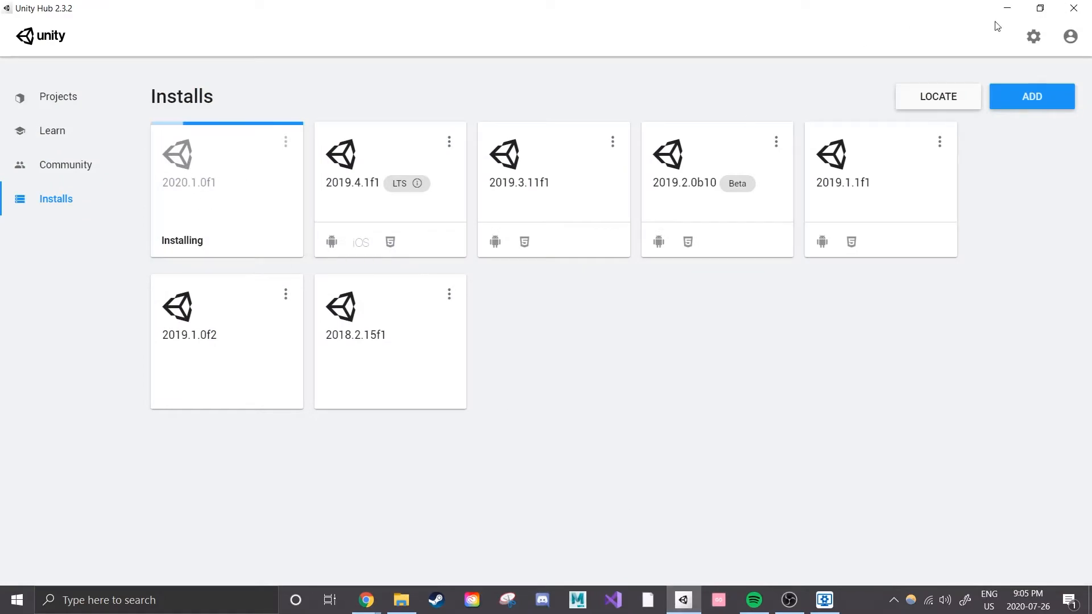
mouse_move(1071, 37)
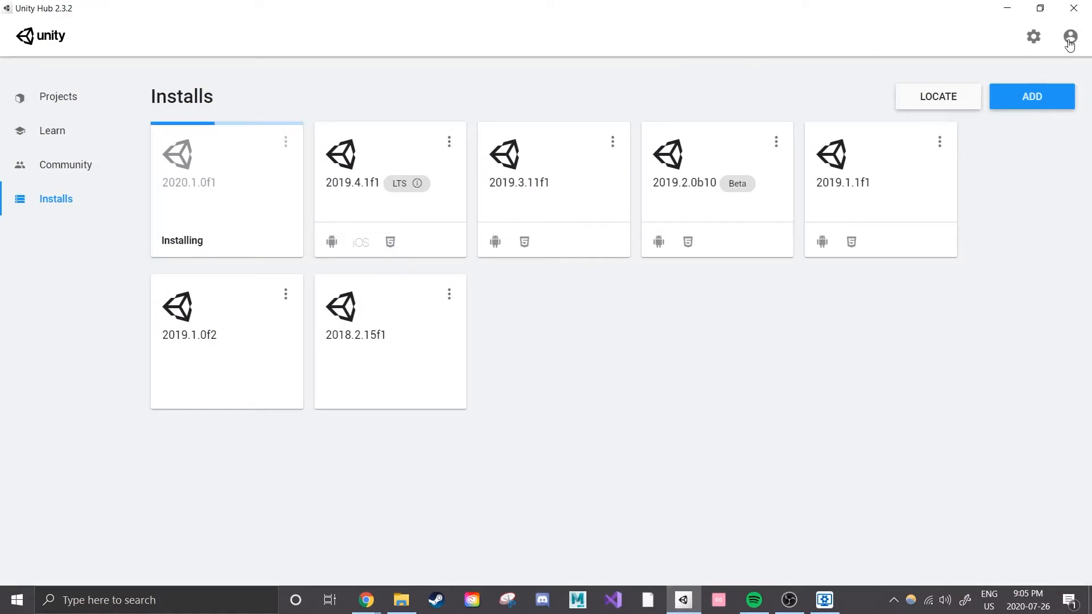
Sign in to the Unity account from Unity Hub, agreeing to the terms.
click(1071, 37)
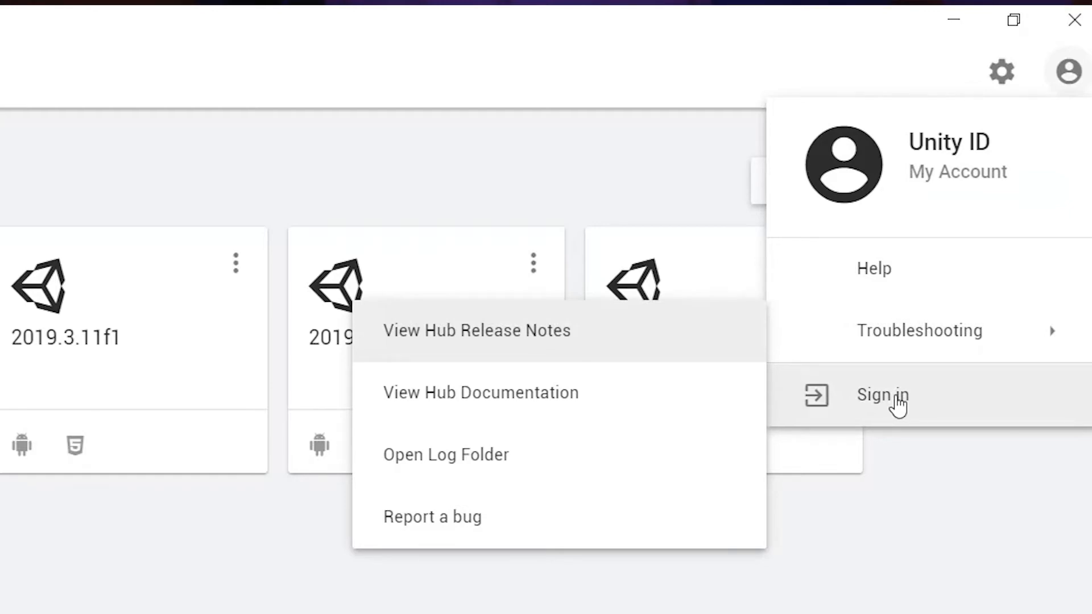
click(882, 396)
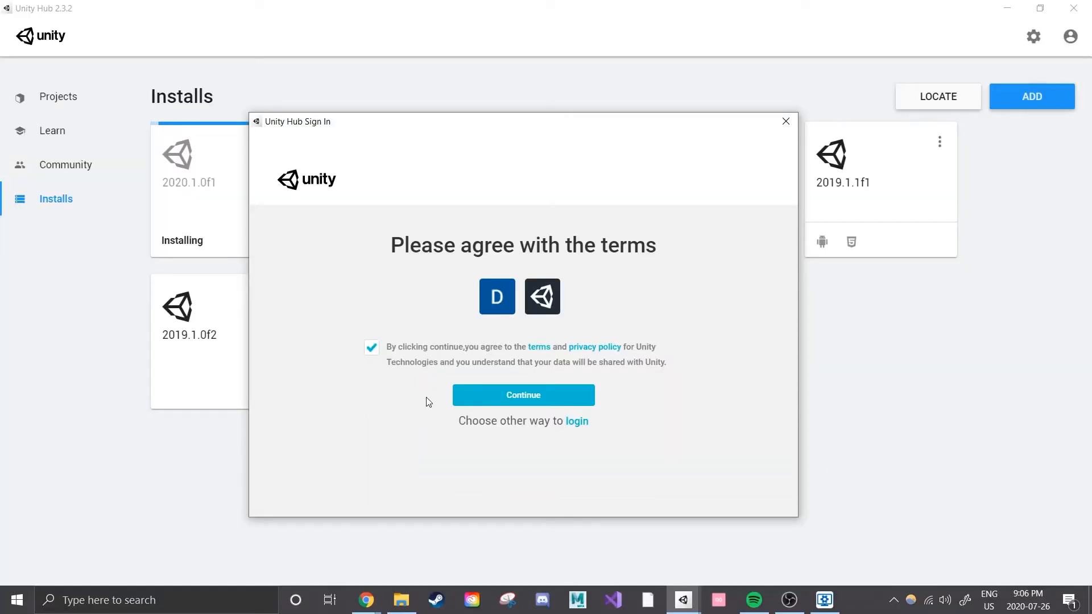
click(523, 395)
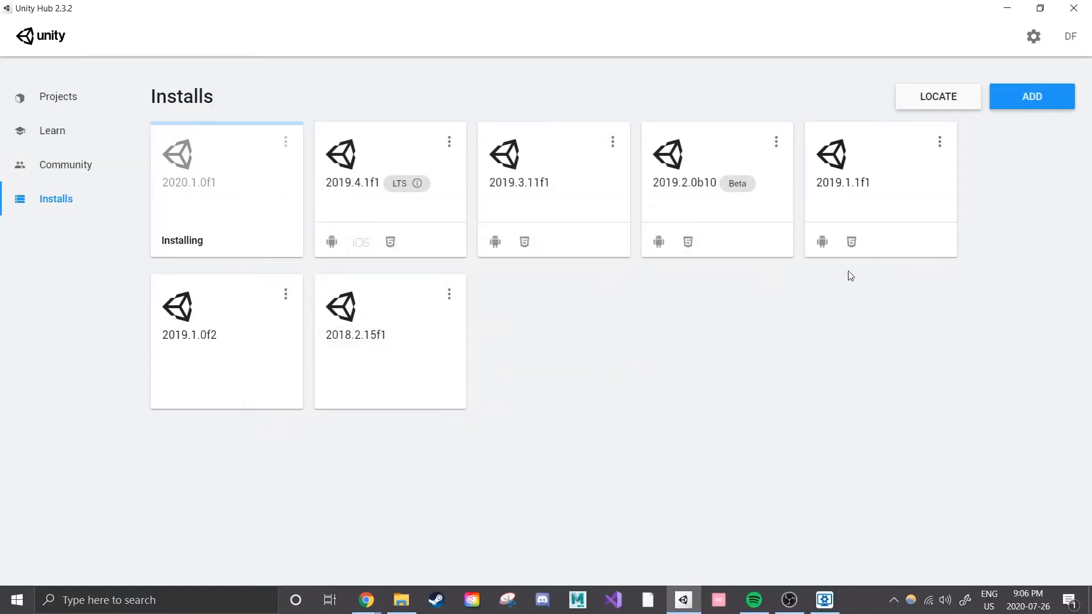
click(1071, 35)
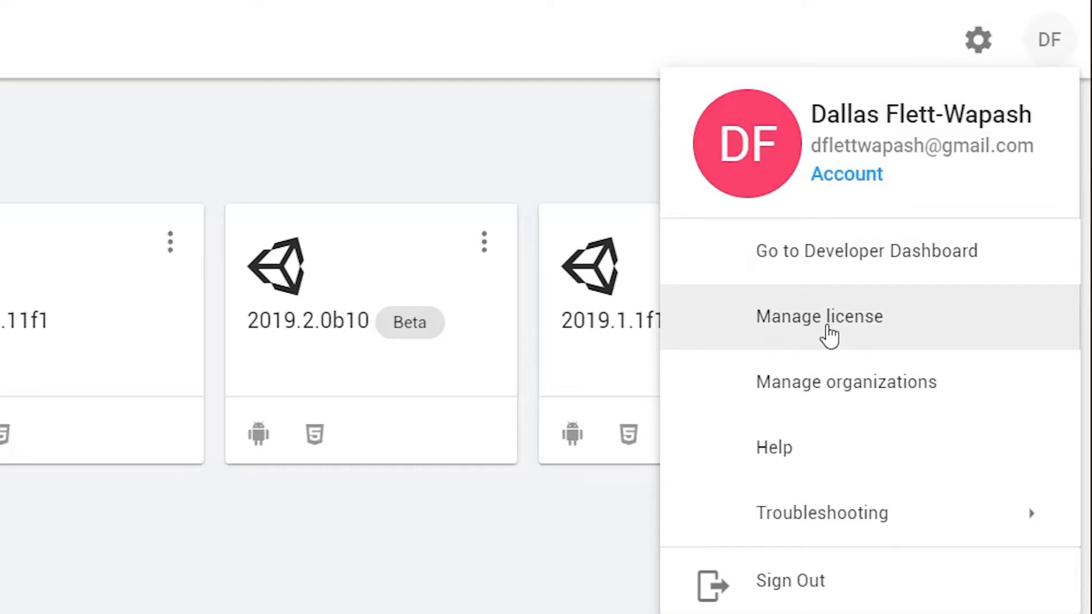
Activate a new Unity Personal license for non-professional use.
click(819, 316)
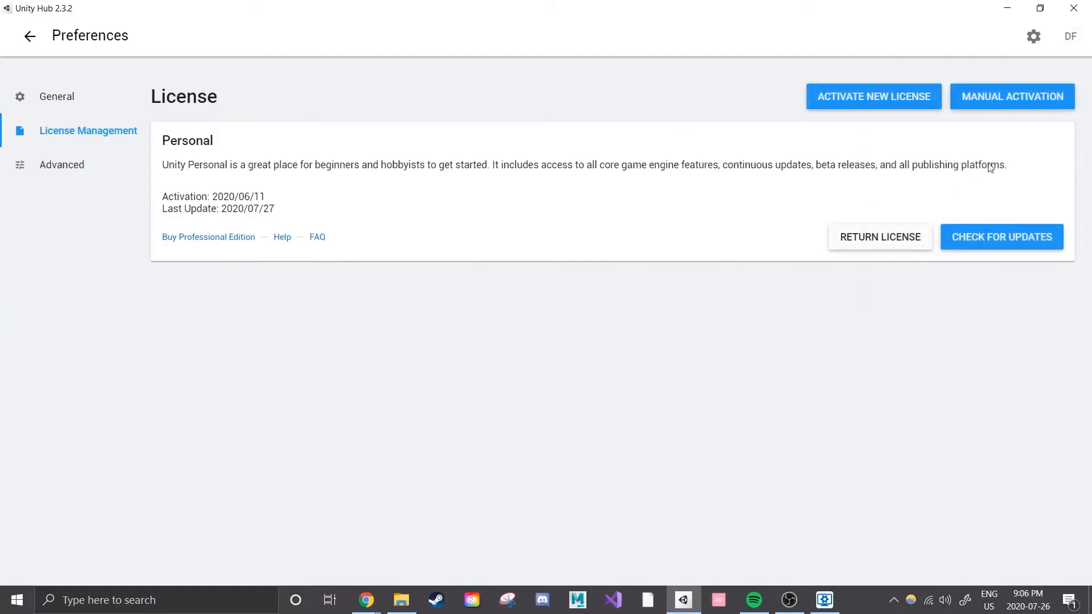
mouse_move(179, 145)
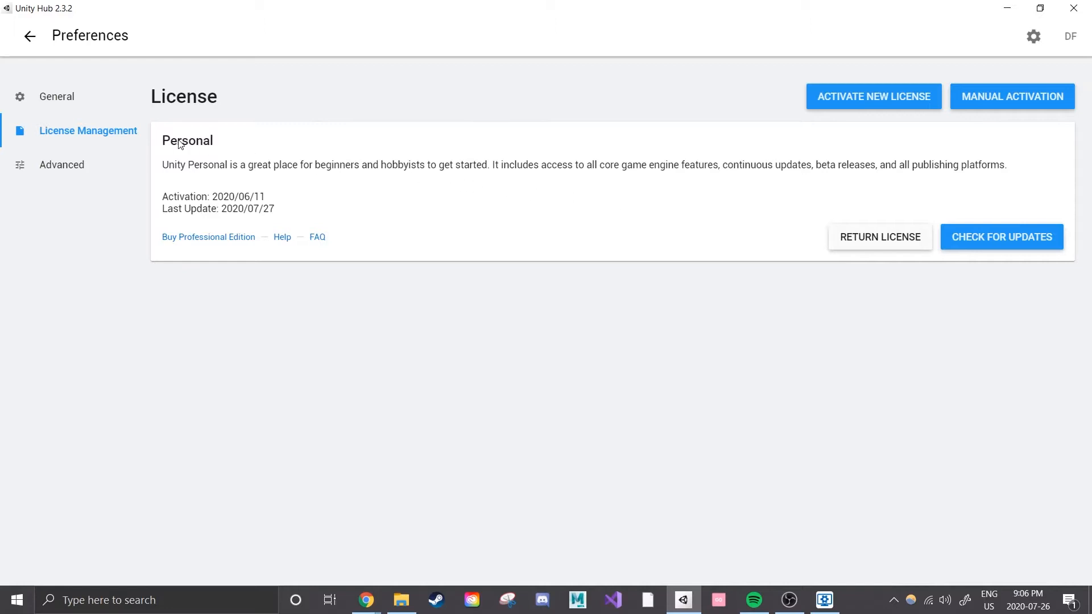
mouse_move(1007, 170)
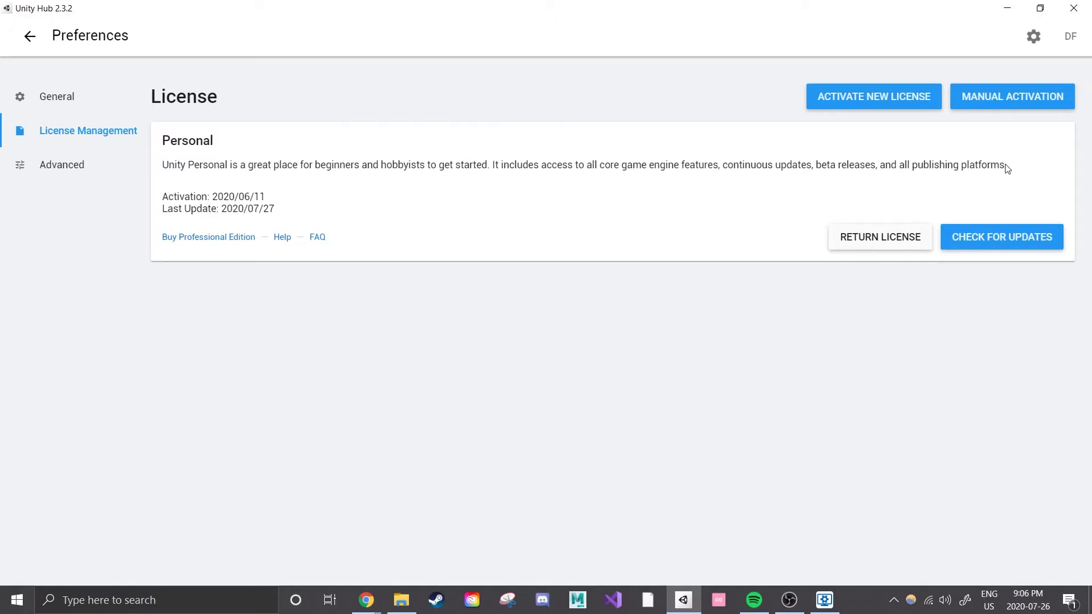
click(872, 96)
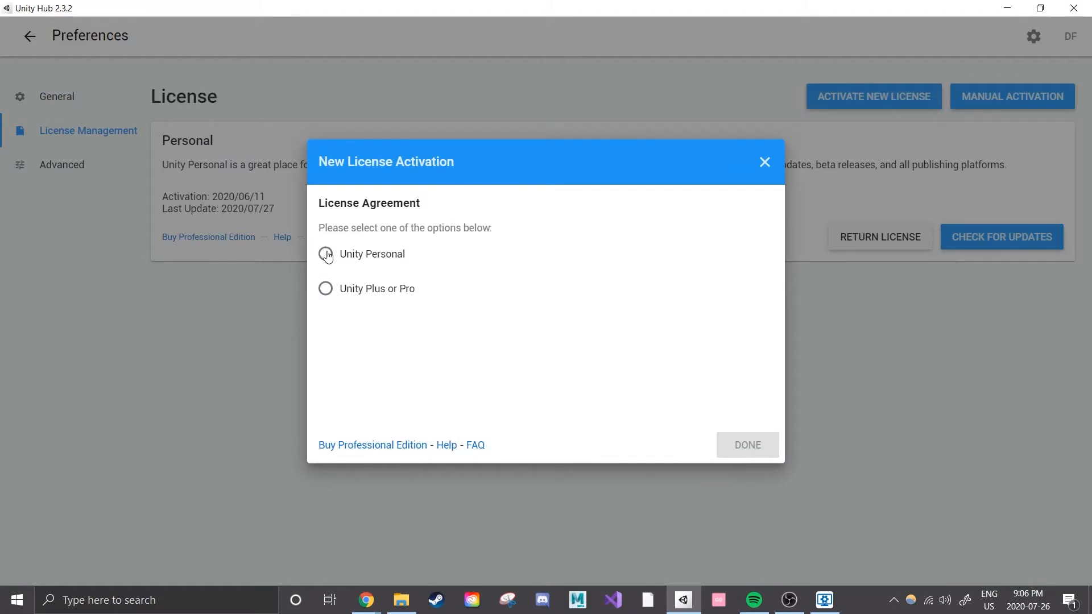
click(326, 254)
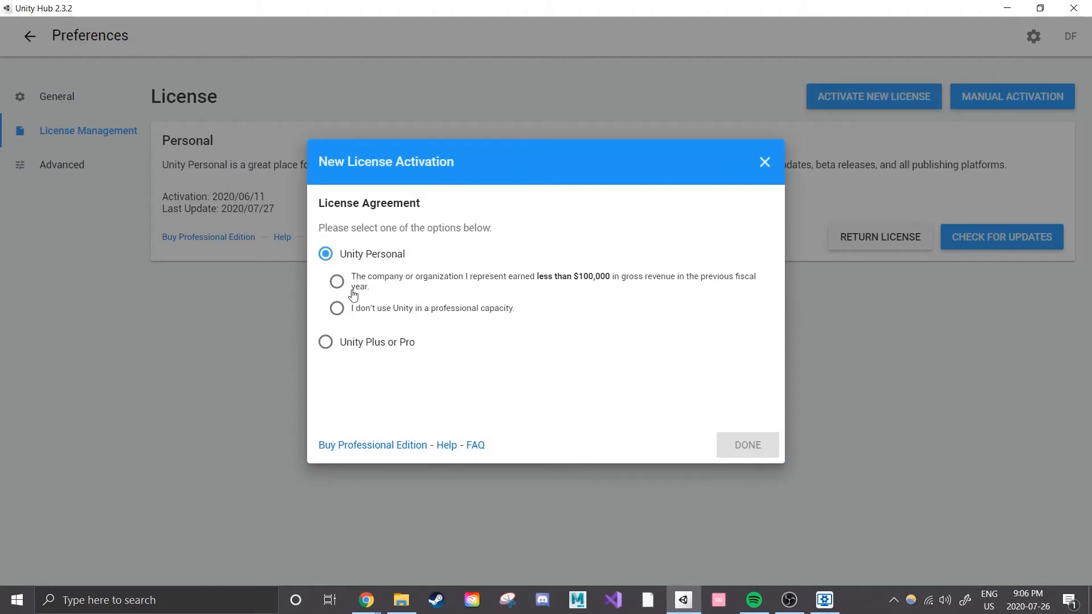
click(336, 307)
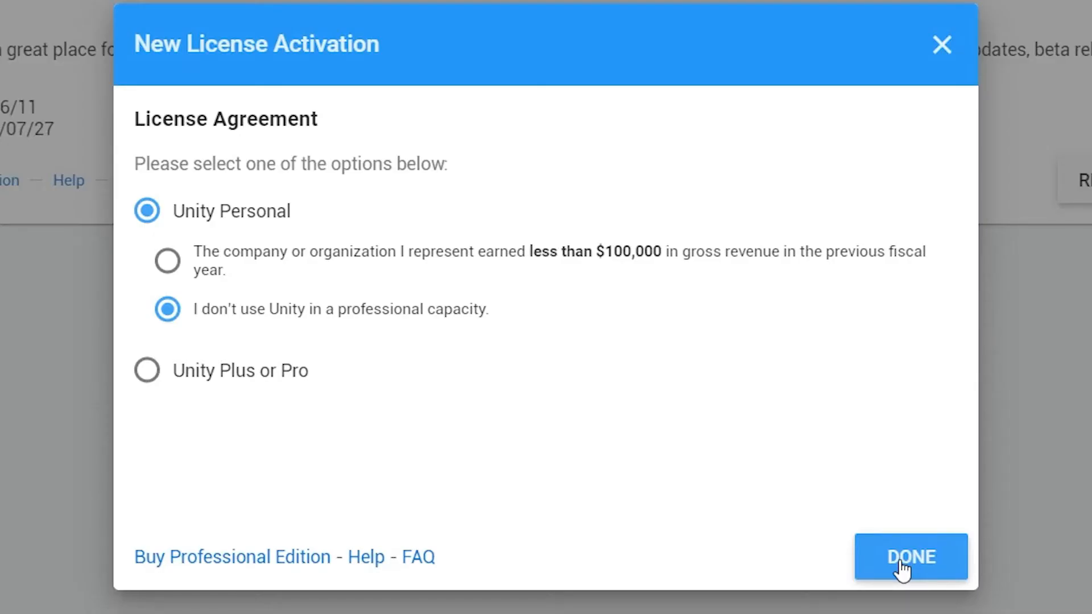
click(909, 556)
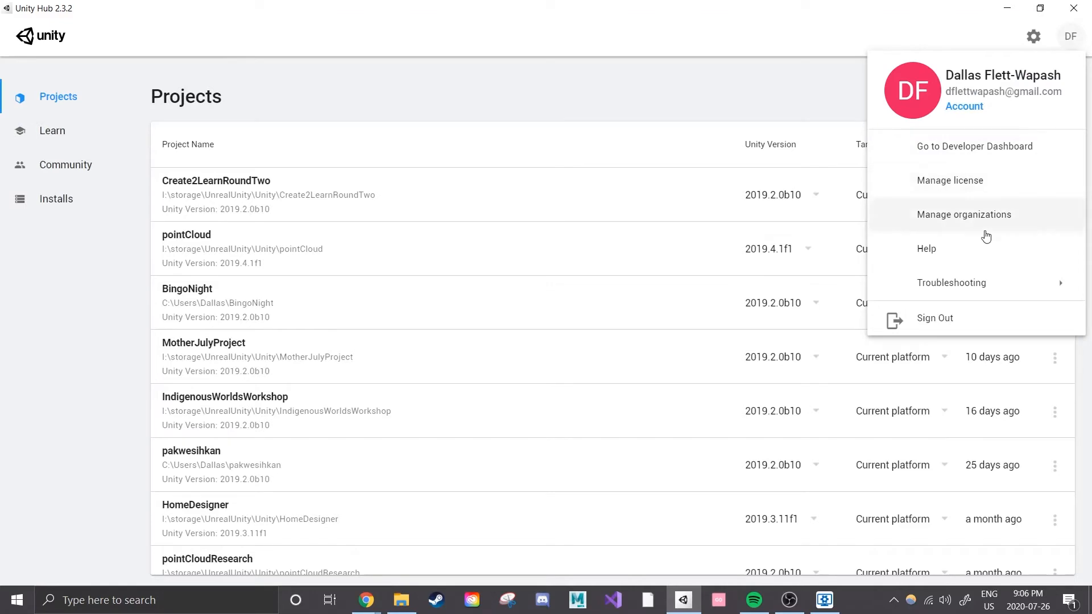
Create a new 3D-template project named 'Personal Vuforia Project'.
click(775, 68)
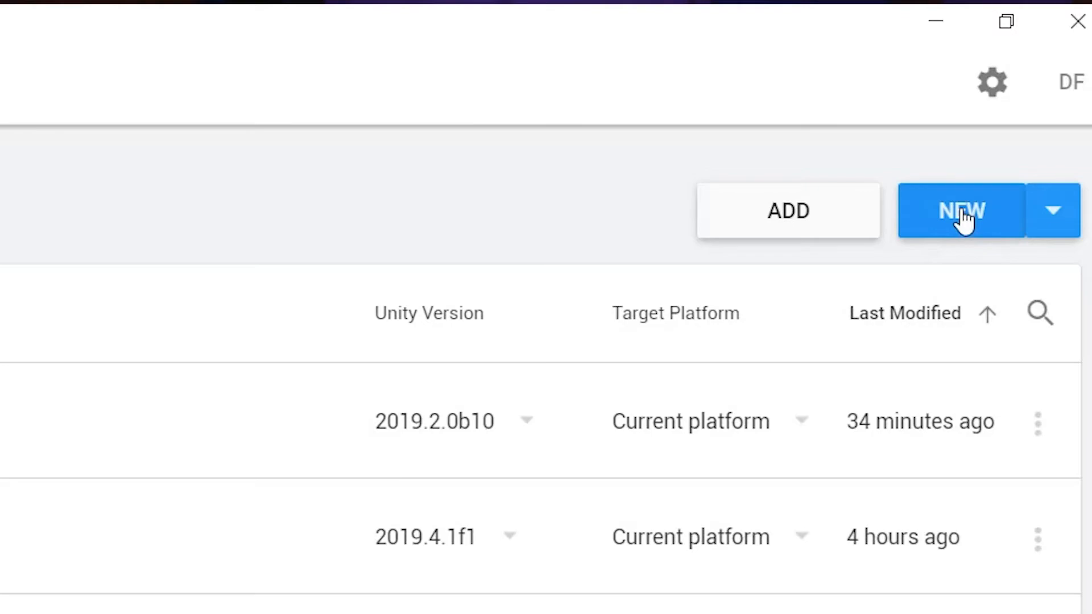
click(961, 211)
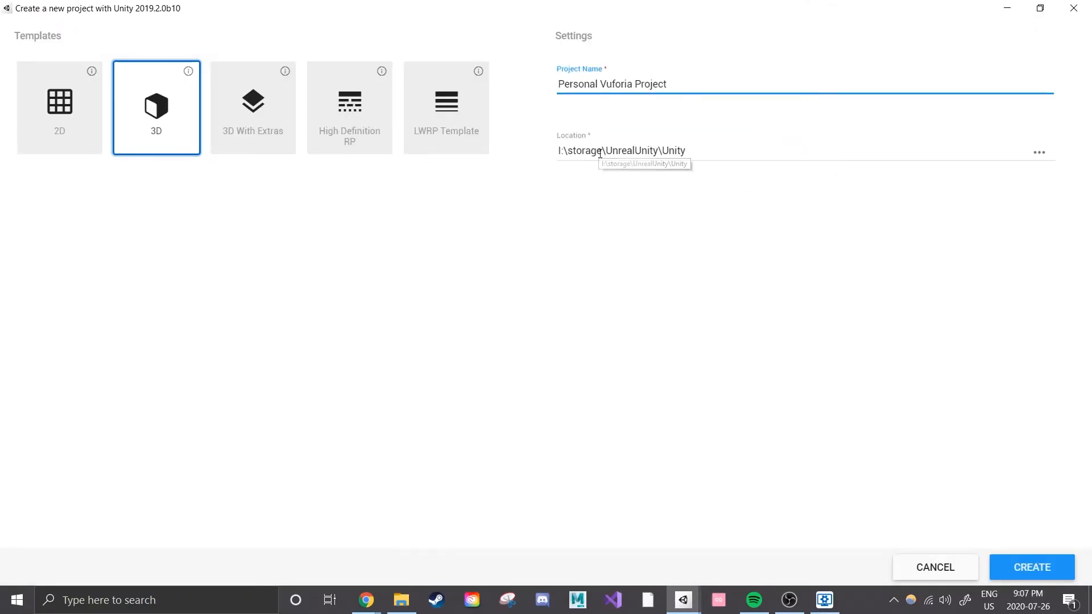
mouse_move(654, 150)
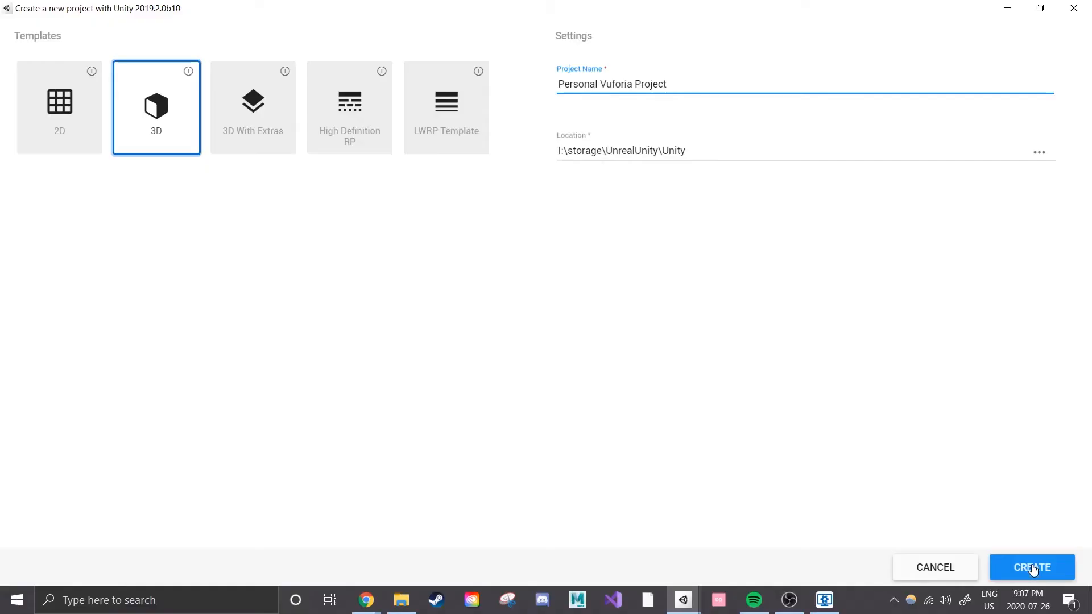
click(1031, 568)
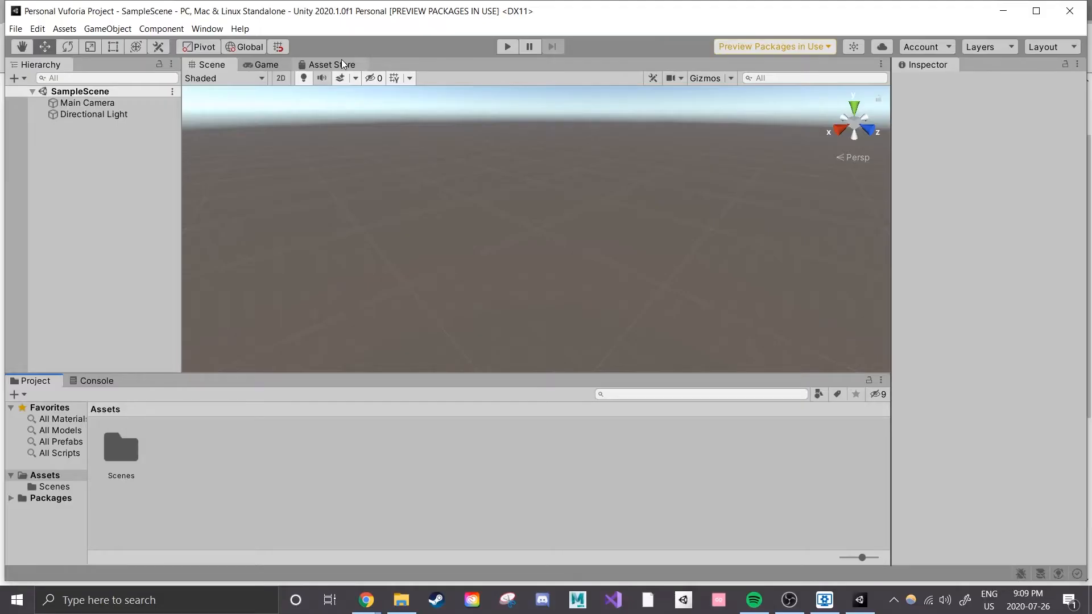
Show the editor's Asset Store tab, which reports the store has moved online.
click(328, 65)
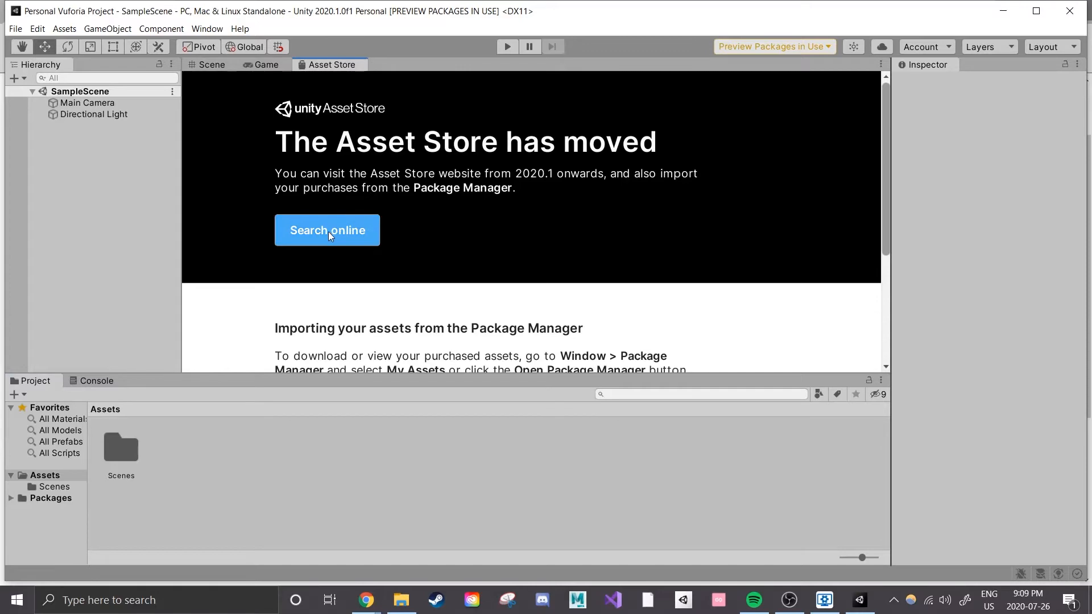
mouse_move(332, 240)
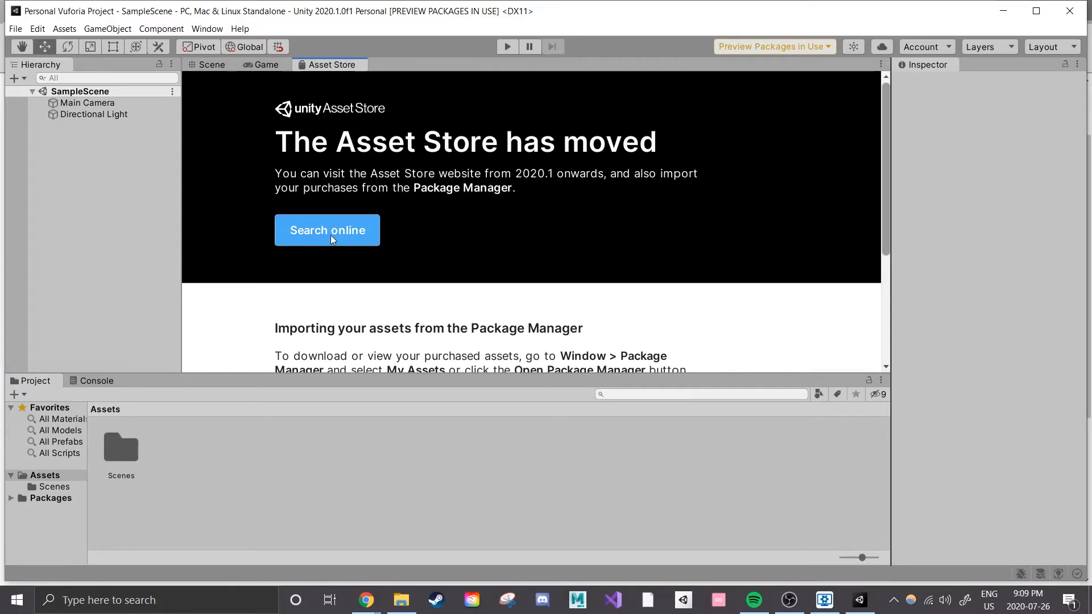
Find Vuforia Engine online, add it to My Assets accepting the terms, and open in Unity.
click(327, 229)
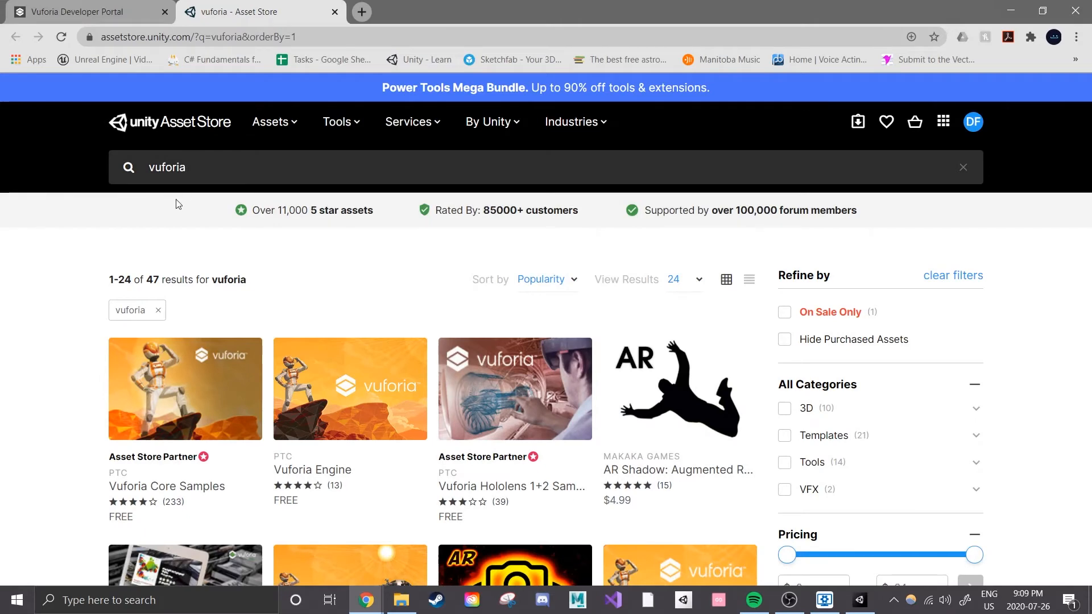
scroll(down, 3)
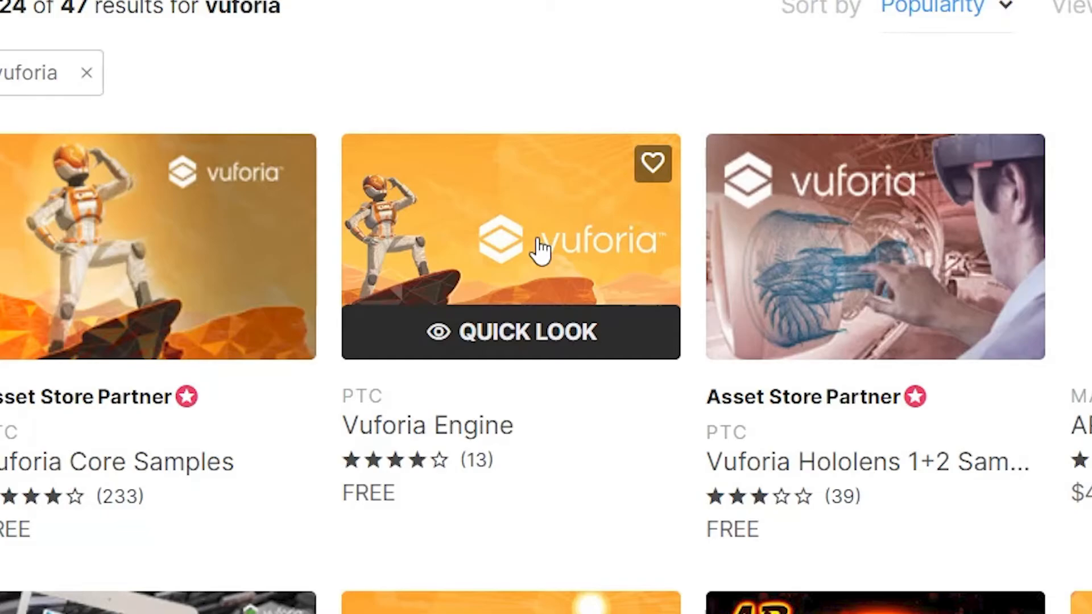
click(510, 247)
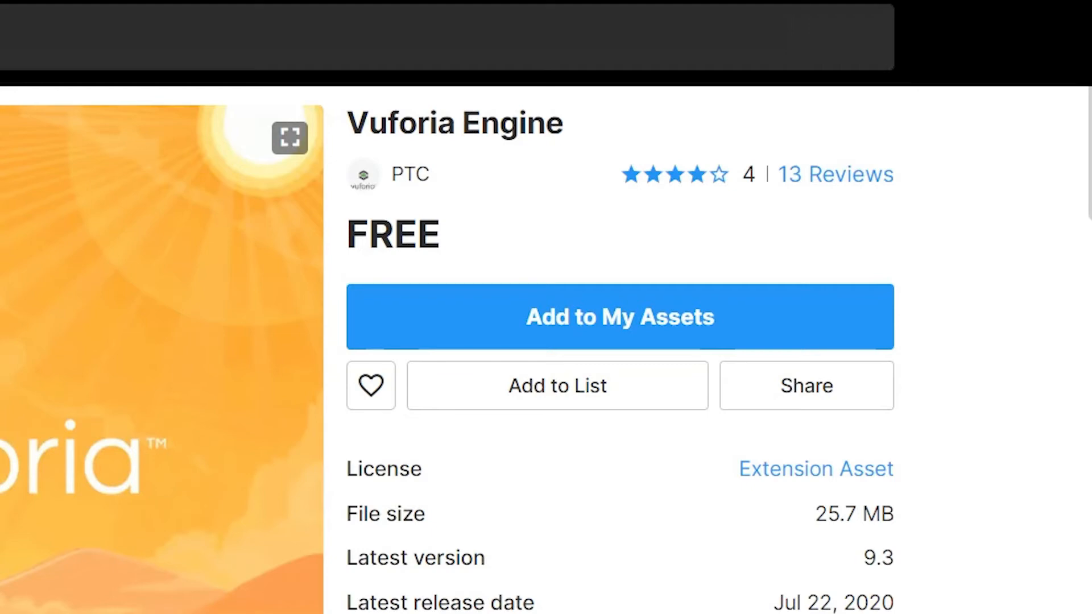
click(619, 317)
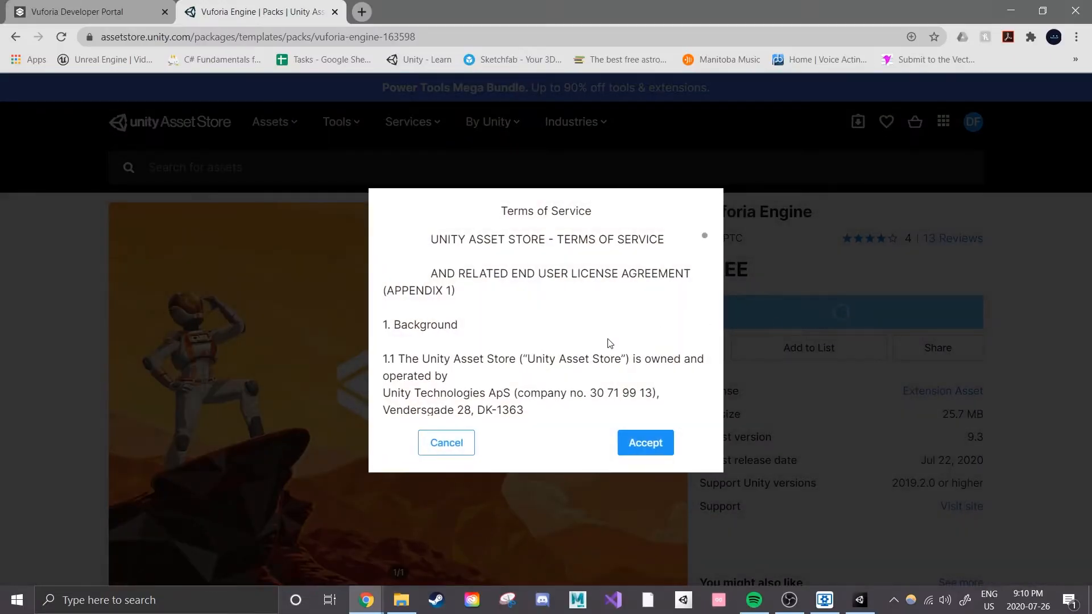
scroll(down, 3)
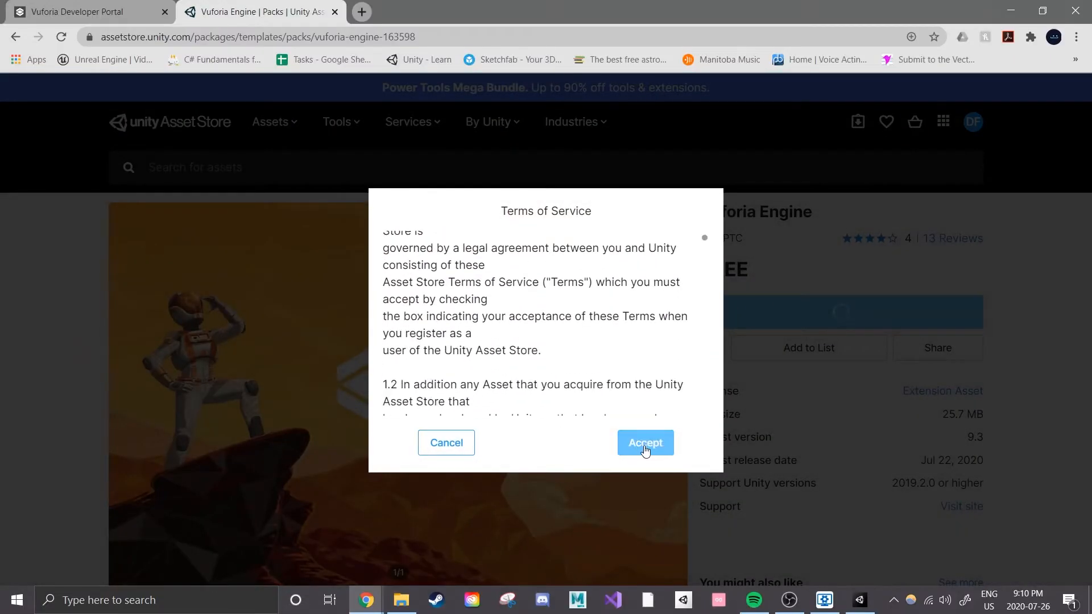
click(645, 442)
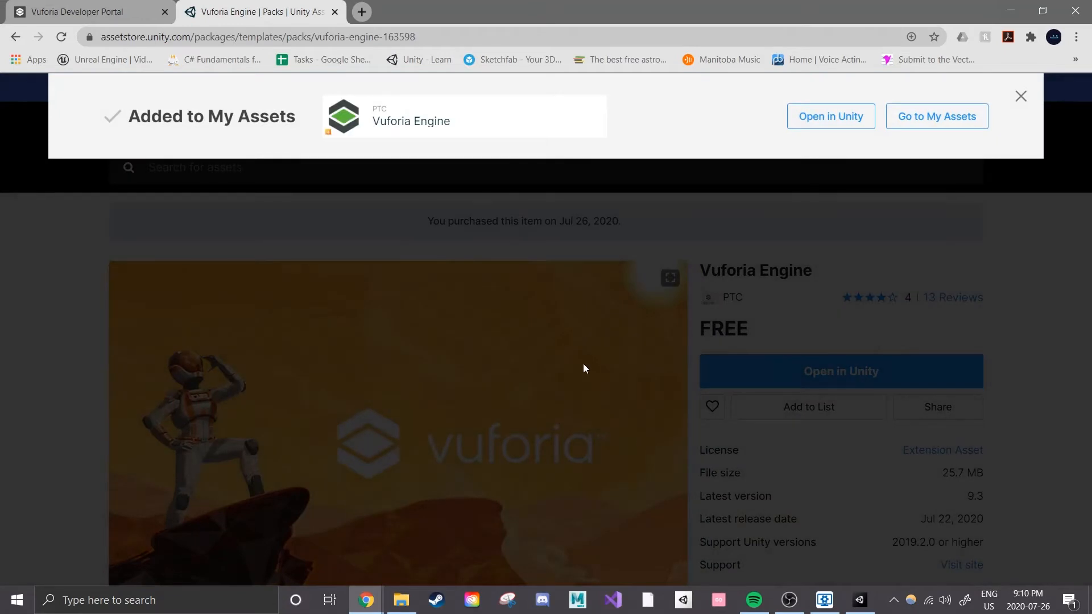
click(830, 116)
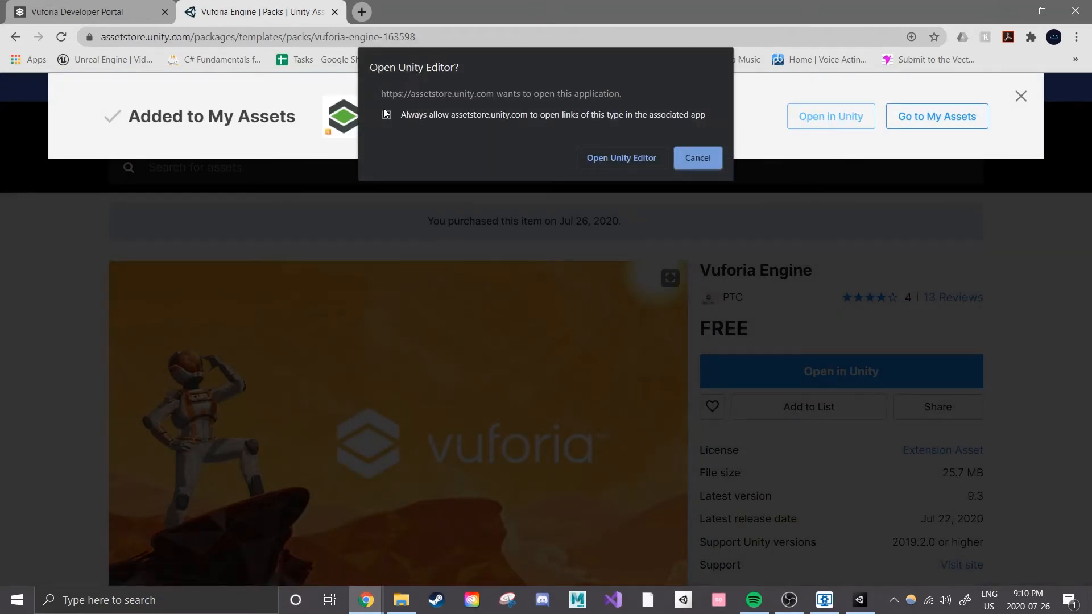
Allow the browser to launch the Unity Editor for the Vuforia asset.
click(697, 158)
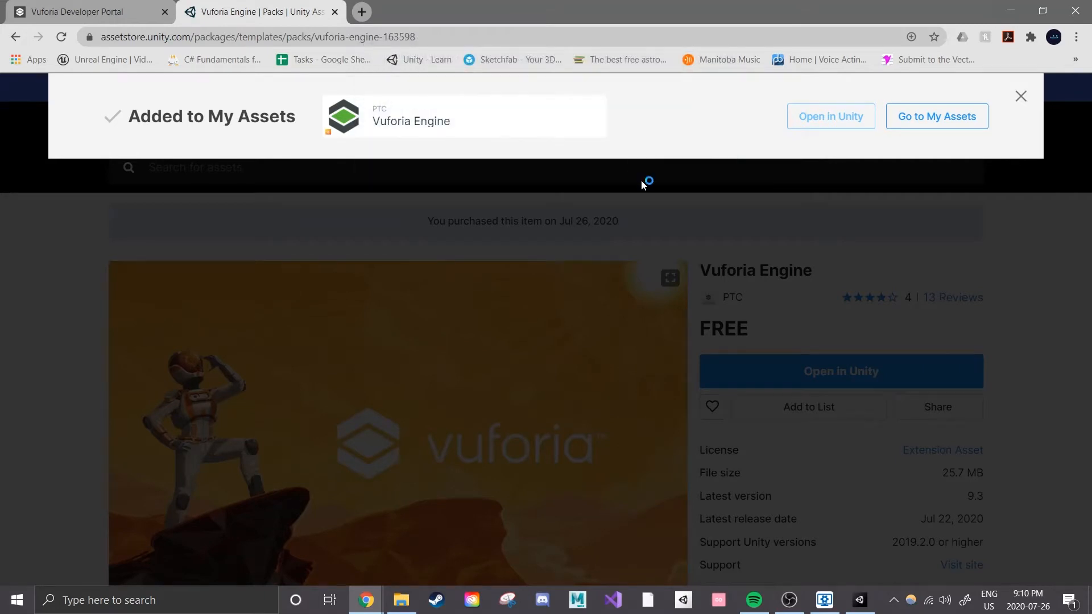
click(831, 116)
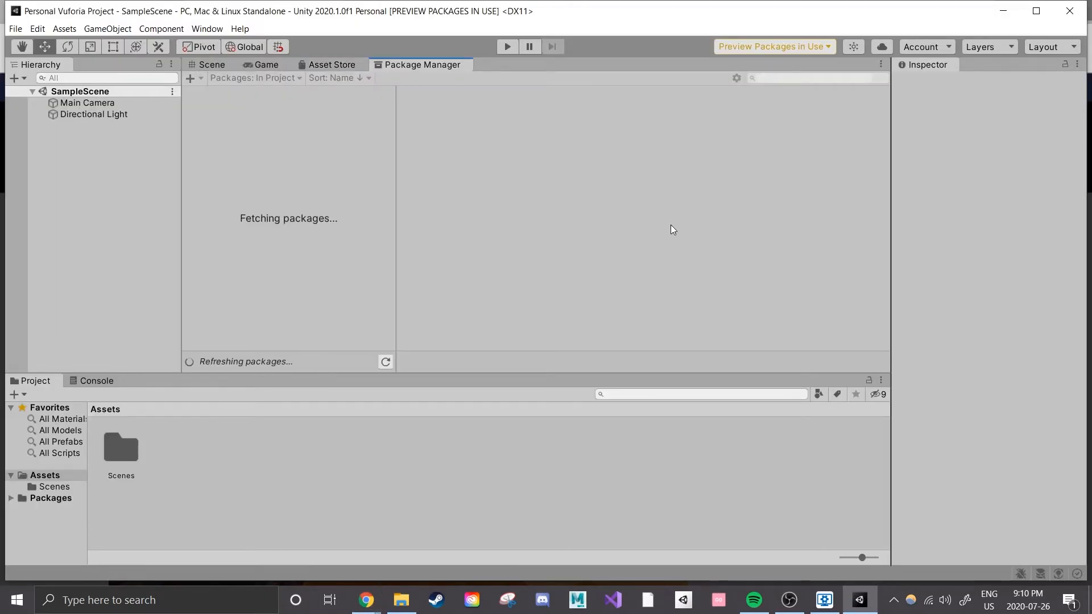
click(207, 28)
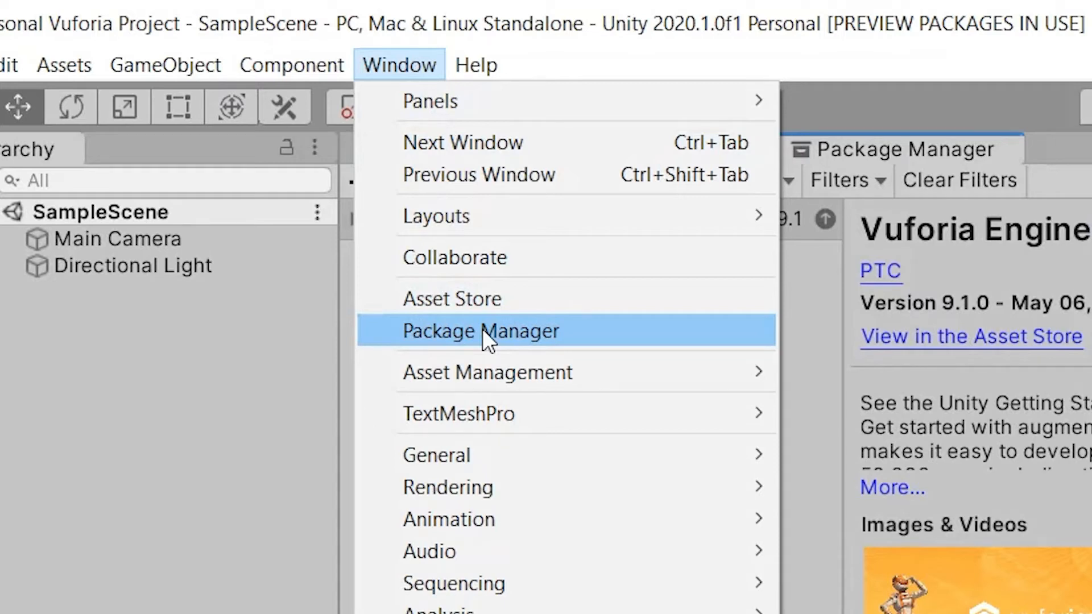
Import the Vuforia Engine package with all its files from Package Manager.
click(480, 331)
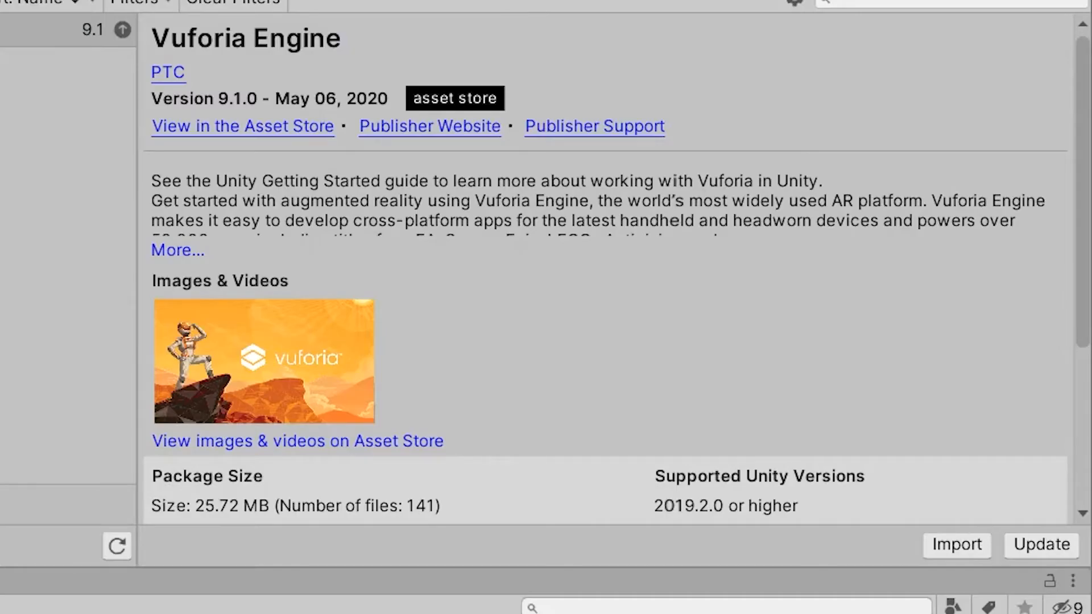
scroll(down, 3)
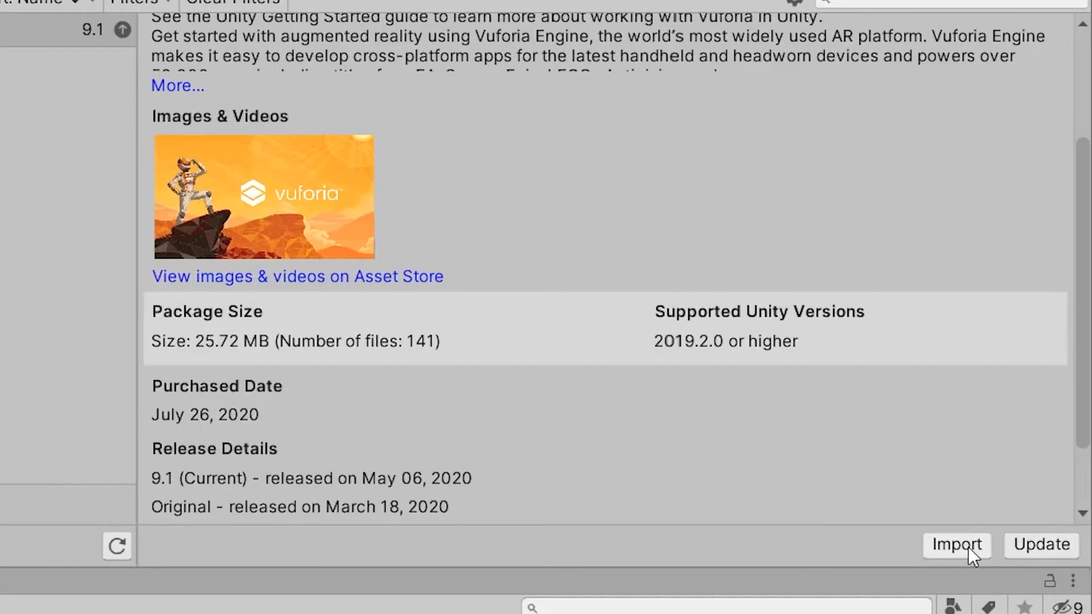
click(956, 545)
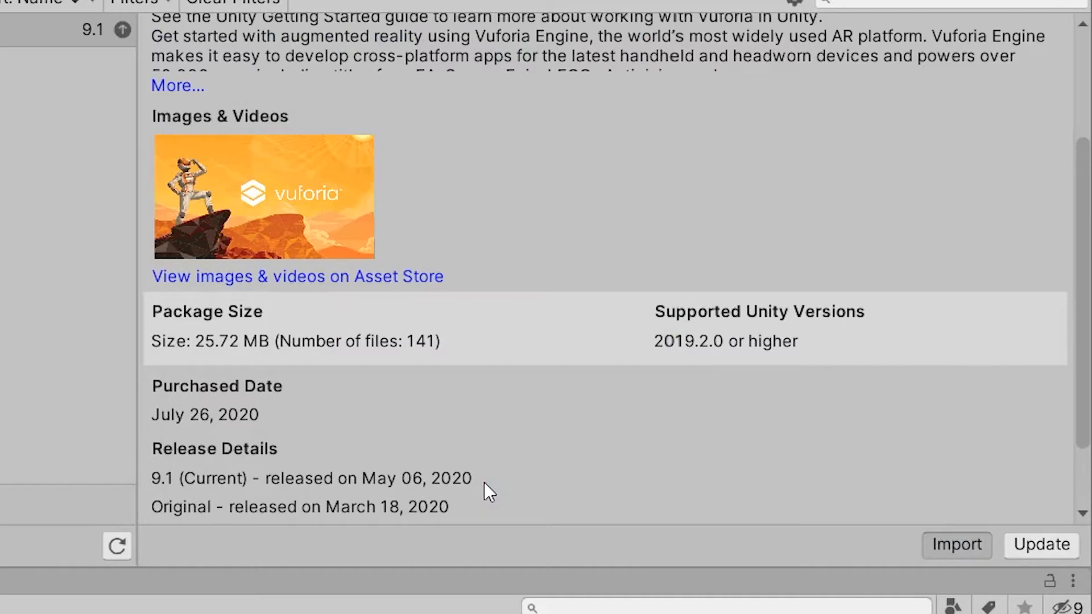
click(956, 545)
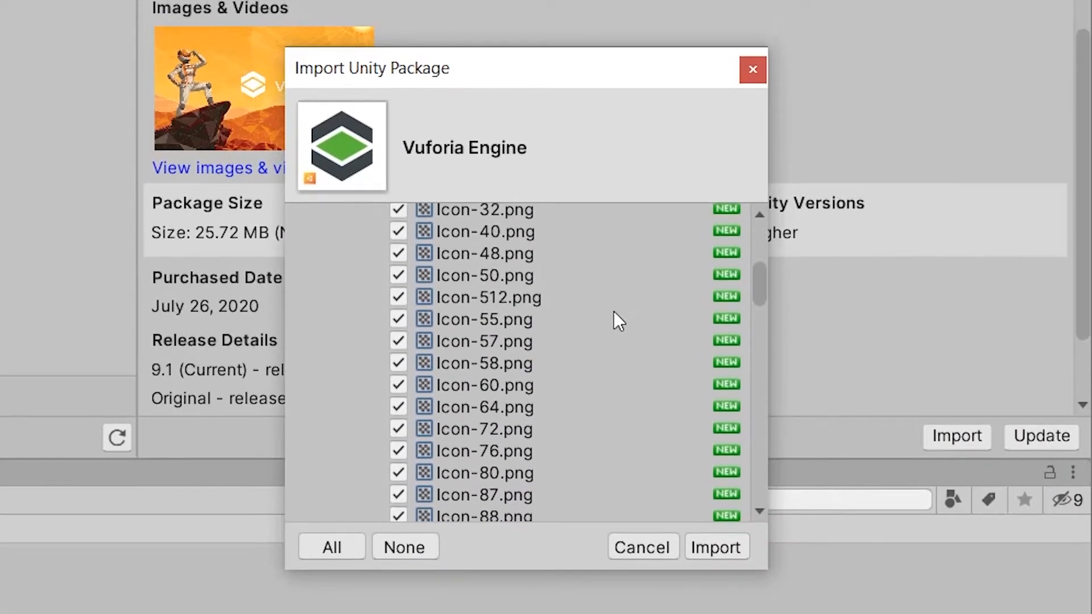
scroll(up, 3)
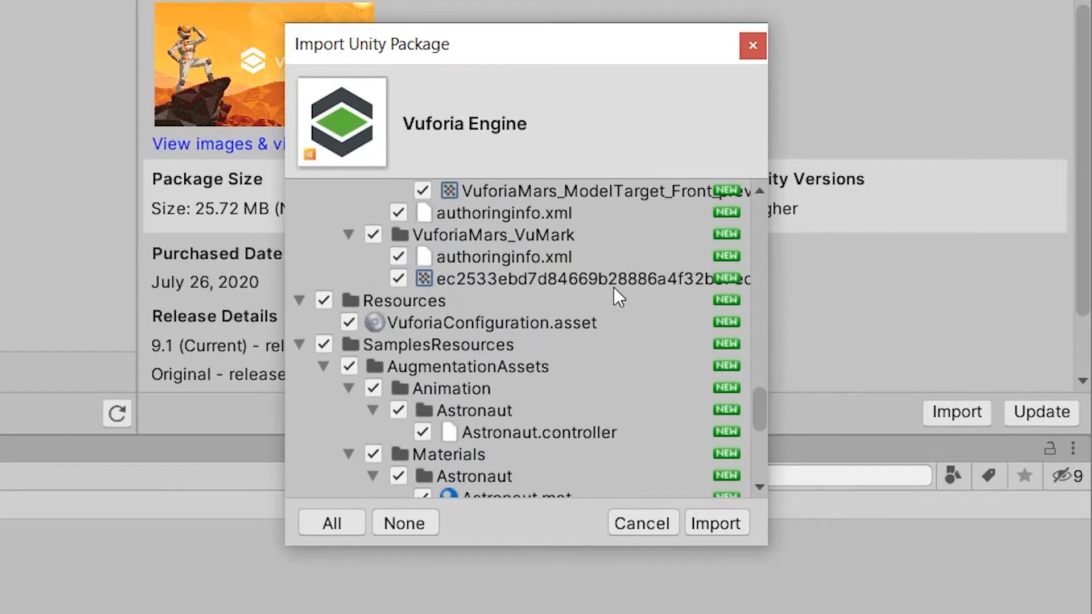
click(716, 523)
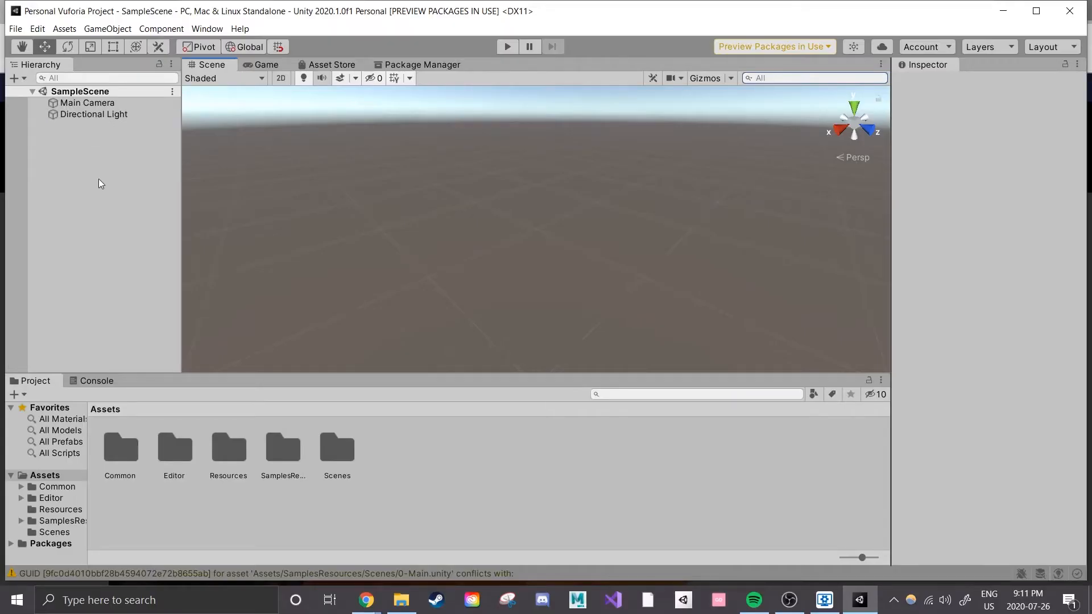
mouse_move(83, 154)
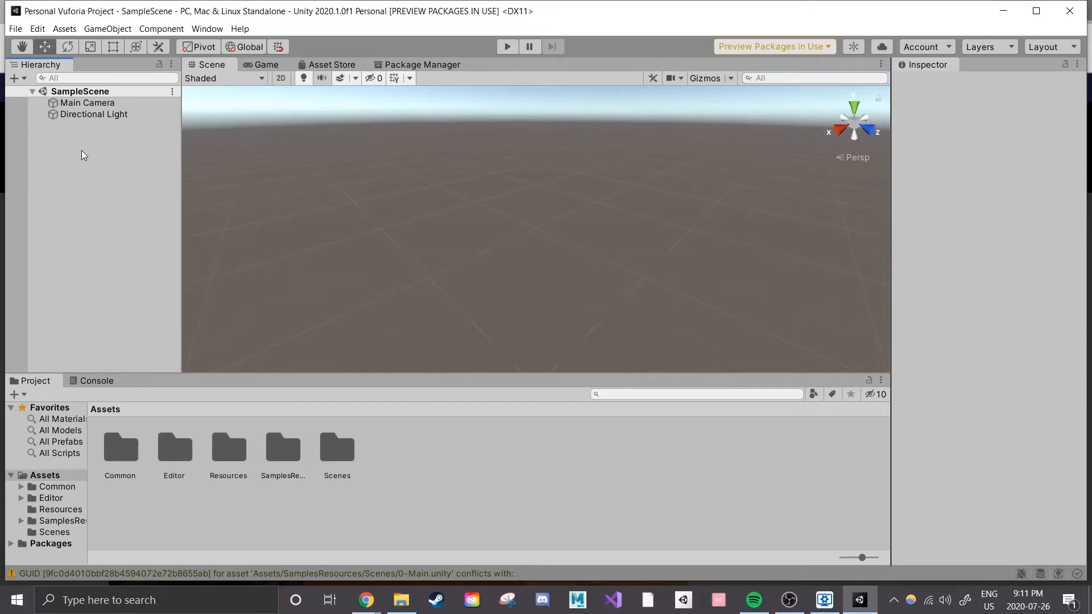
Bring up the Hierarchy's object-creation menu, including Vuforia Engine options.
right_click(82, 155)
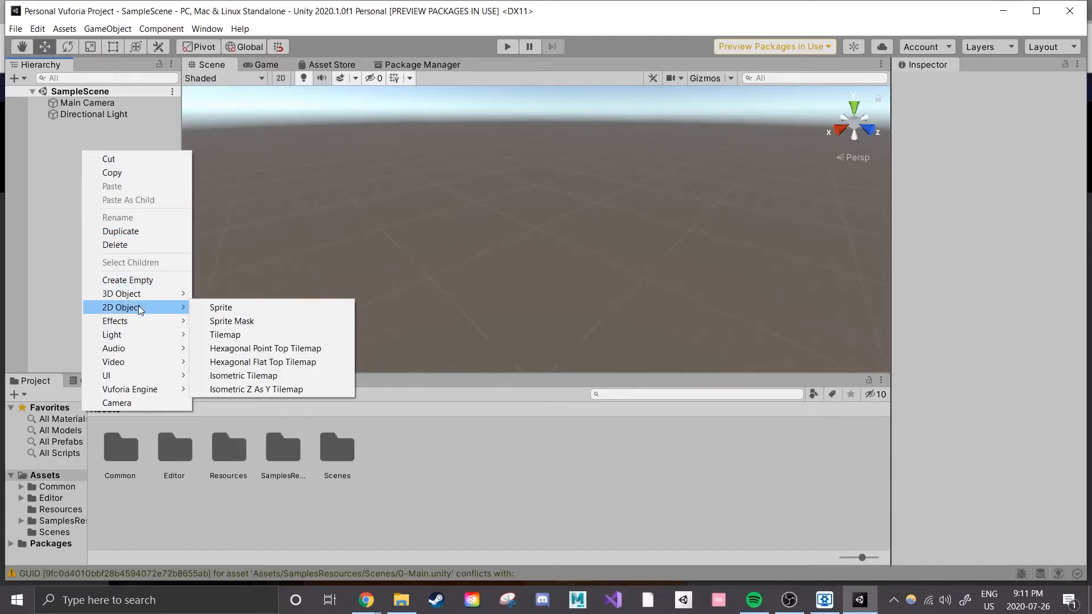
mouse_move(125, 294)
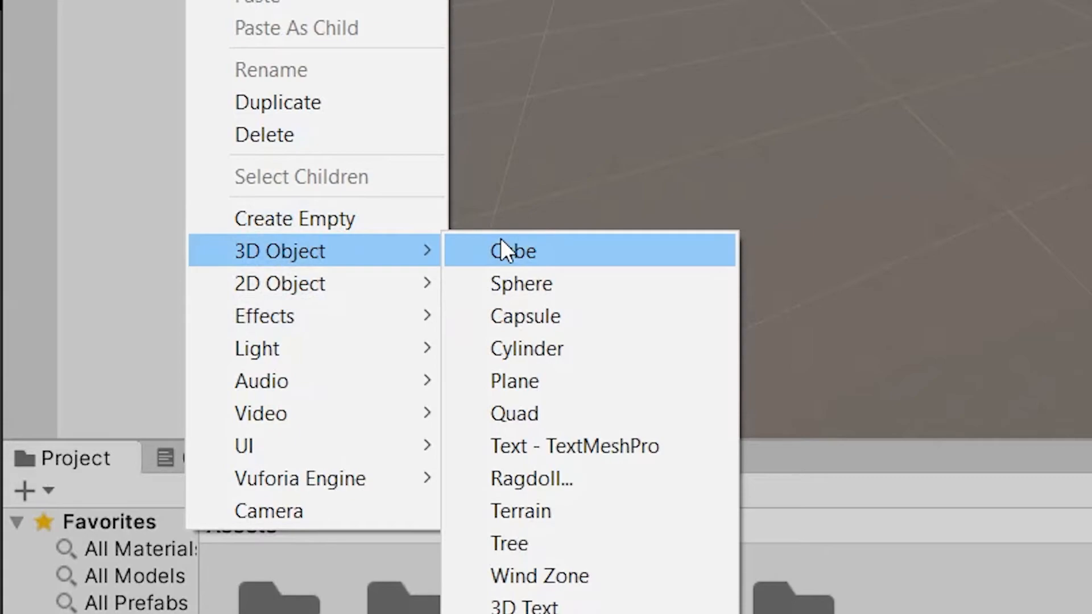
Add a cube, undo its trial rotation, and switch to the Scale tool.
click(513, 250)
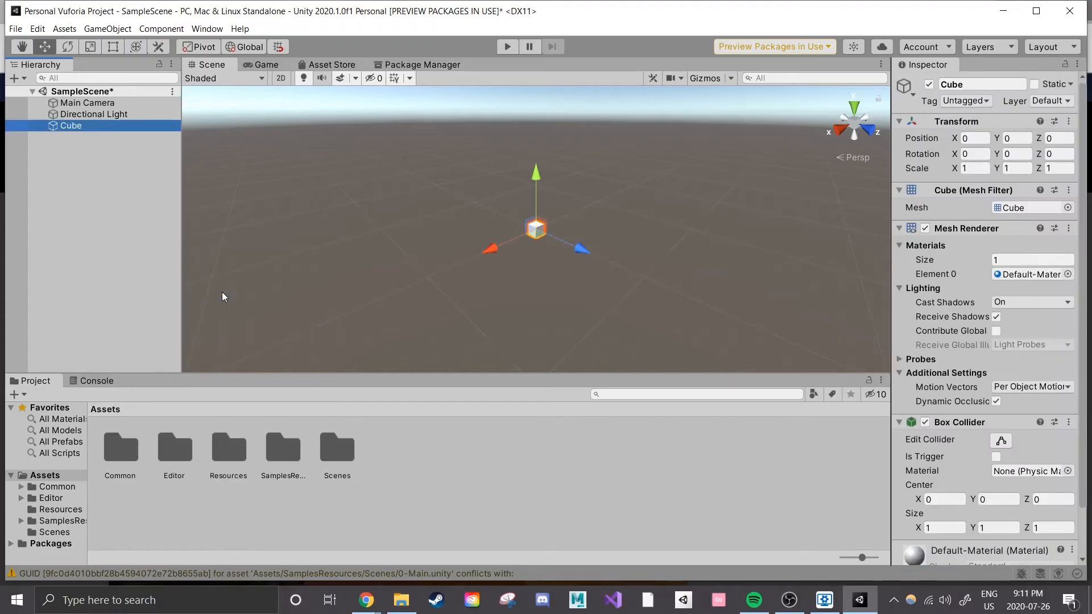
mouse_move(538, 251)
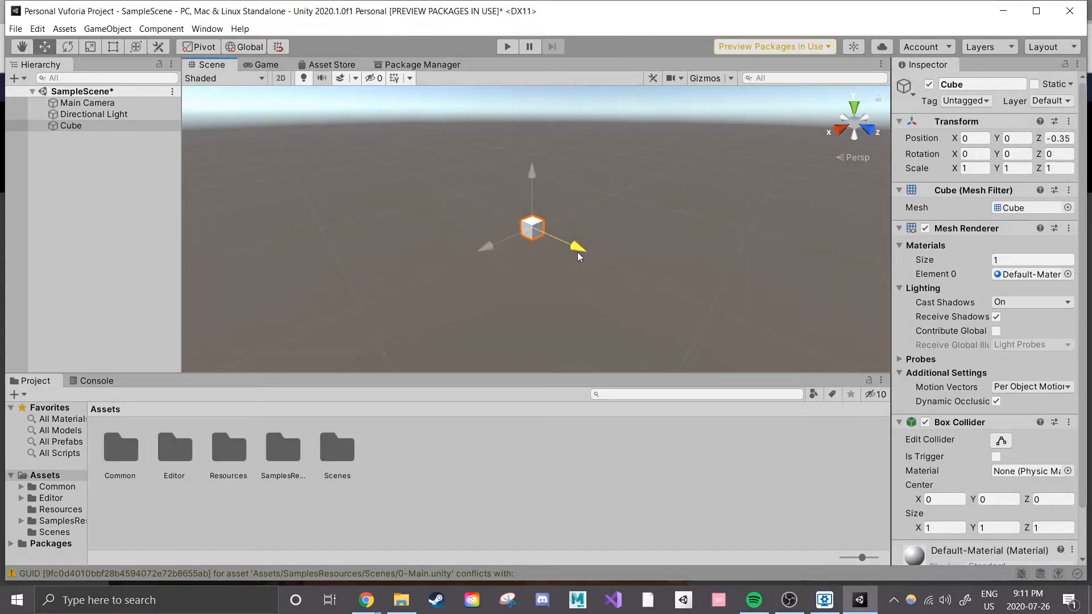
key(e)
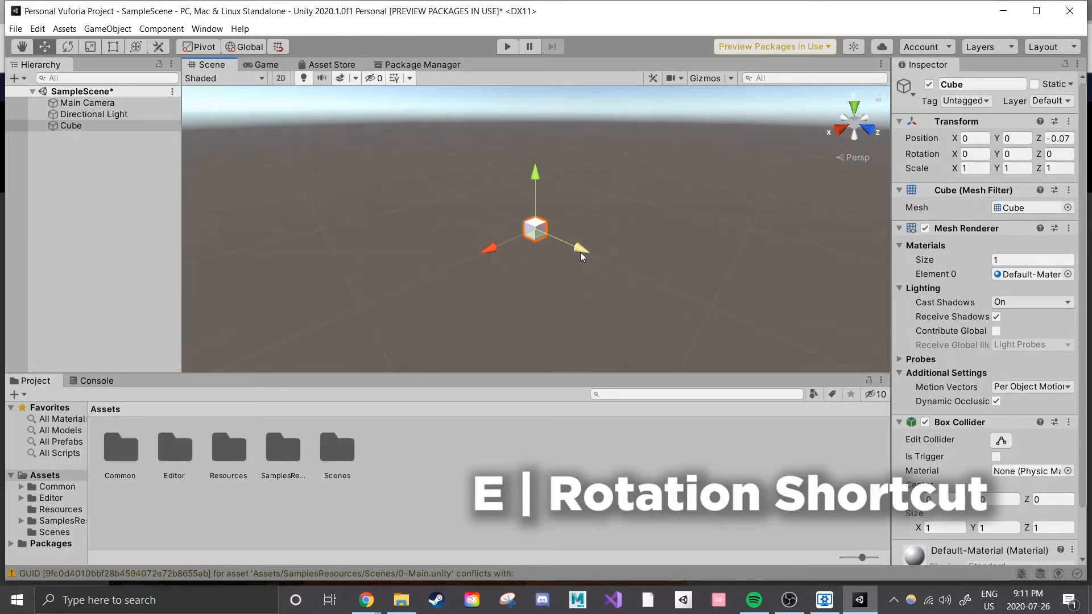
key(e)
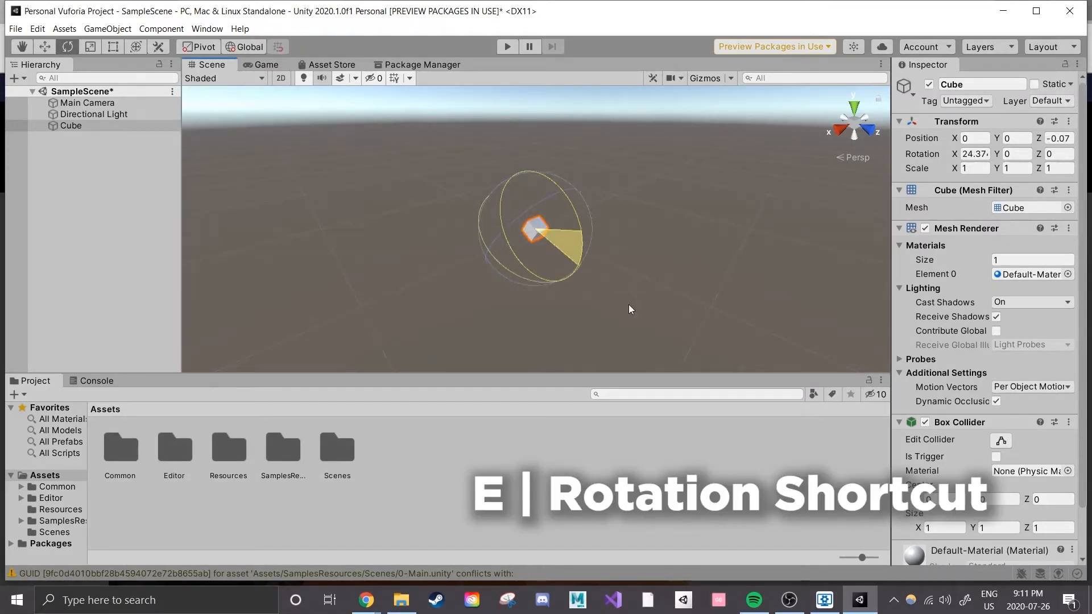
key(ctrl+z)
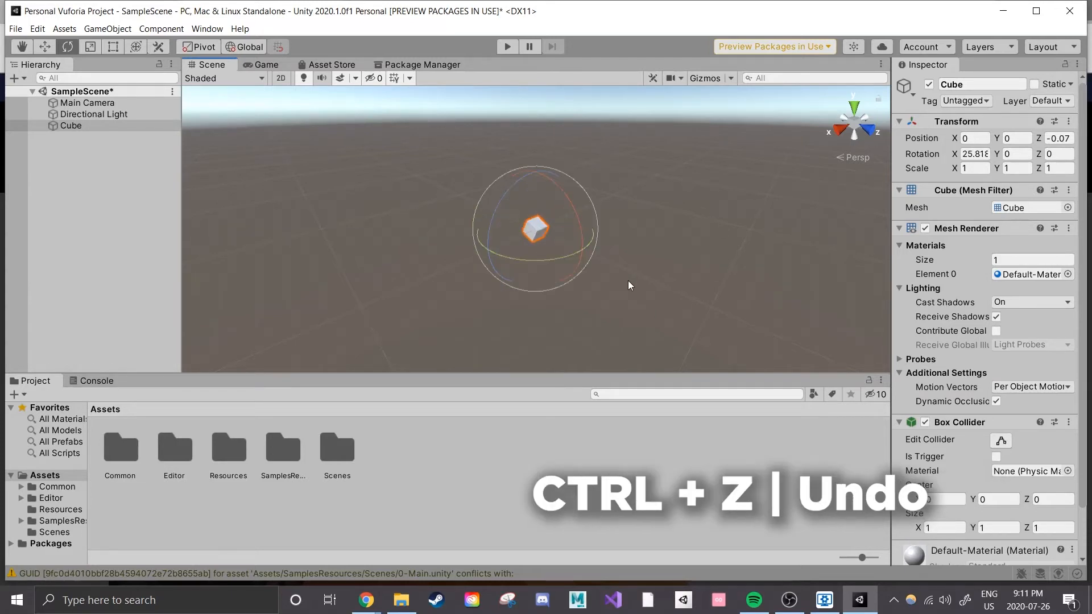
key(ctrl+z)
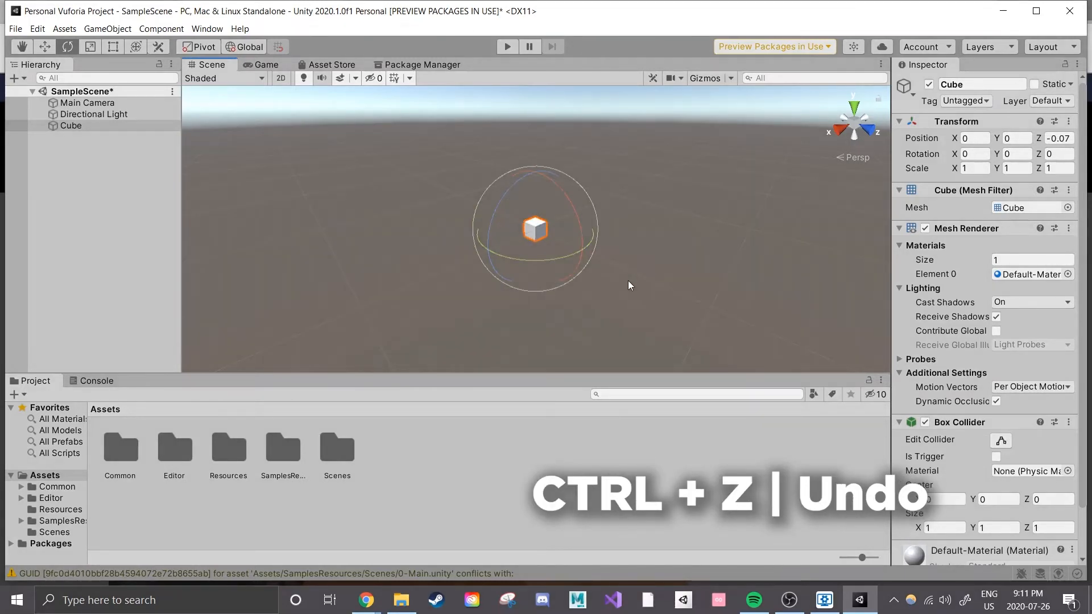
key(ctrl+z)
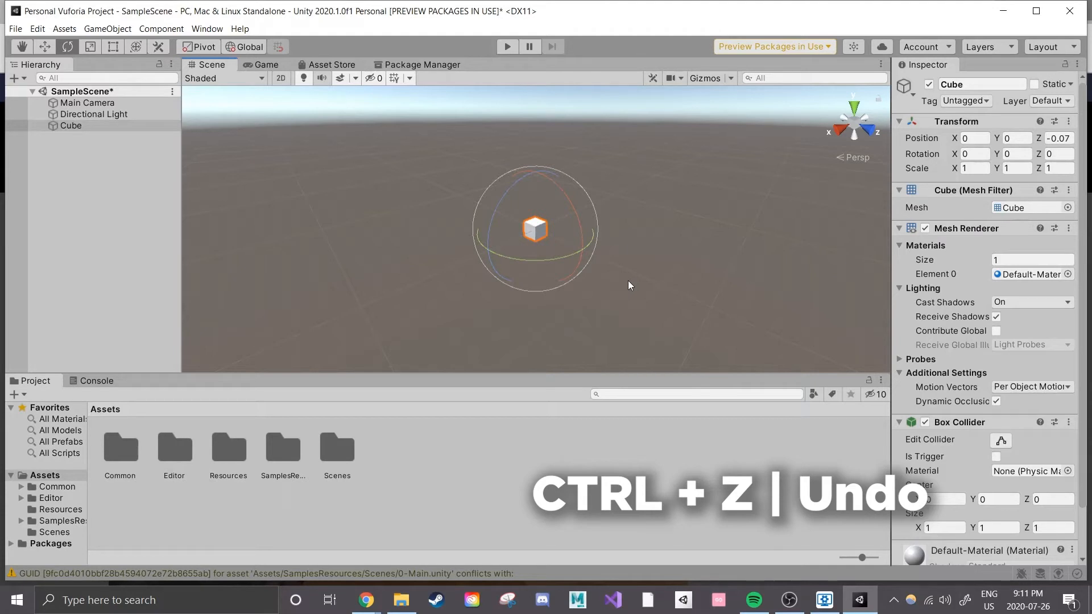
key(r)
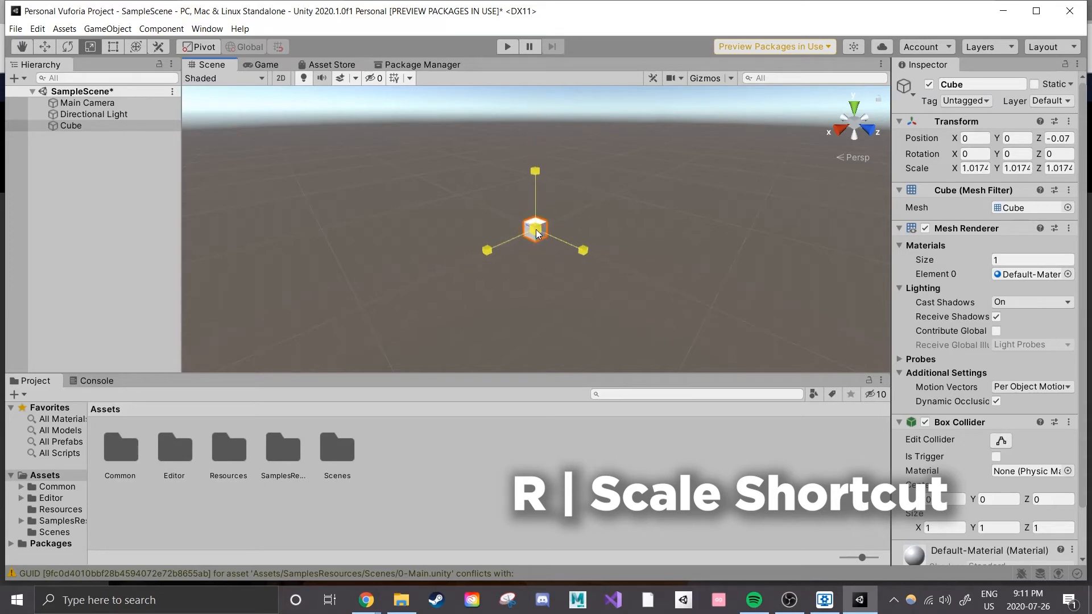
Select the Cube, scale it up to about 1.25, then deselect.
click(647, 218)
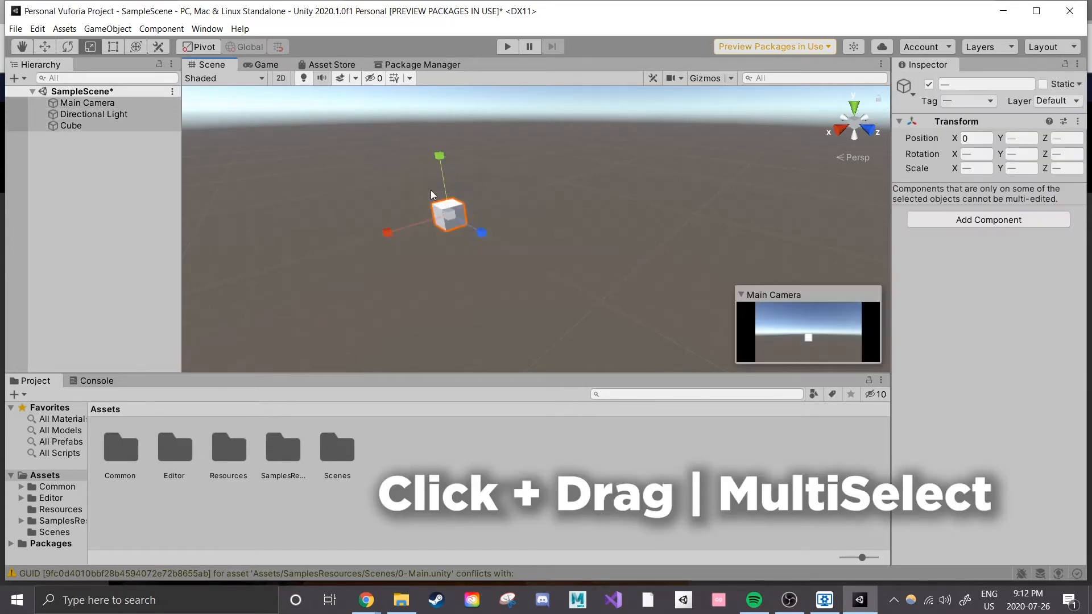
click(519, 204)
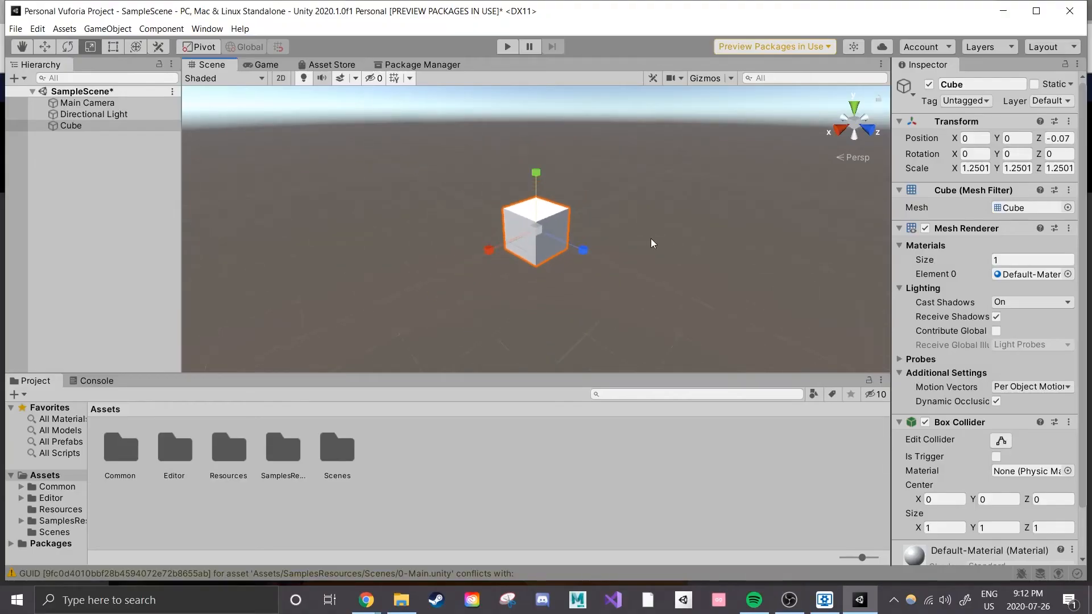
click(683, 230)
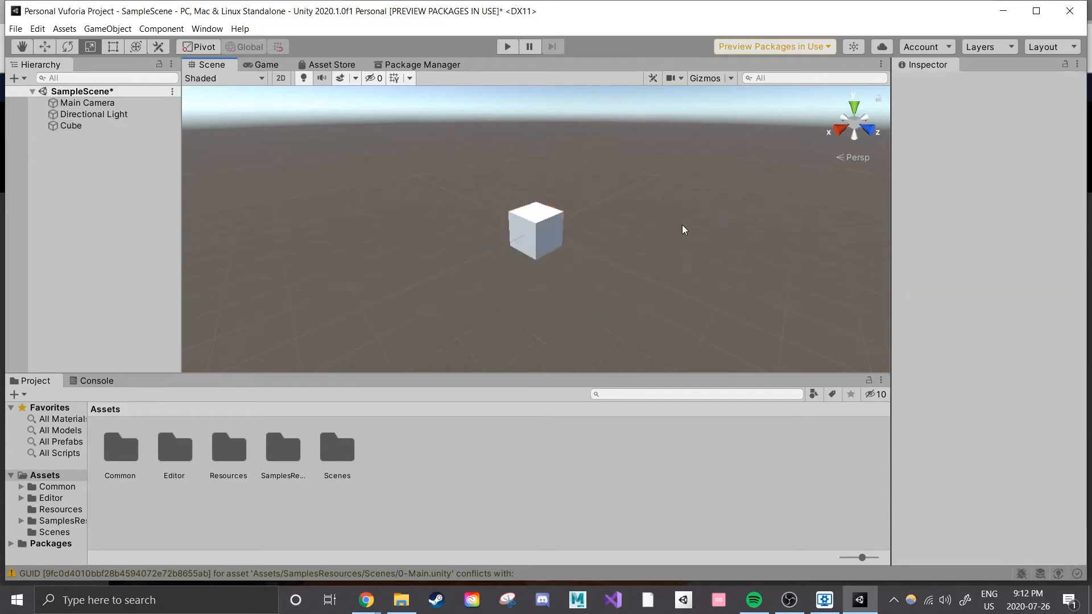
Rename the Cube to cubeFriend through its Hierarchy context menu.
right_click(71, 125)
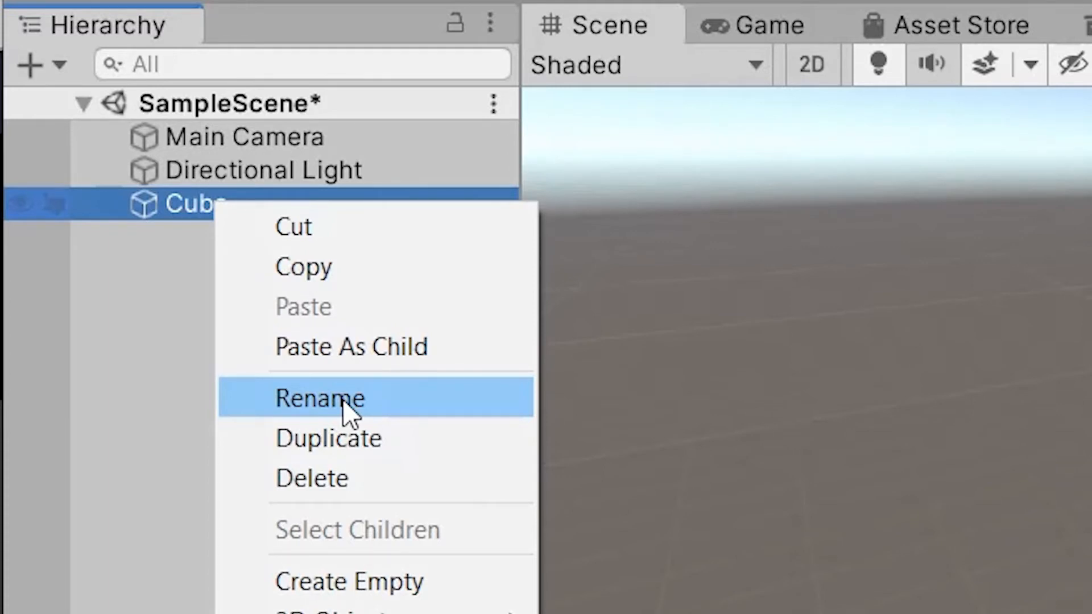
click(320, 398)
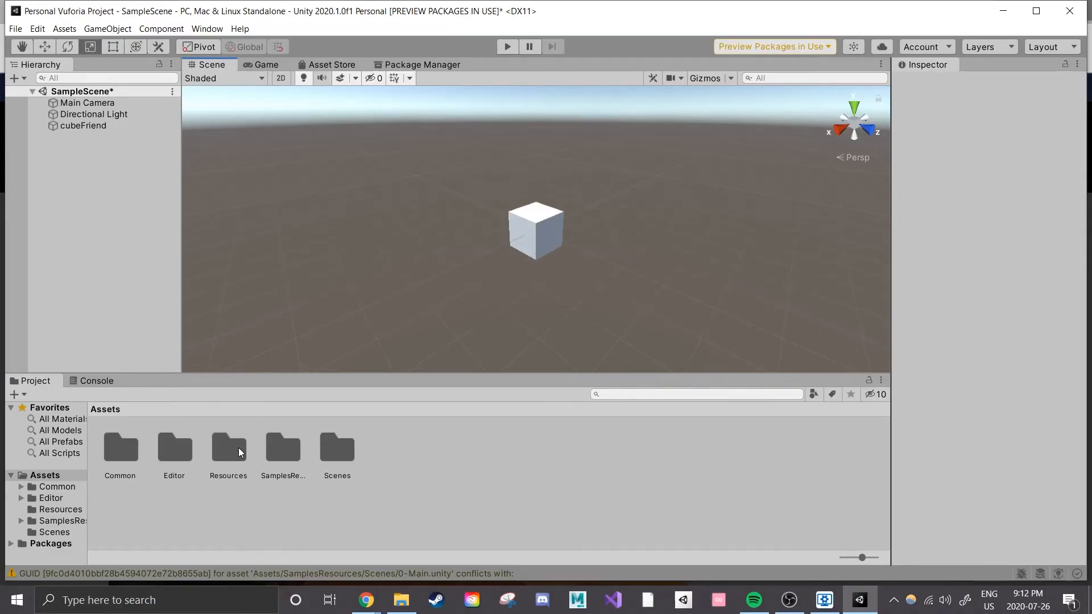
Select VuforiaConfiguration in the Resources folder and review its Inspector settings, including the empty App License Key.
double_click(228, 447)
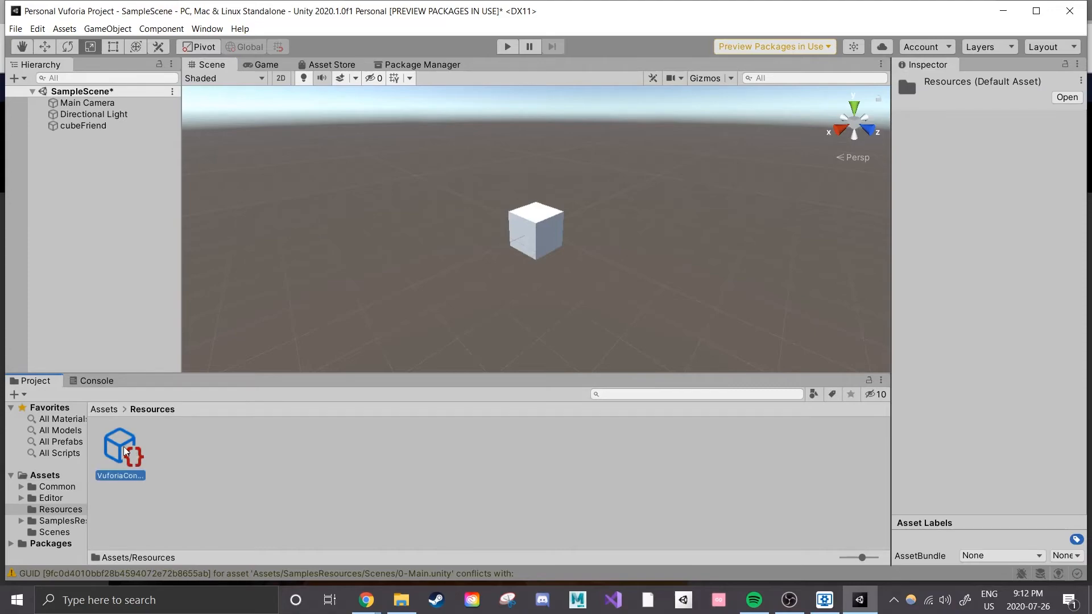
click(120, 446)
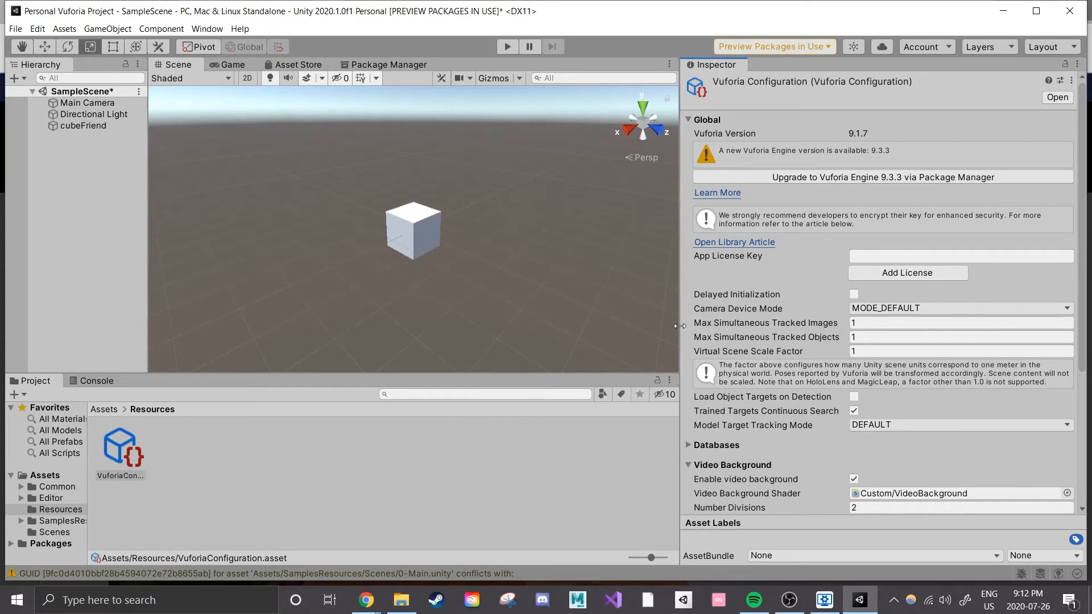
mouse_move(803, 477)
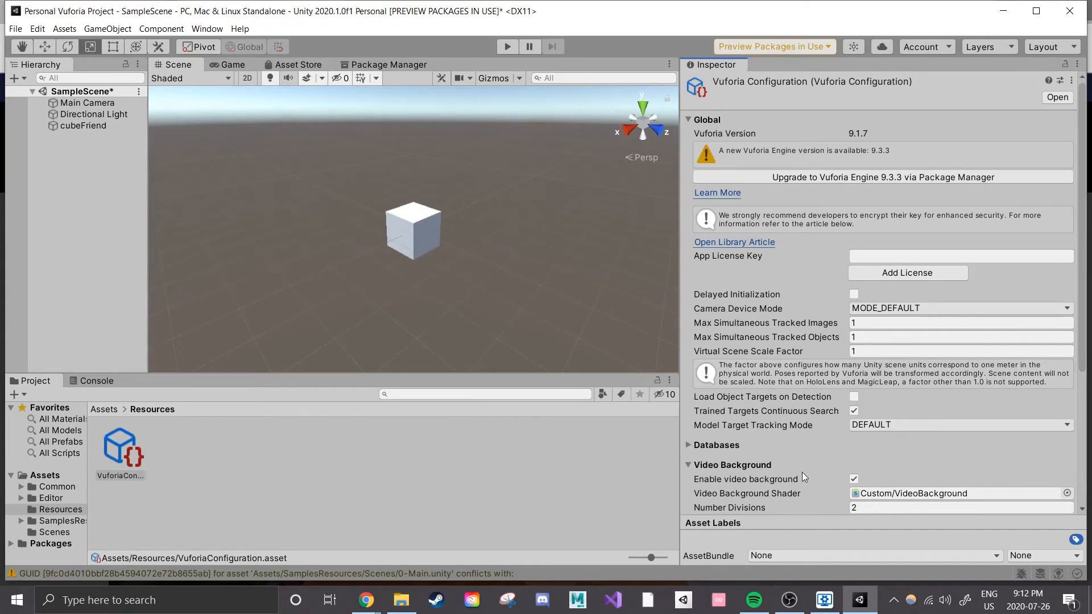
scroll(down, 3)
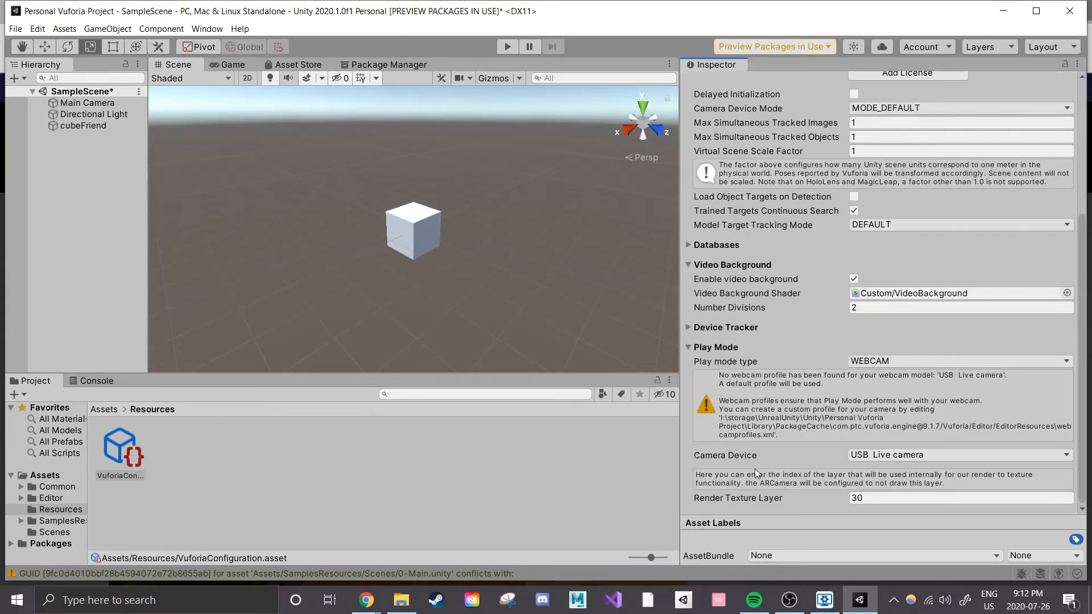
scroll(up, 3)
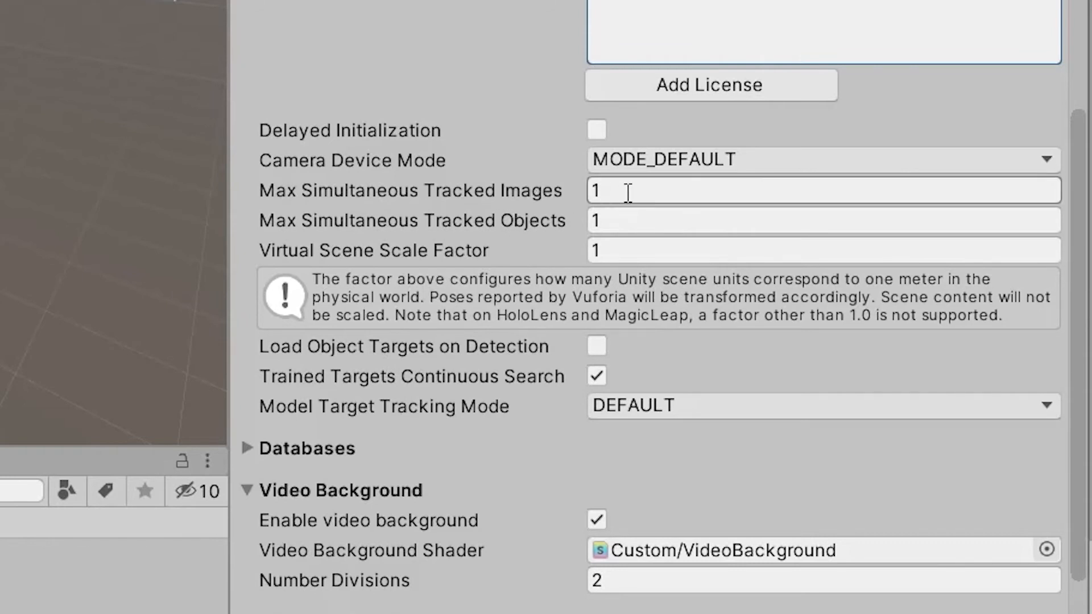
Track up to 3 images and objects, use MODE_OPTIMIZE_QUALITY, and load object targets on detection.
text(3)
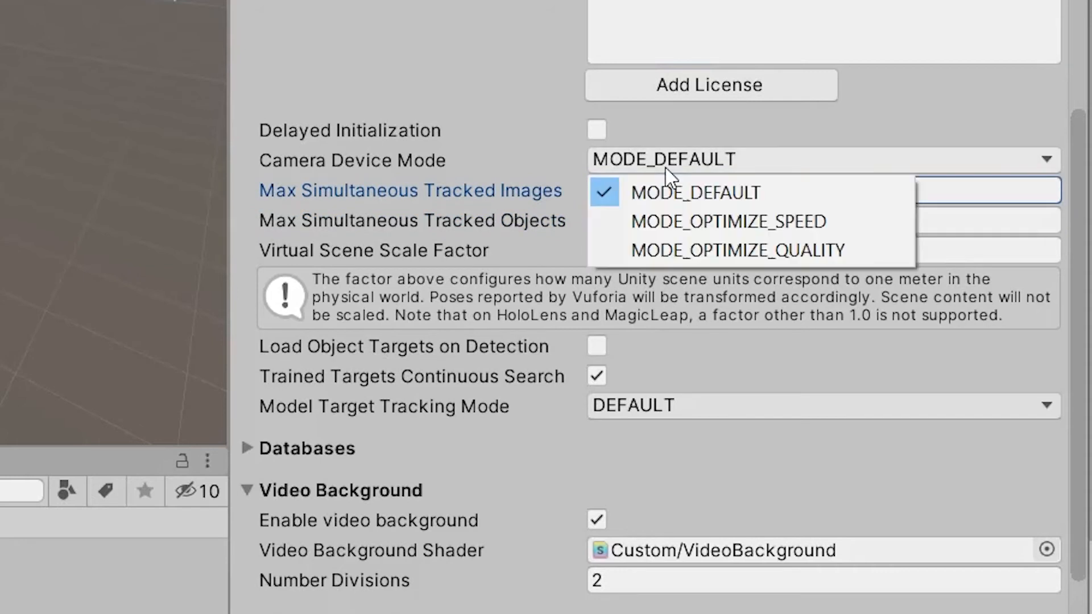
mouse_move(696, 193)
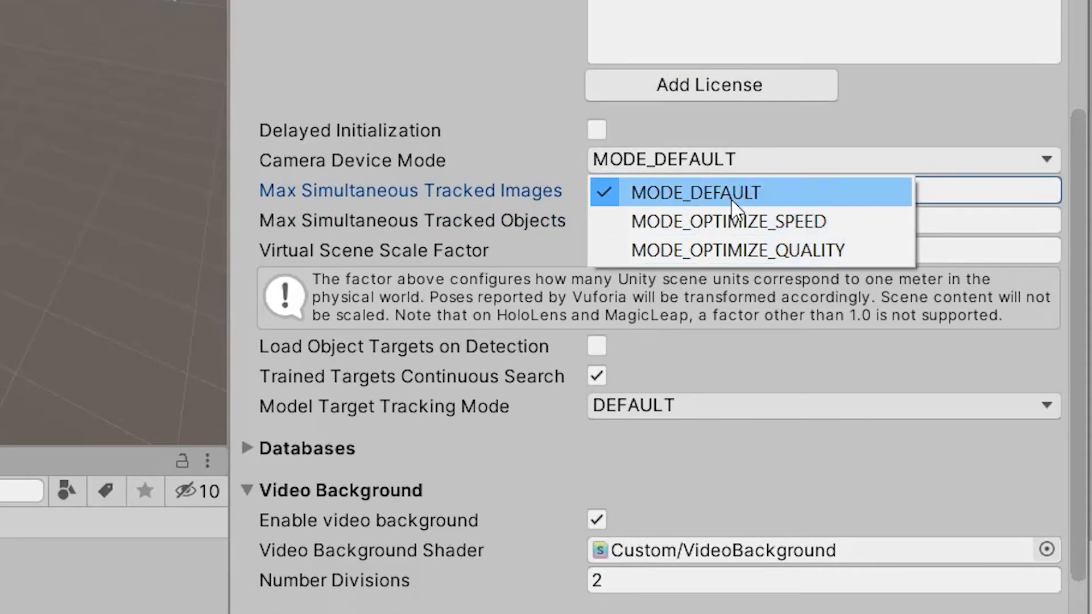
mouse_move(737, 251)
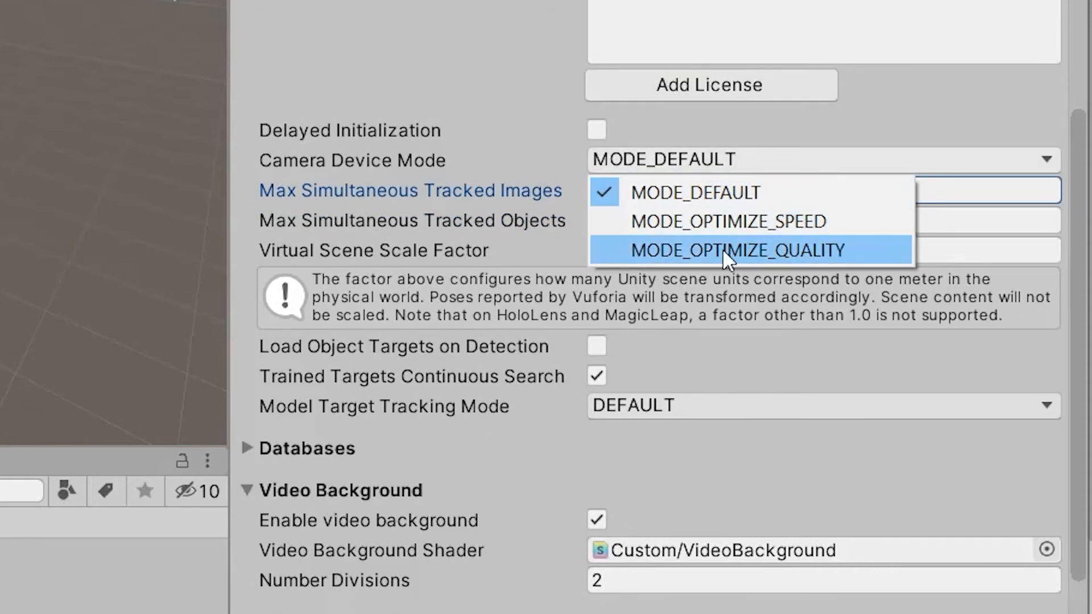
click(738, 250)
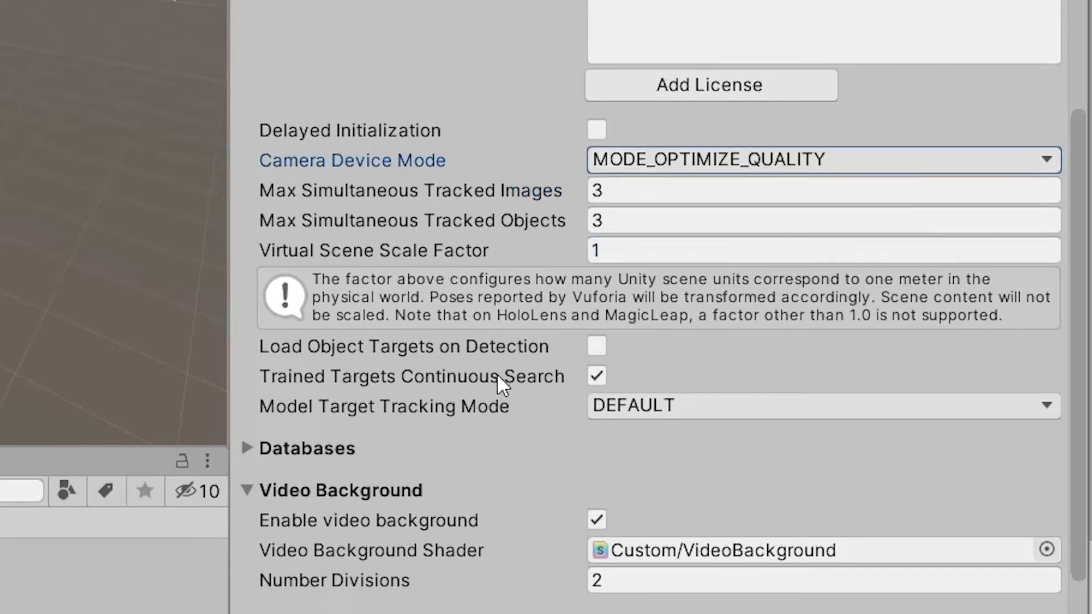
mouse_move(456, 437)
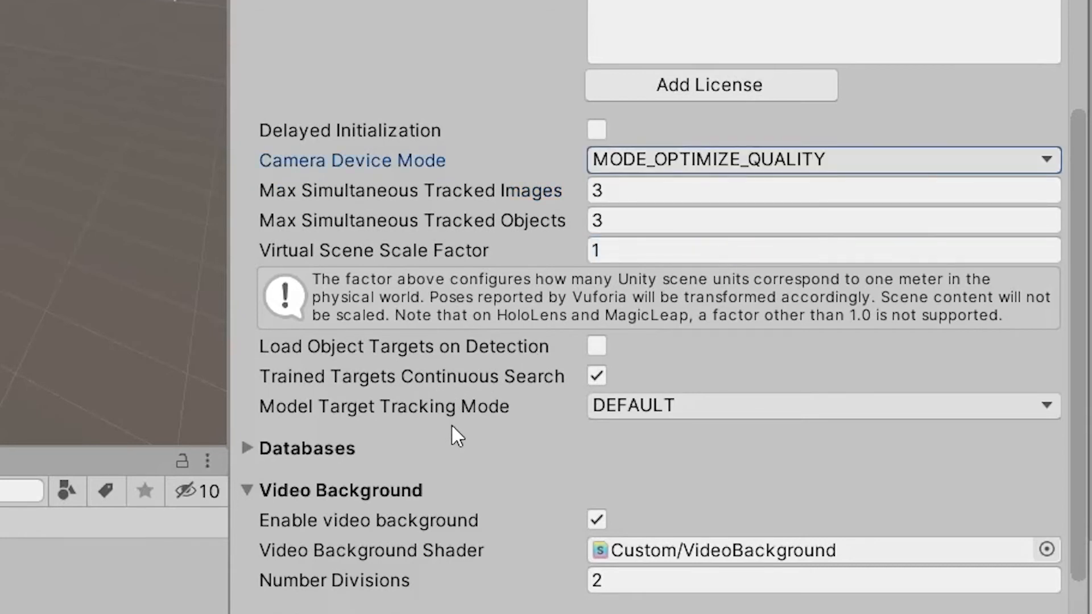
mouse_move(596, 347)
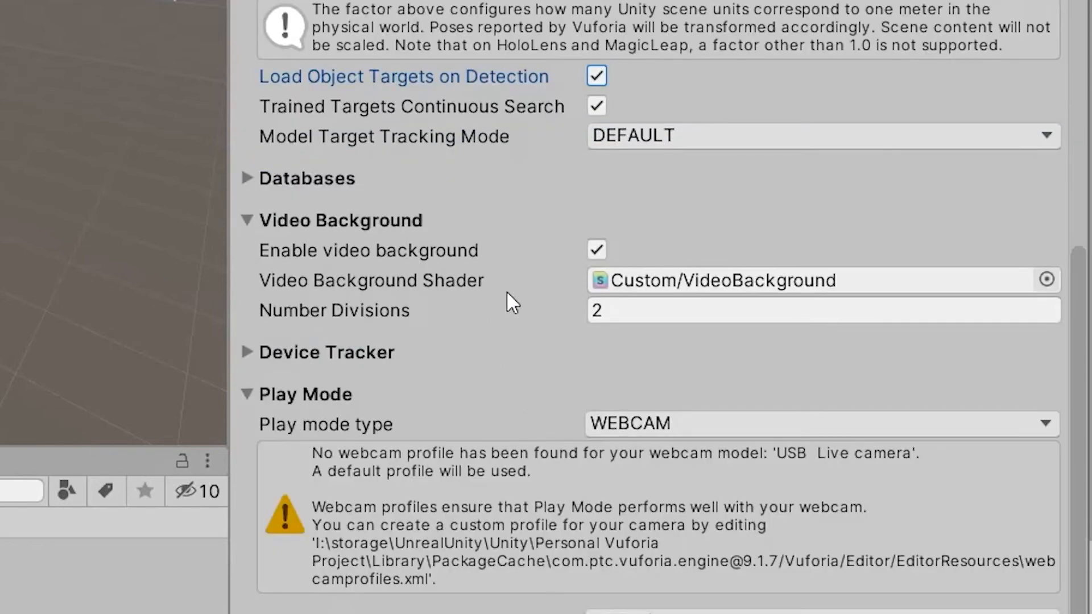
mouse_move(618, 173)
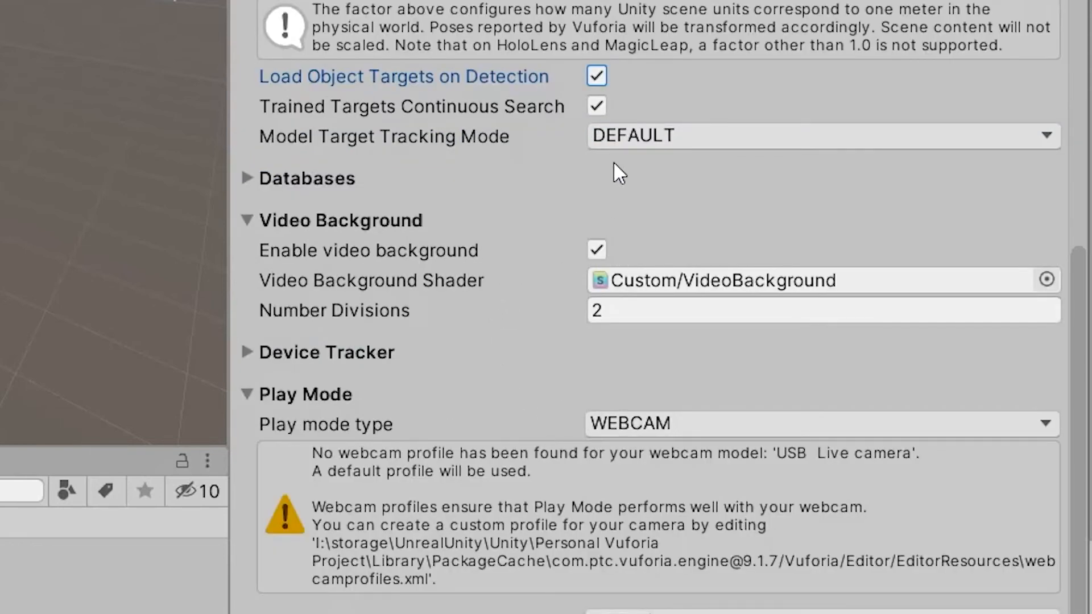
click(248, 178)
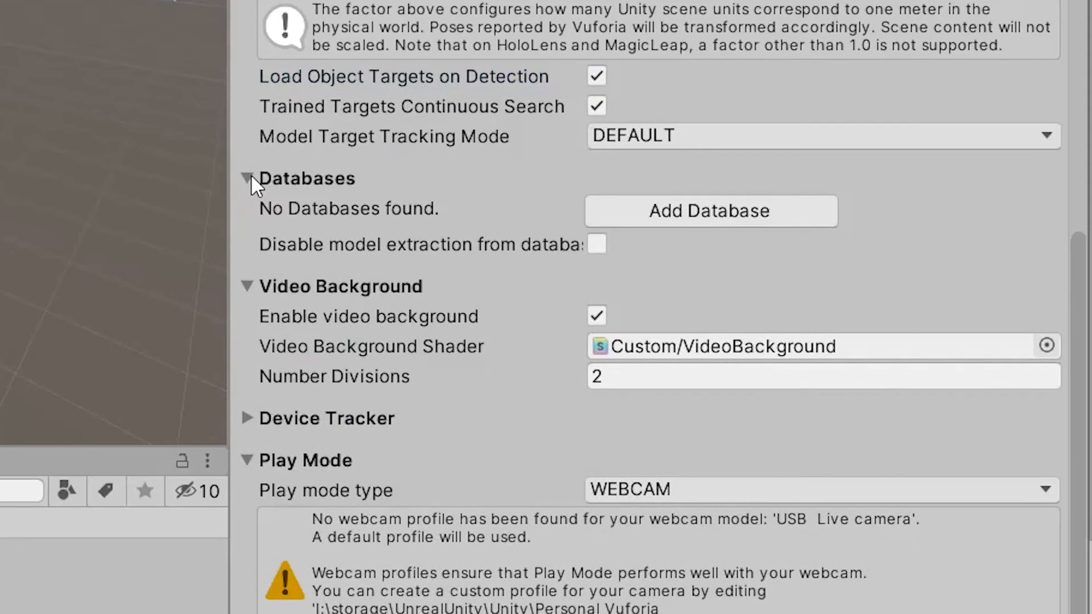
click(246, 178)
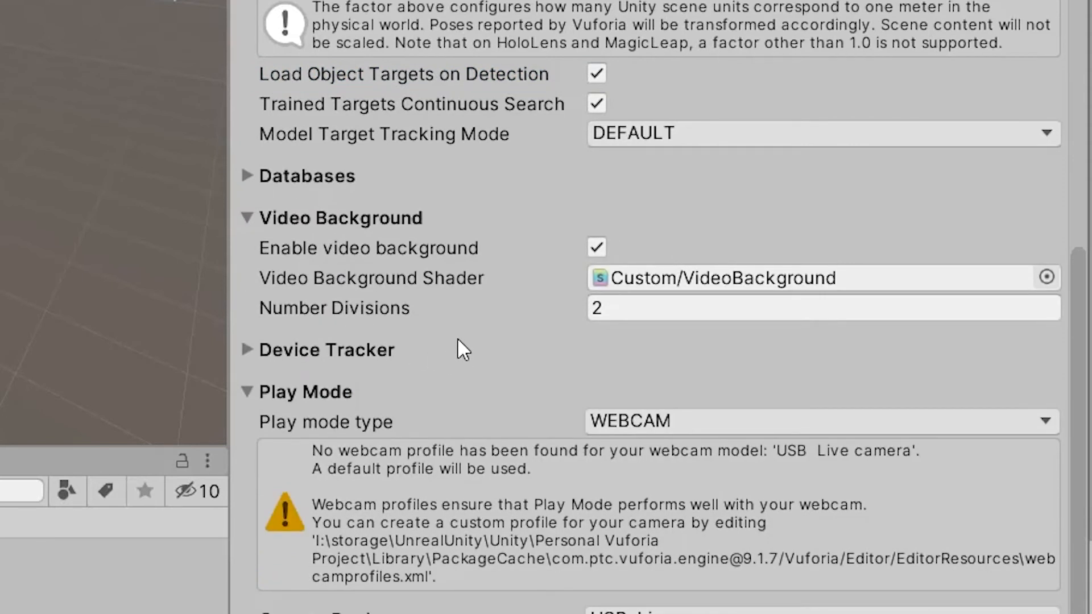
scroll(down, 3)
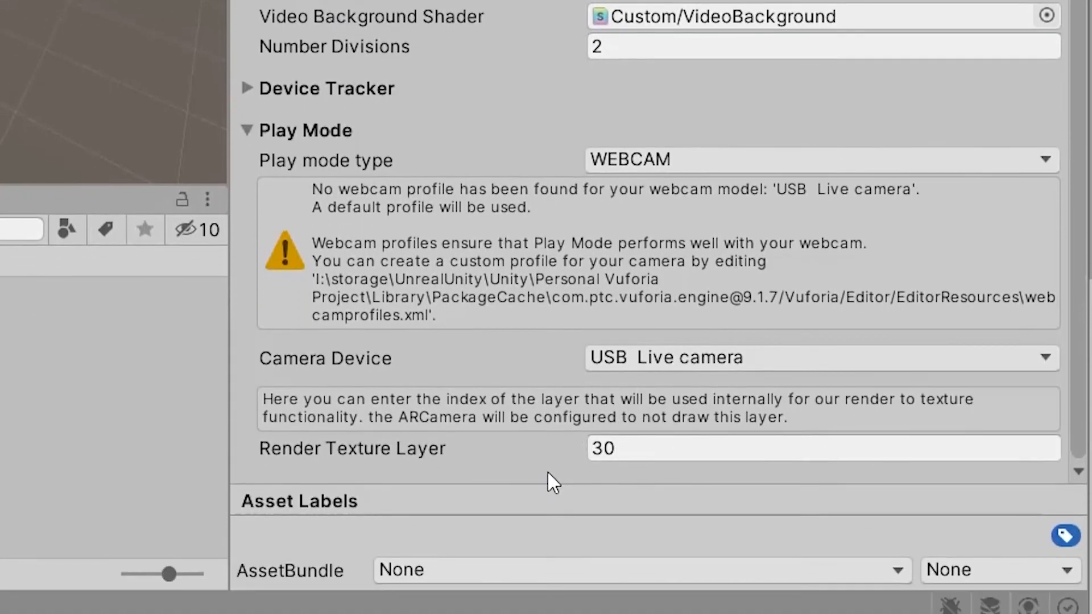
mouse_move(708, 369)
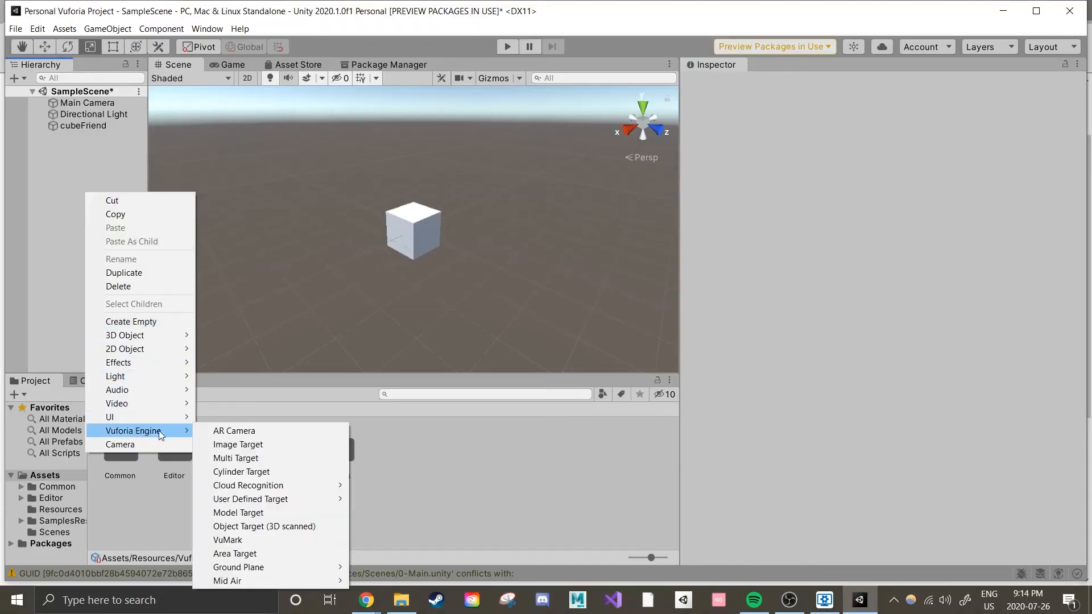
mouse_move(238, 444)
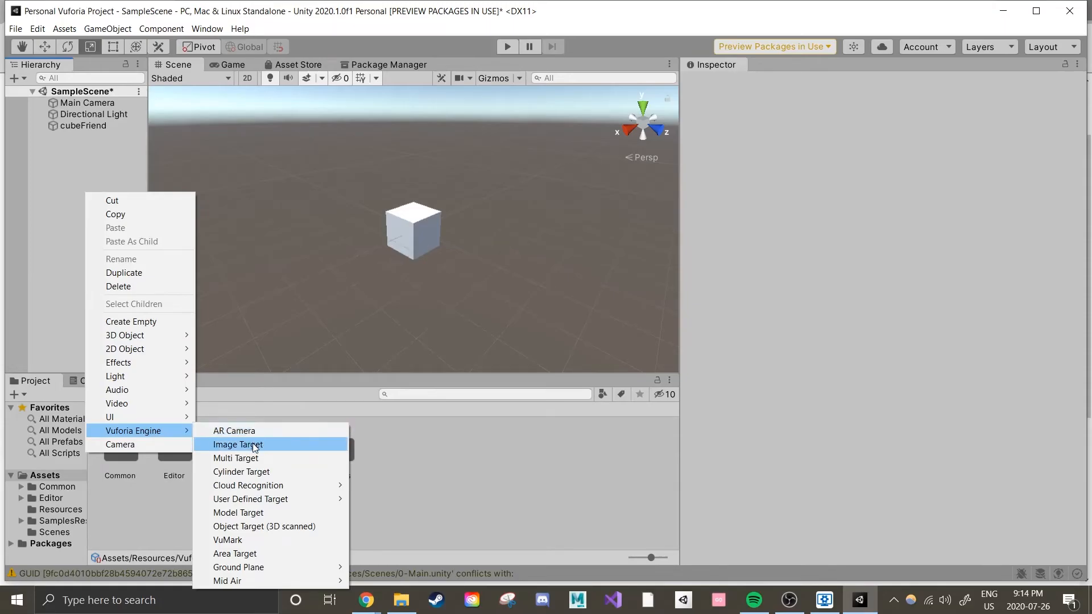